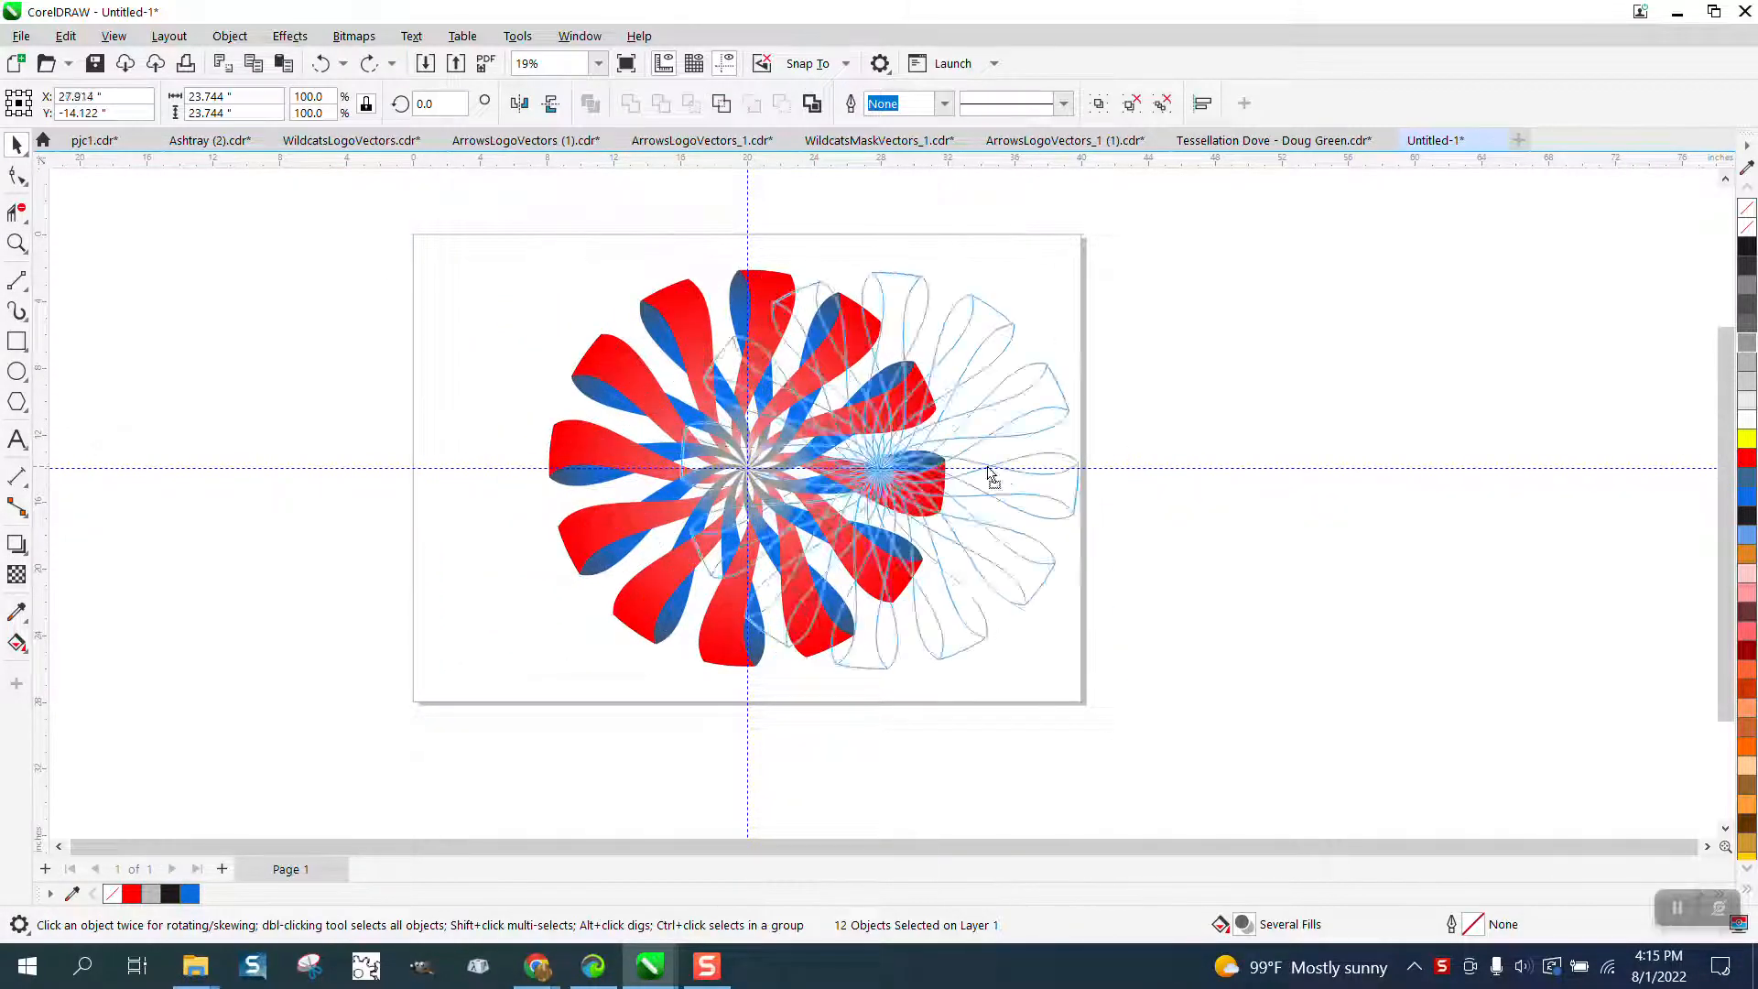
# Step: Drag the finished rosette off the page to the right and deselect it
pyautogui.moveTo(745, 471); pyautogui.dragTo(1351, 471)
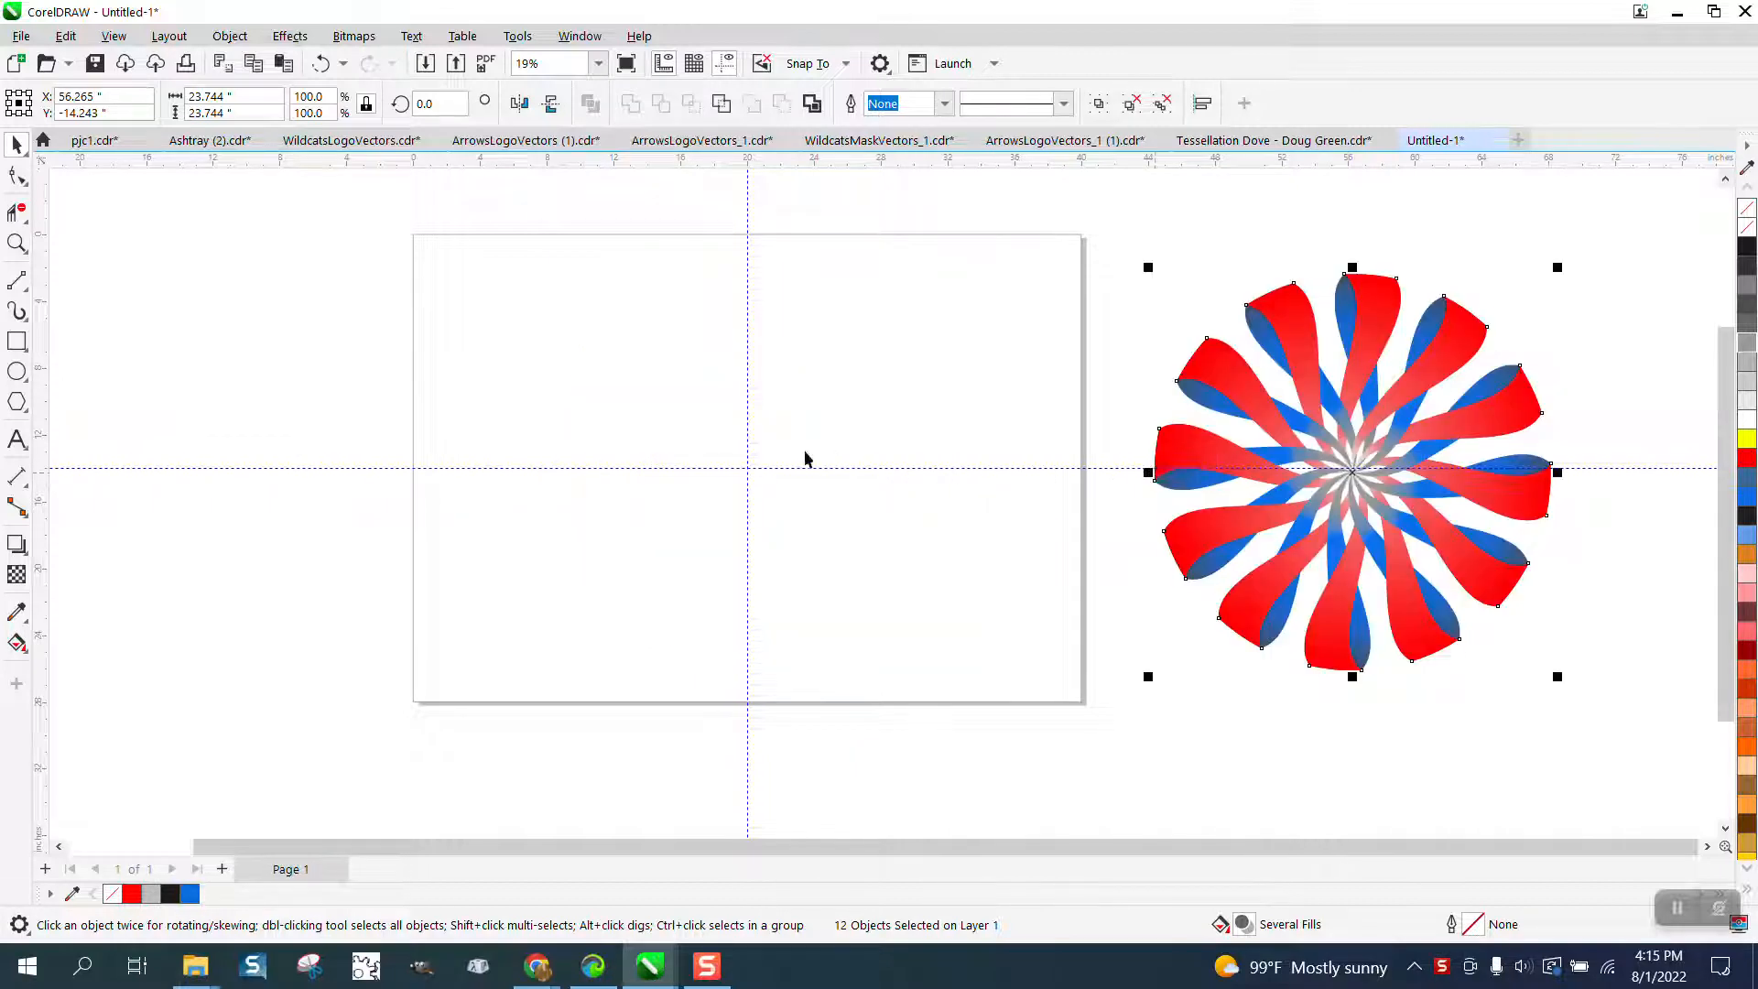
pyautogui.click(19, 280)
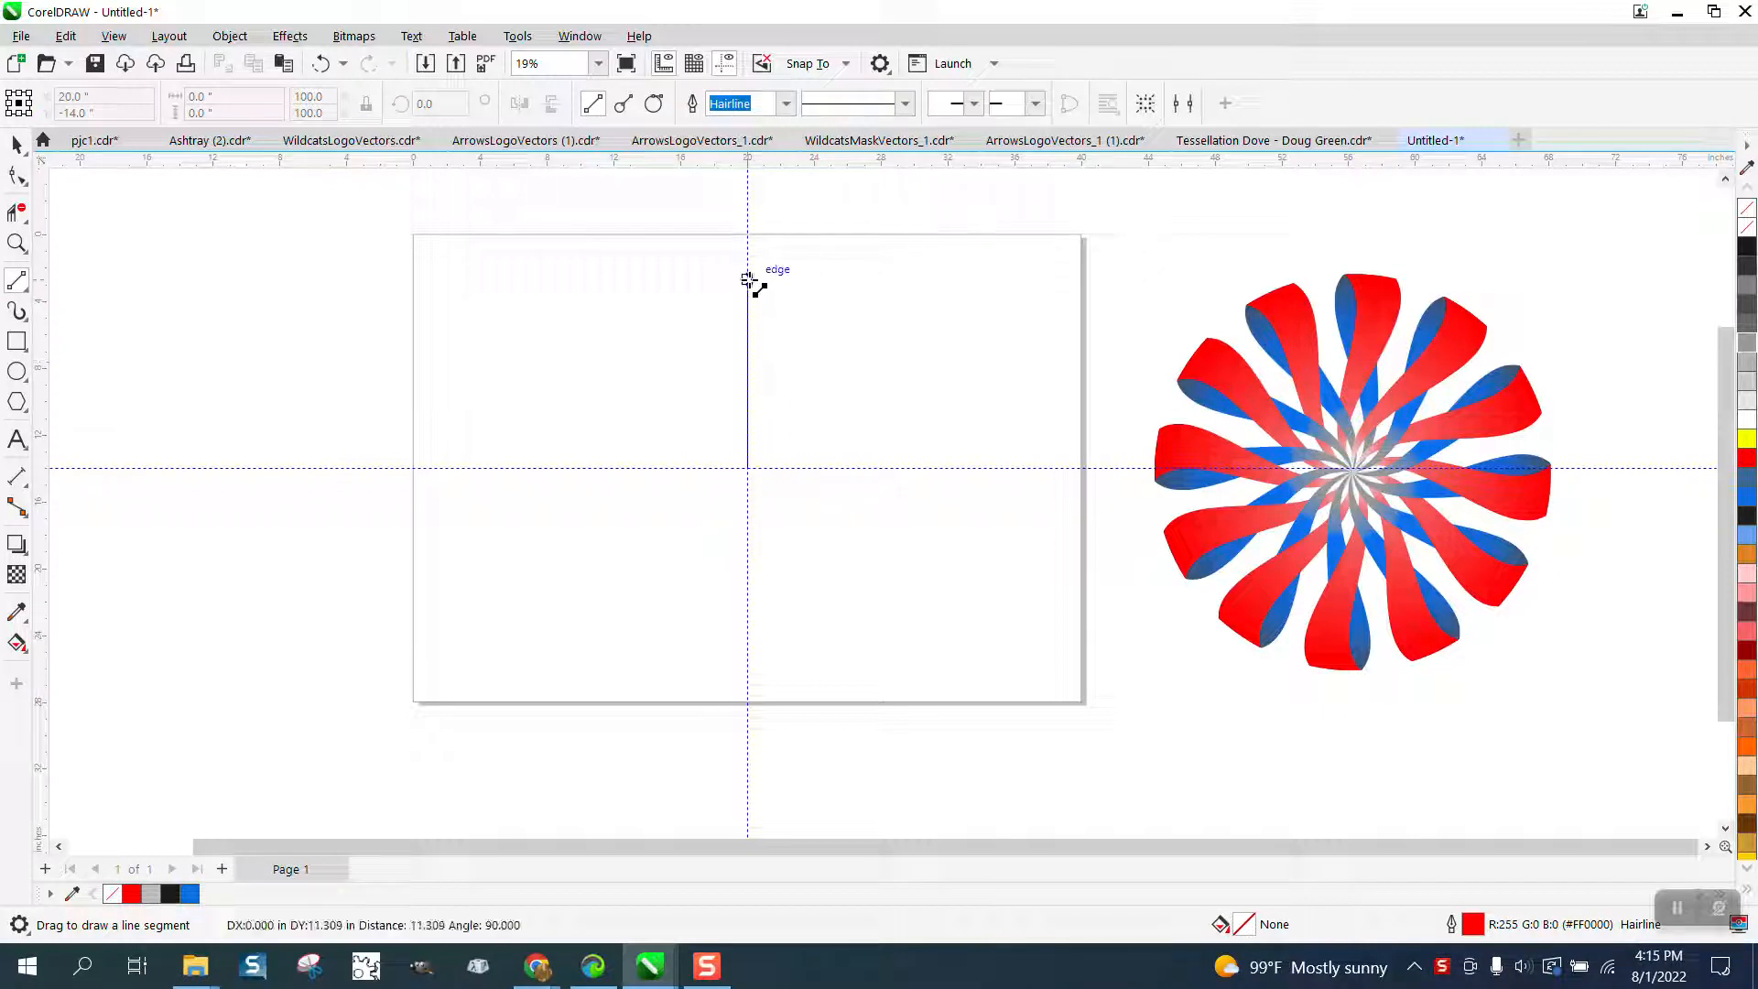
# Step: Draw an upright line from the page centre and repeat 30-degree rotated copies into a 24-spoke starburst
pyautogui.moveTo(747, 276); pyautogui.dragTo(747, 476)
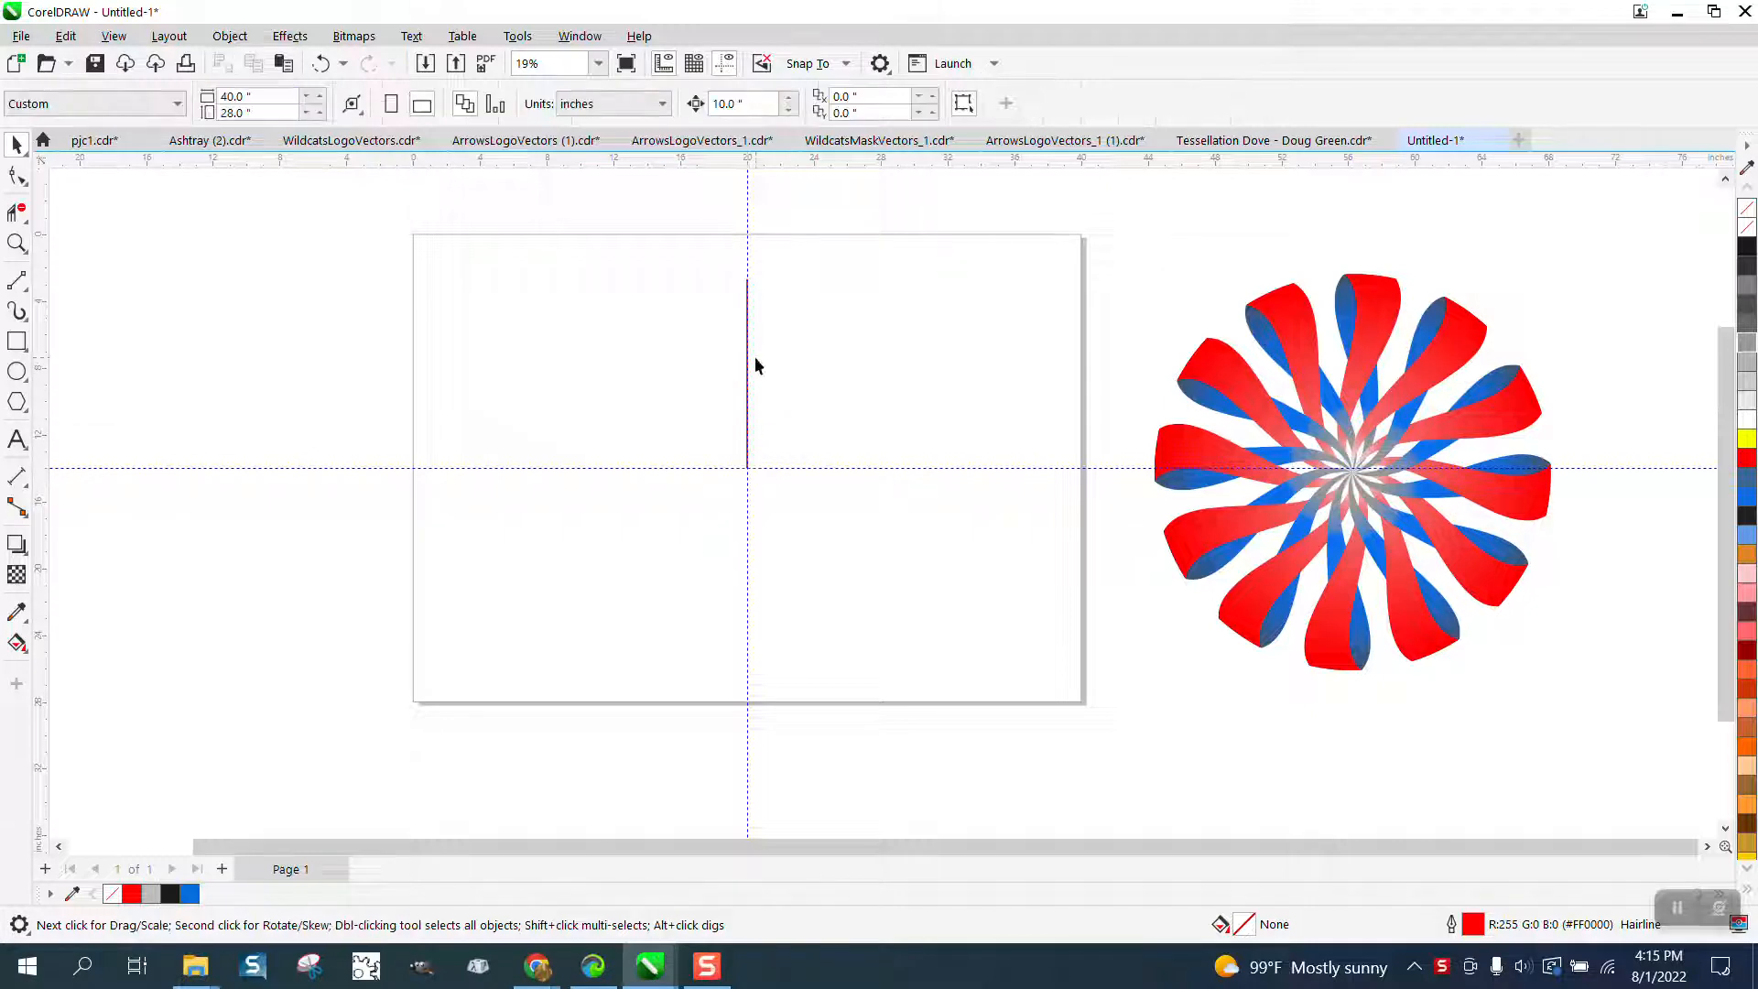
pyautogui.click(747, 374)
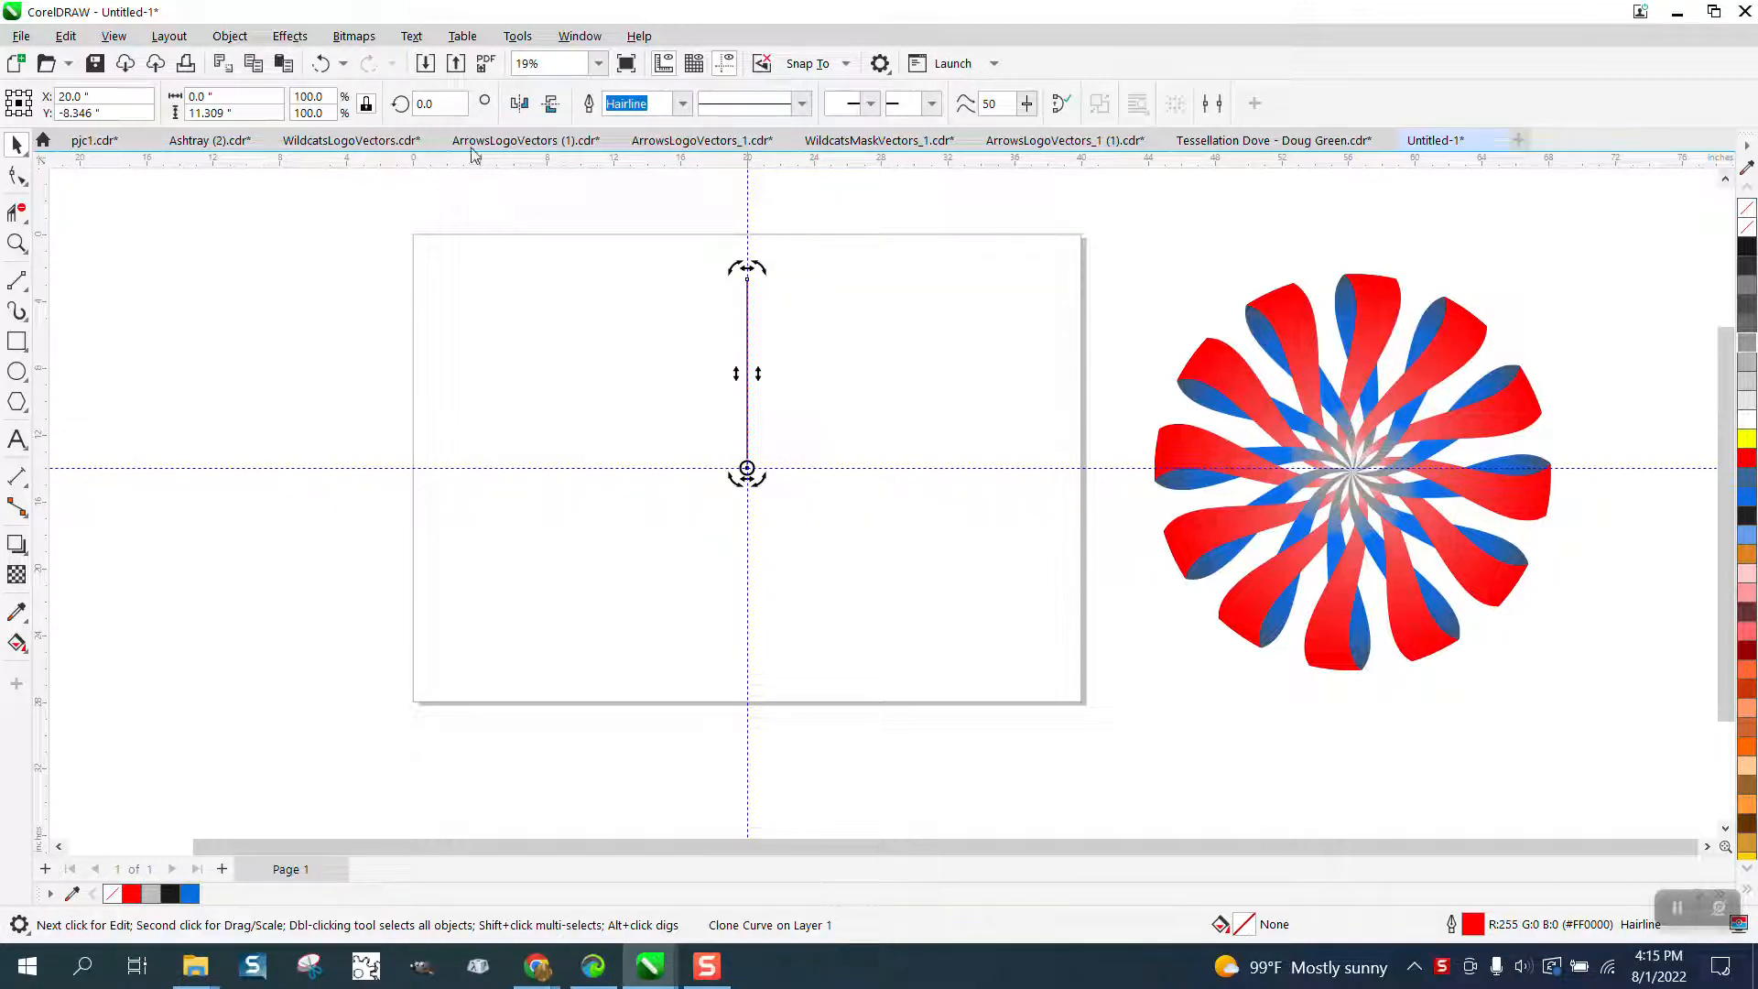
pyautogui.moveTo(350, 141)
pyautogui.write('15')
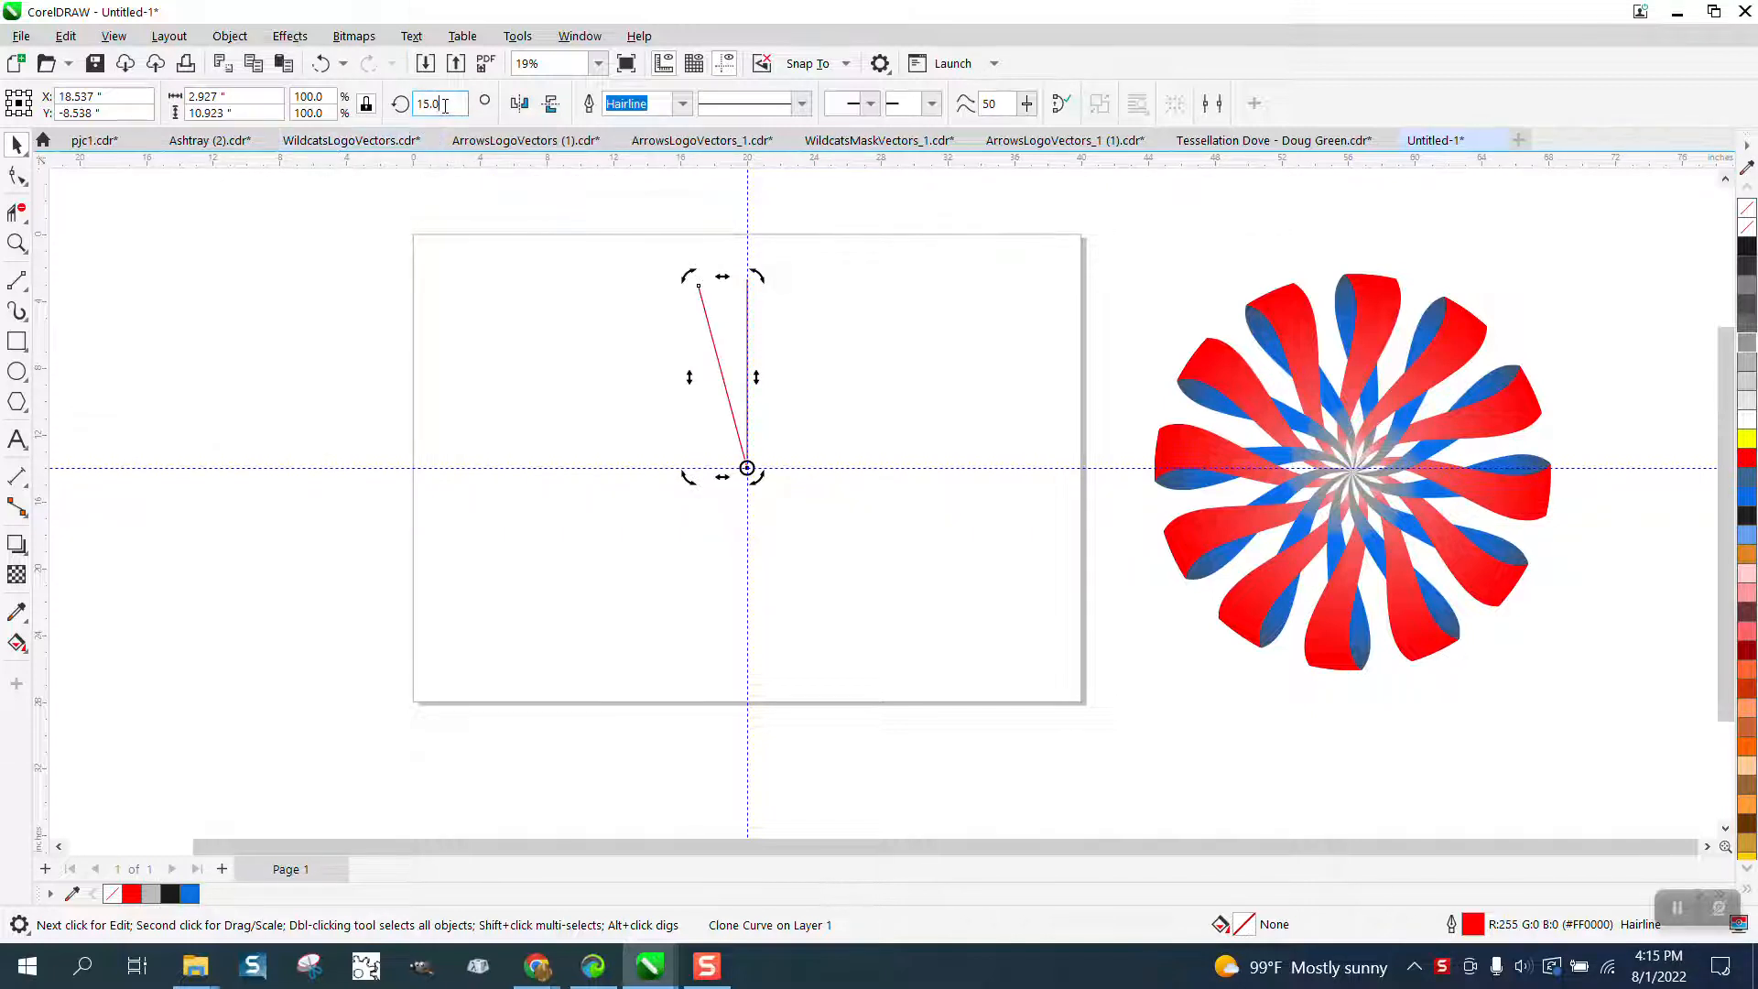
pyautogui.write('30.0')
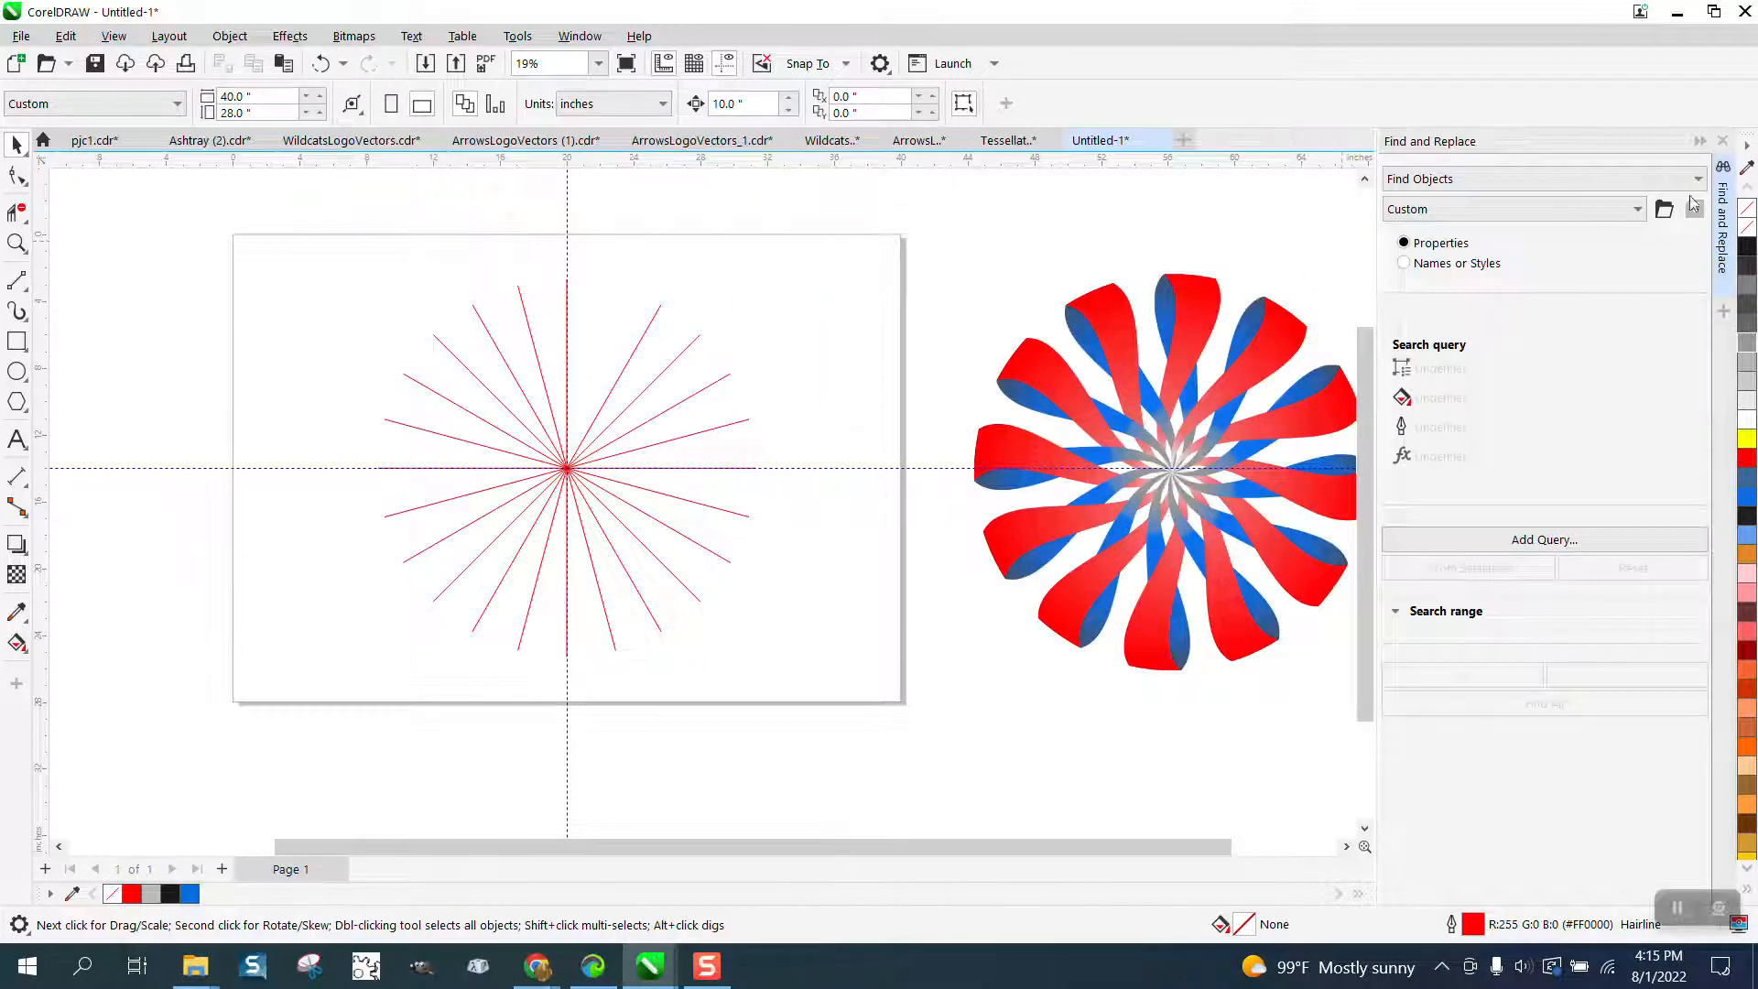
pyautogui.moveTo(656, 316)
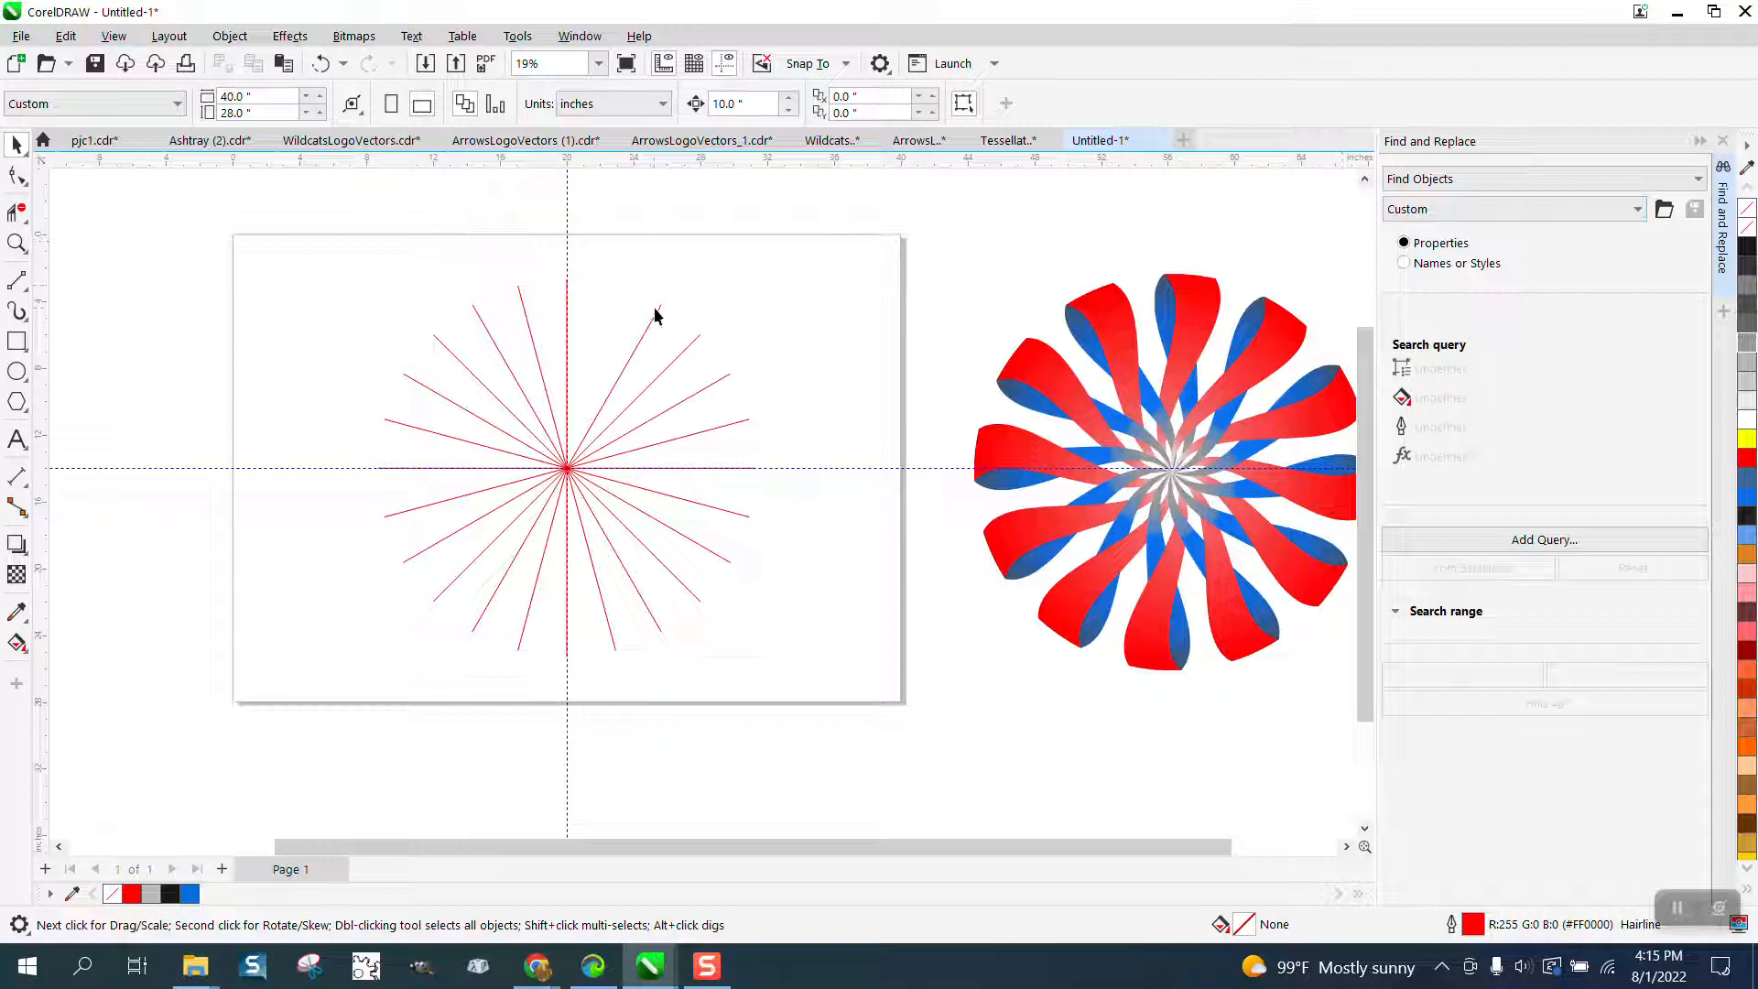
pyautogui.click(661, 313)
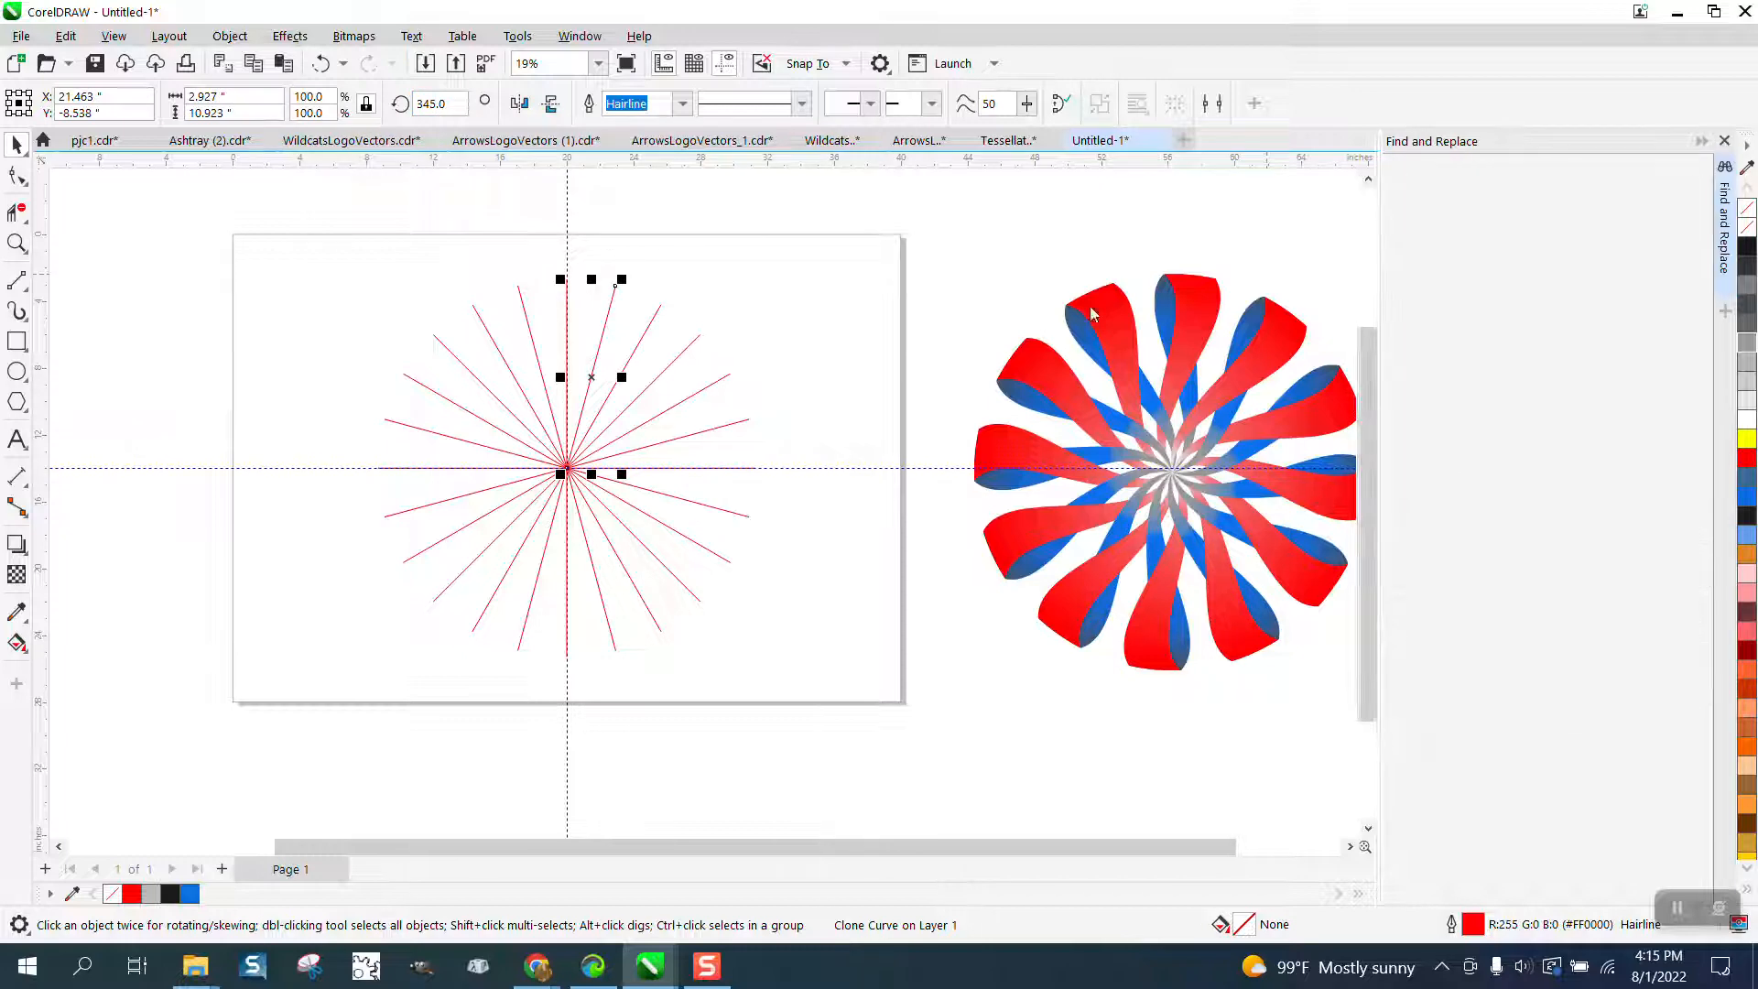
pyautogui.click(1724, 141)
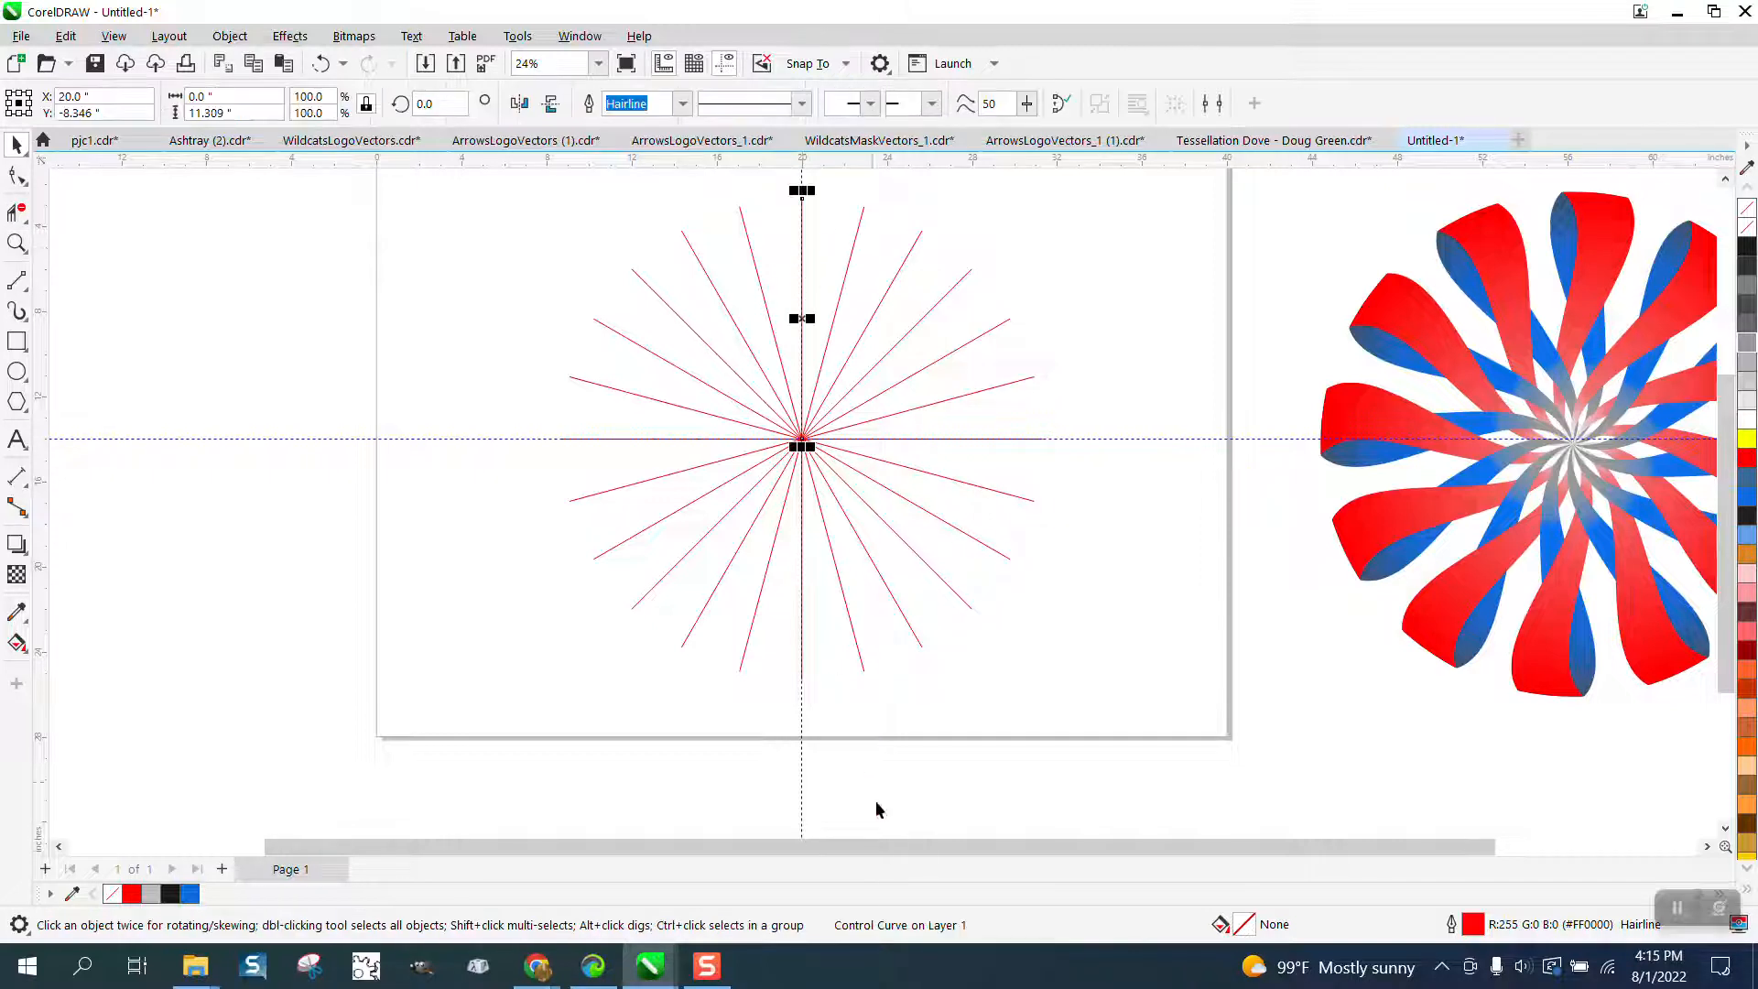
pyautogui.moveTo(264, 195)
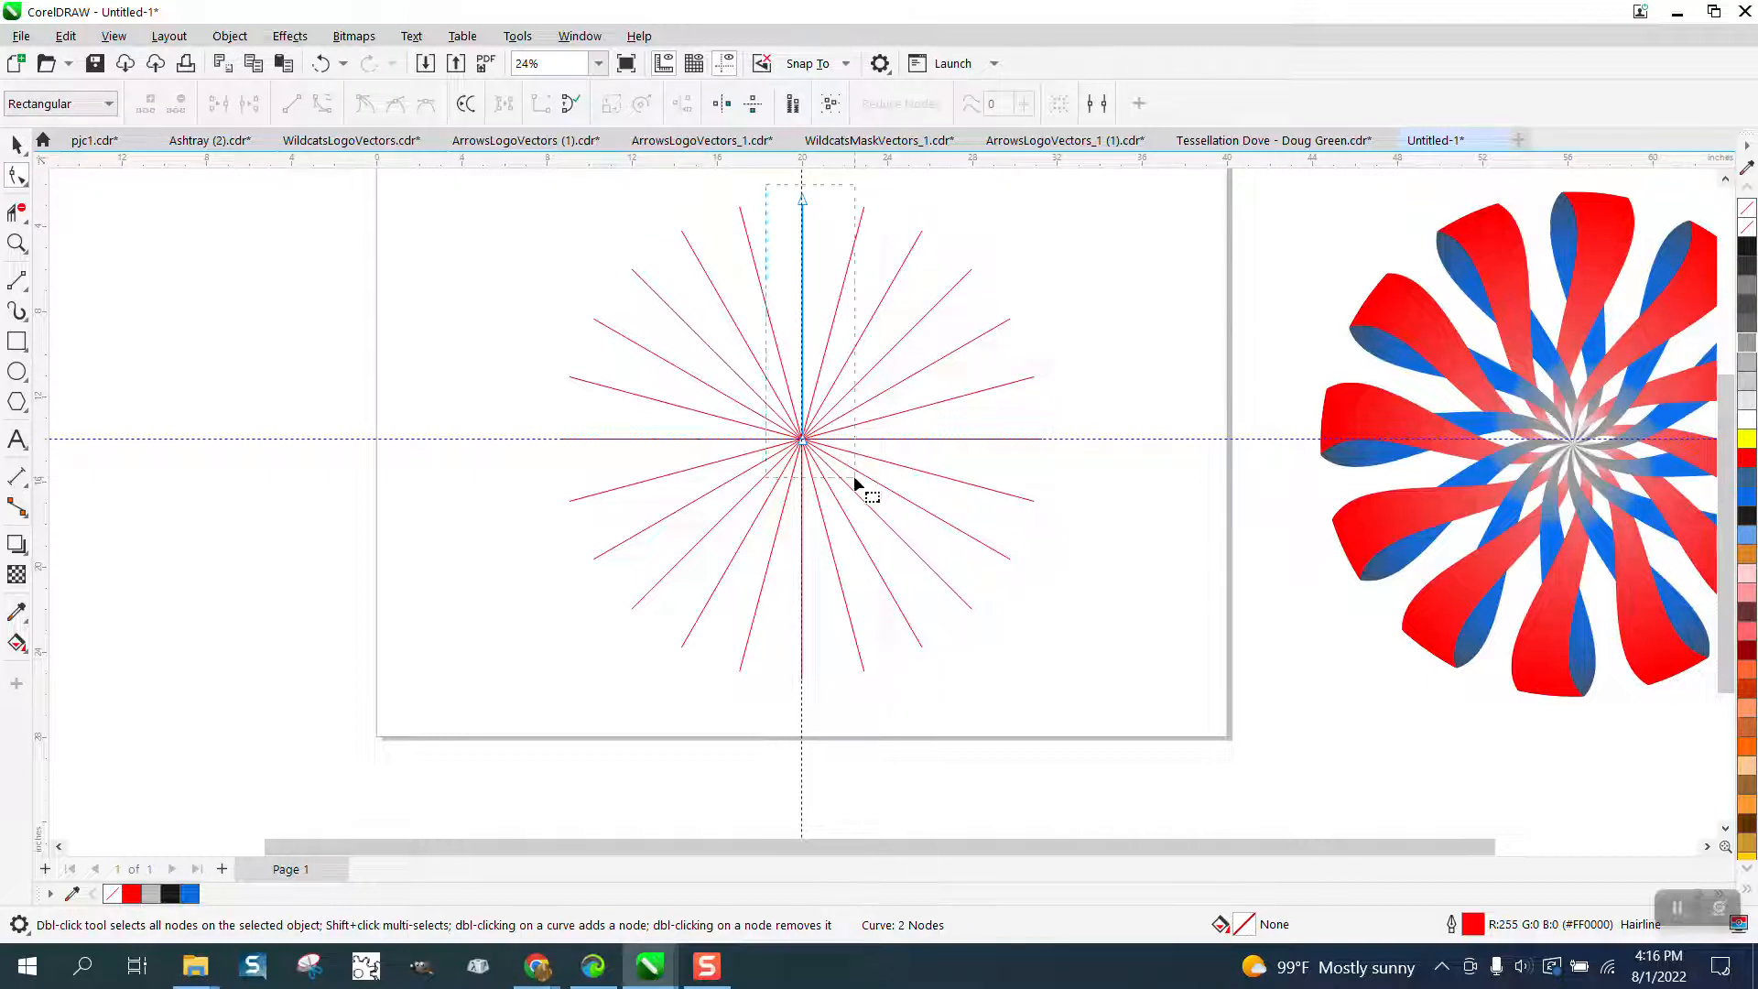
# Step: Convert the original upright line to a curve so every spoke bends into a swirl
pyautogui.rightClick(800, 437)
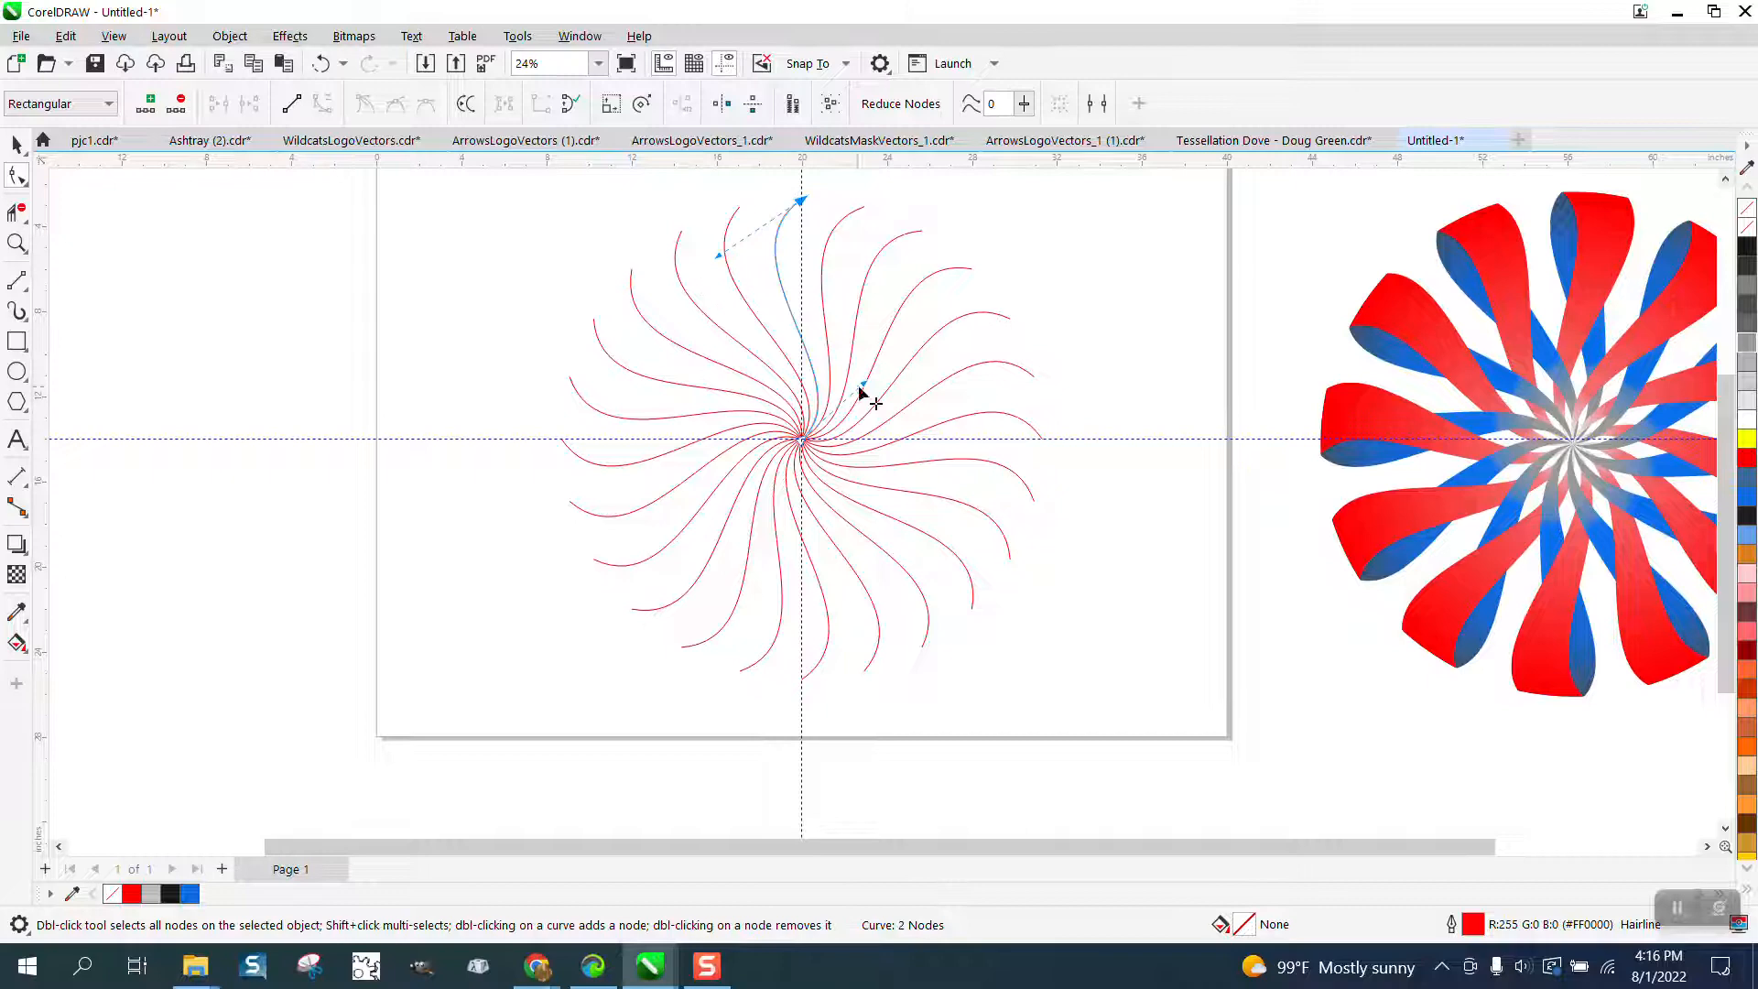
pyautogui.scroll(-3)
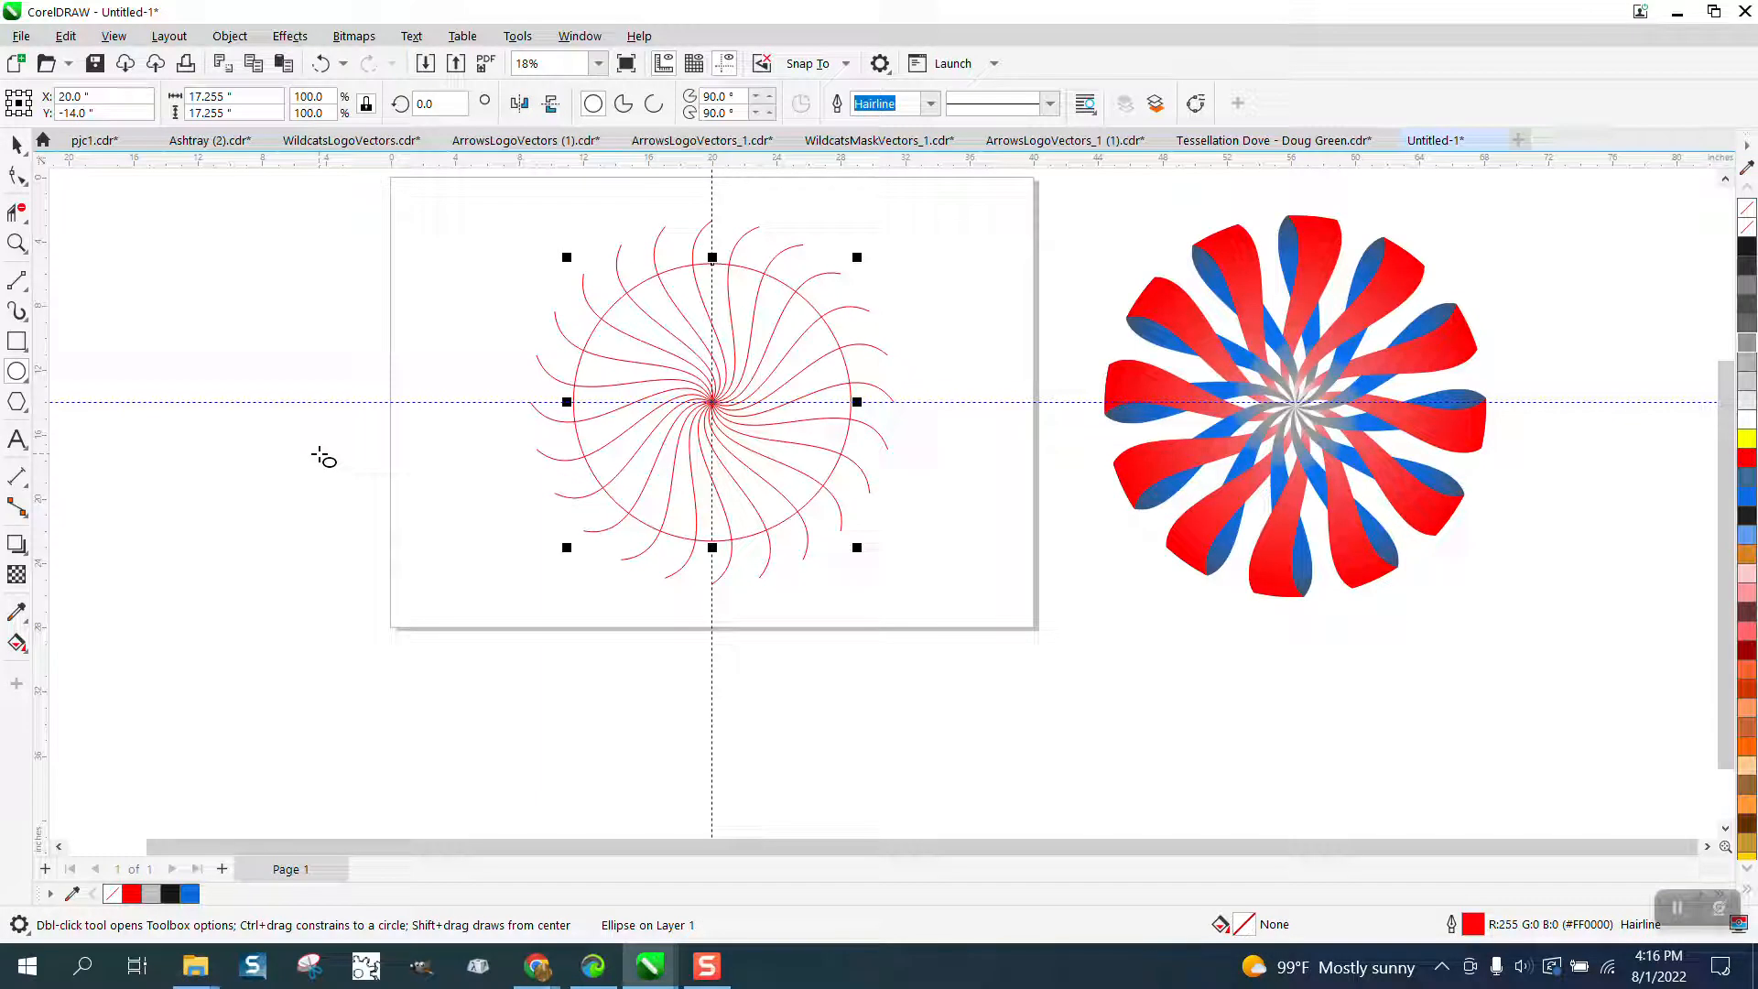
pyautogui.moveTo(855, 291)
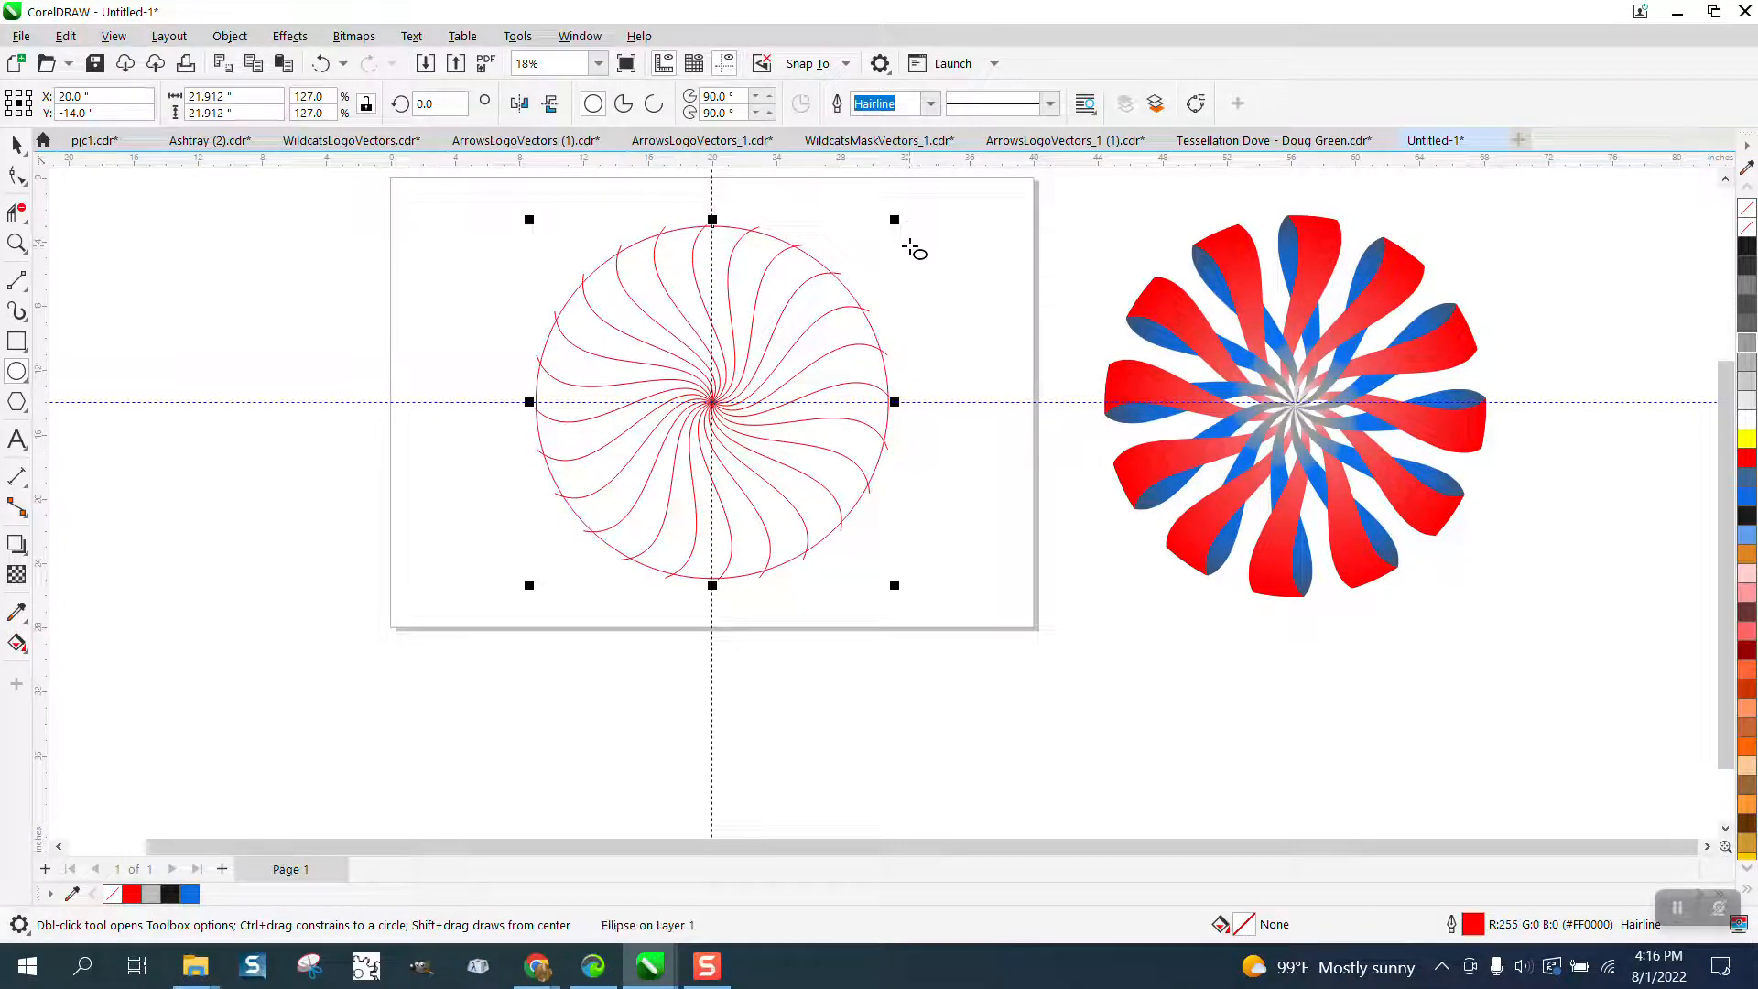
pyautogui.moveTo(75, 593)
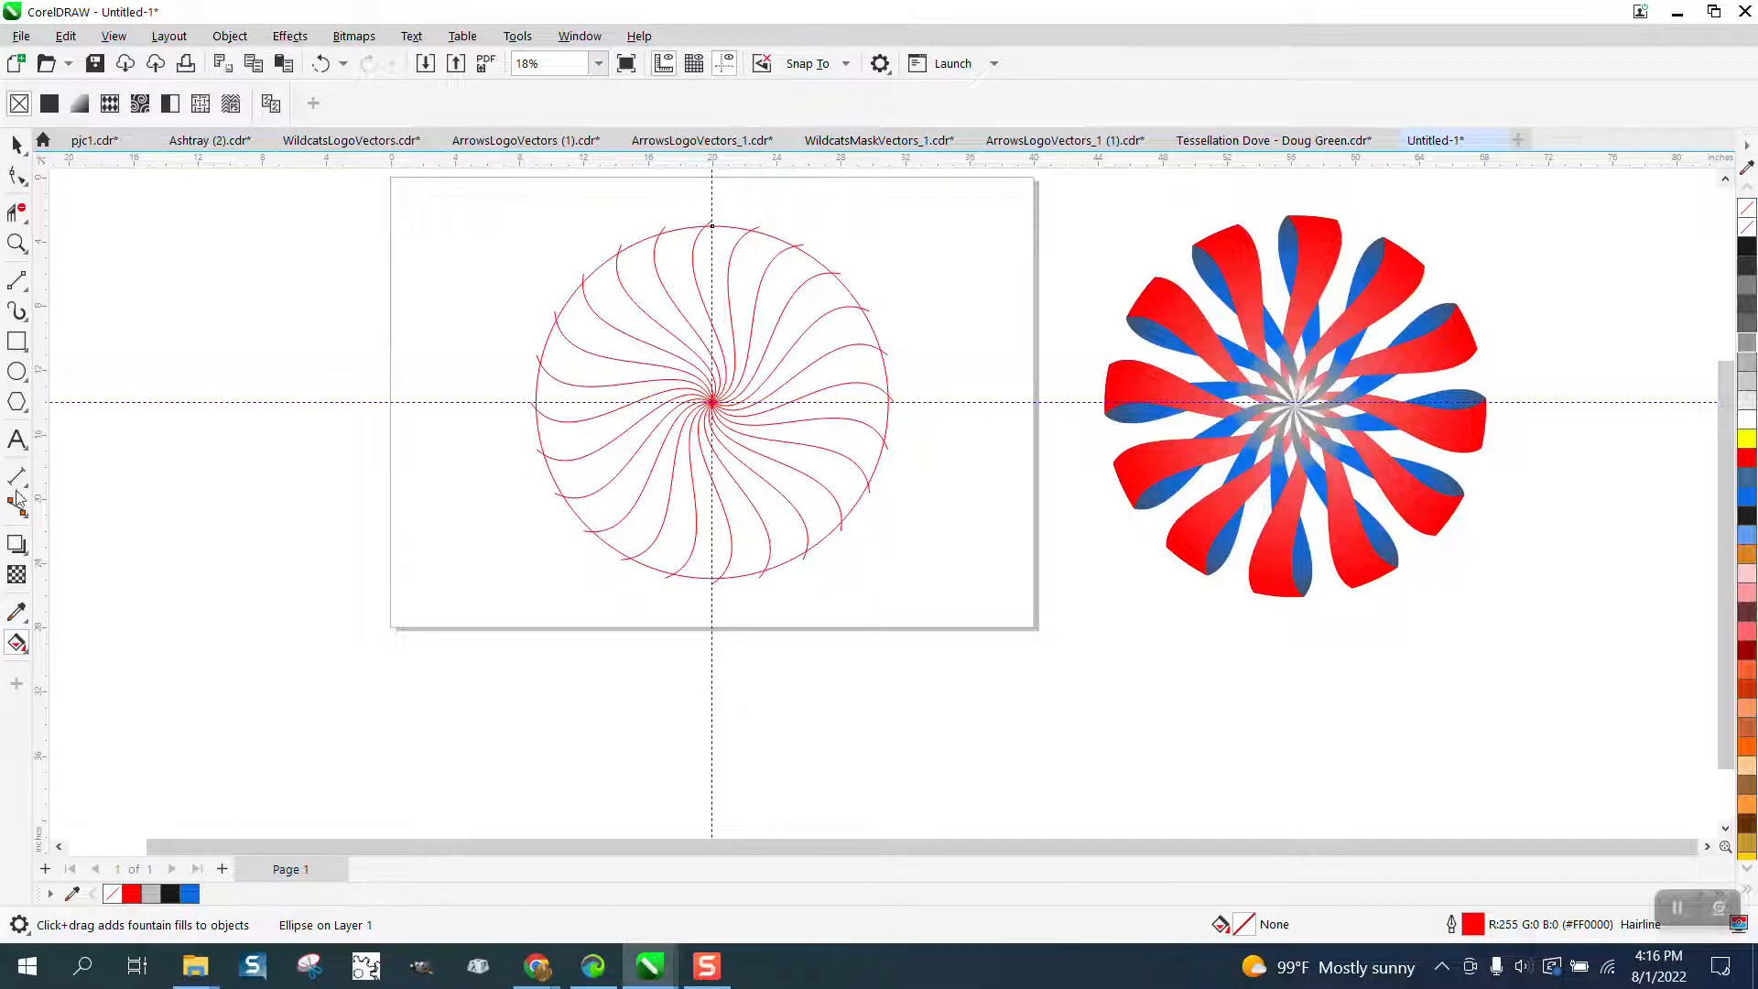
# Step: Smart-fill one swirl region blue, move the line framework below the page, and centre the blue petal at the top
pyautogui.click(19, 640)
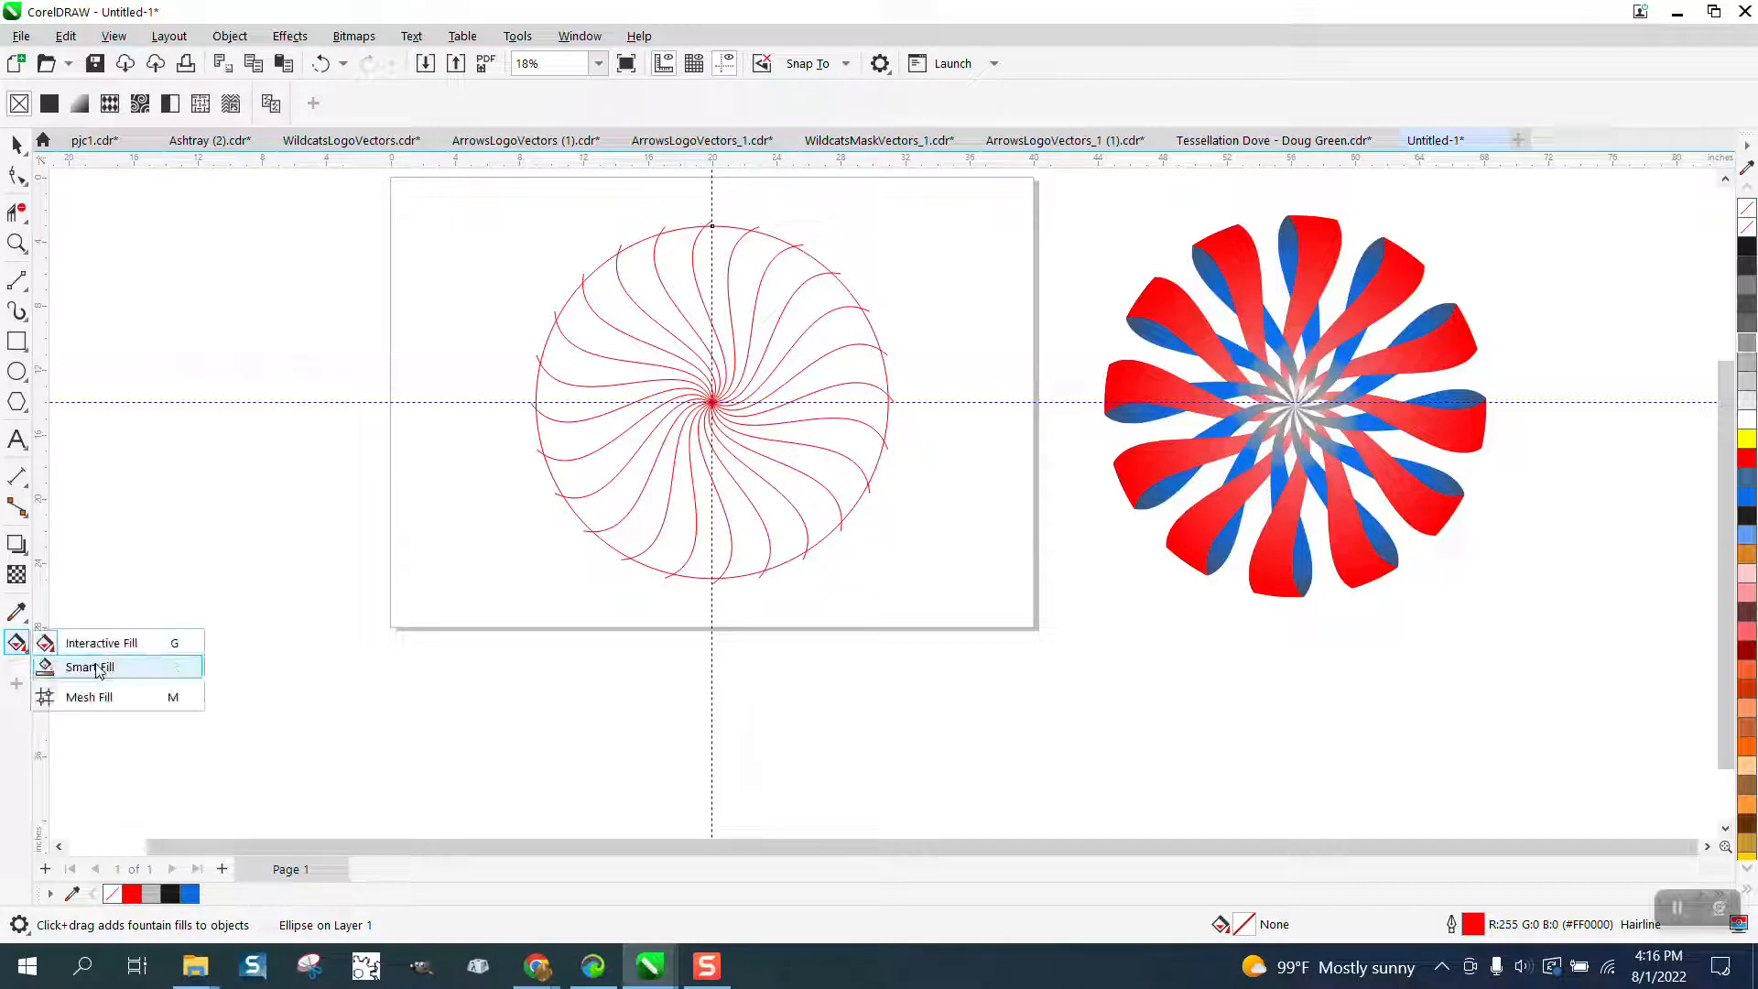
pyautogui.click(89, 666)
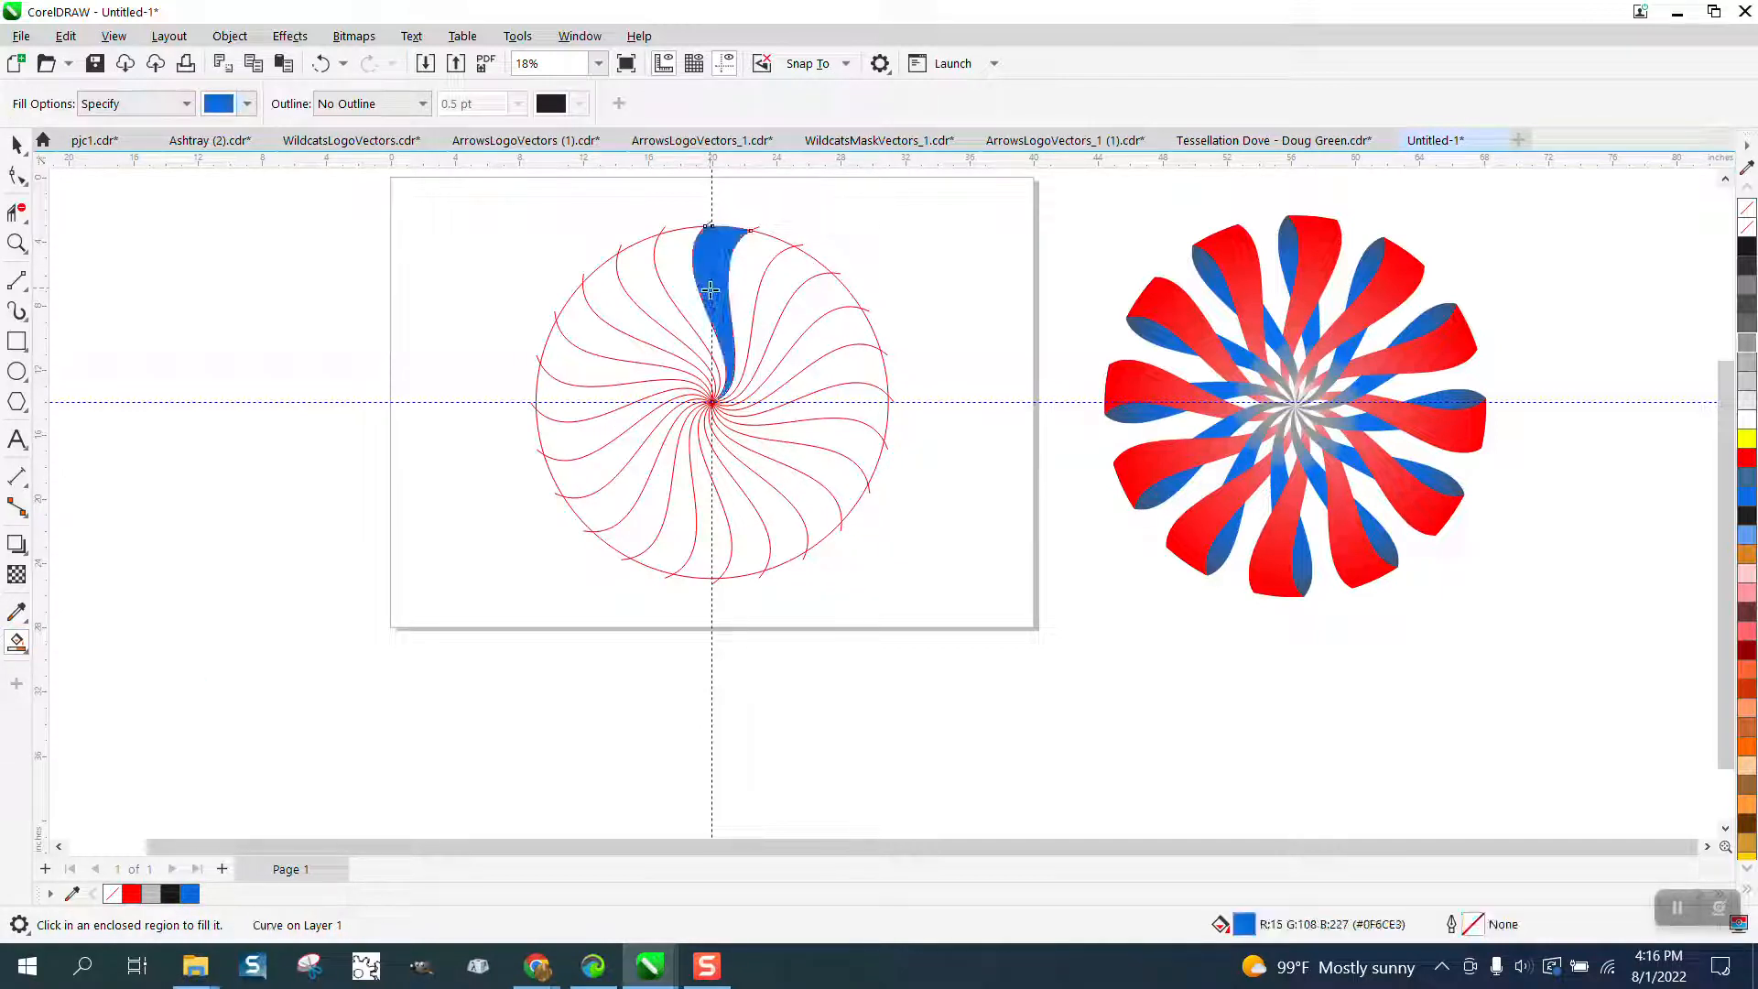
pyautogui.moveTo(708, 291); pyautogui.dragTo(554, 313)
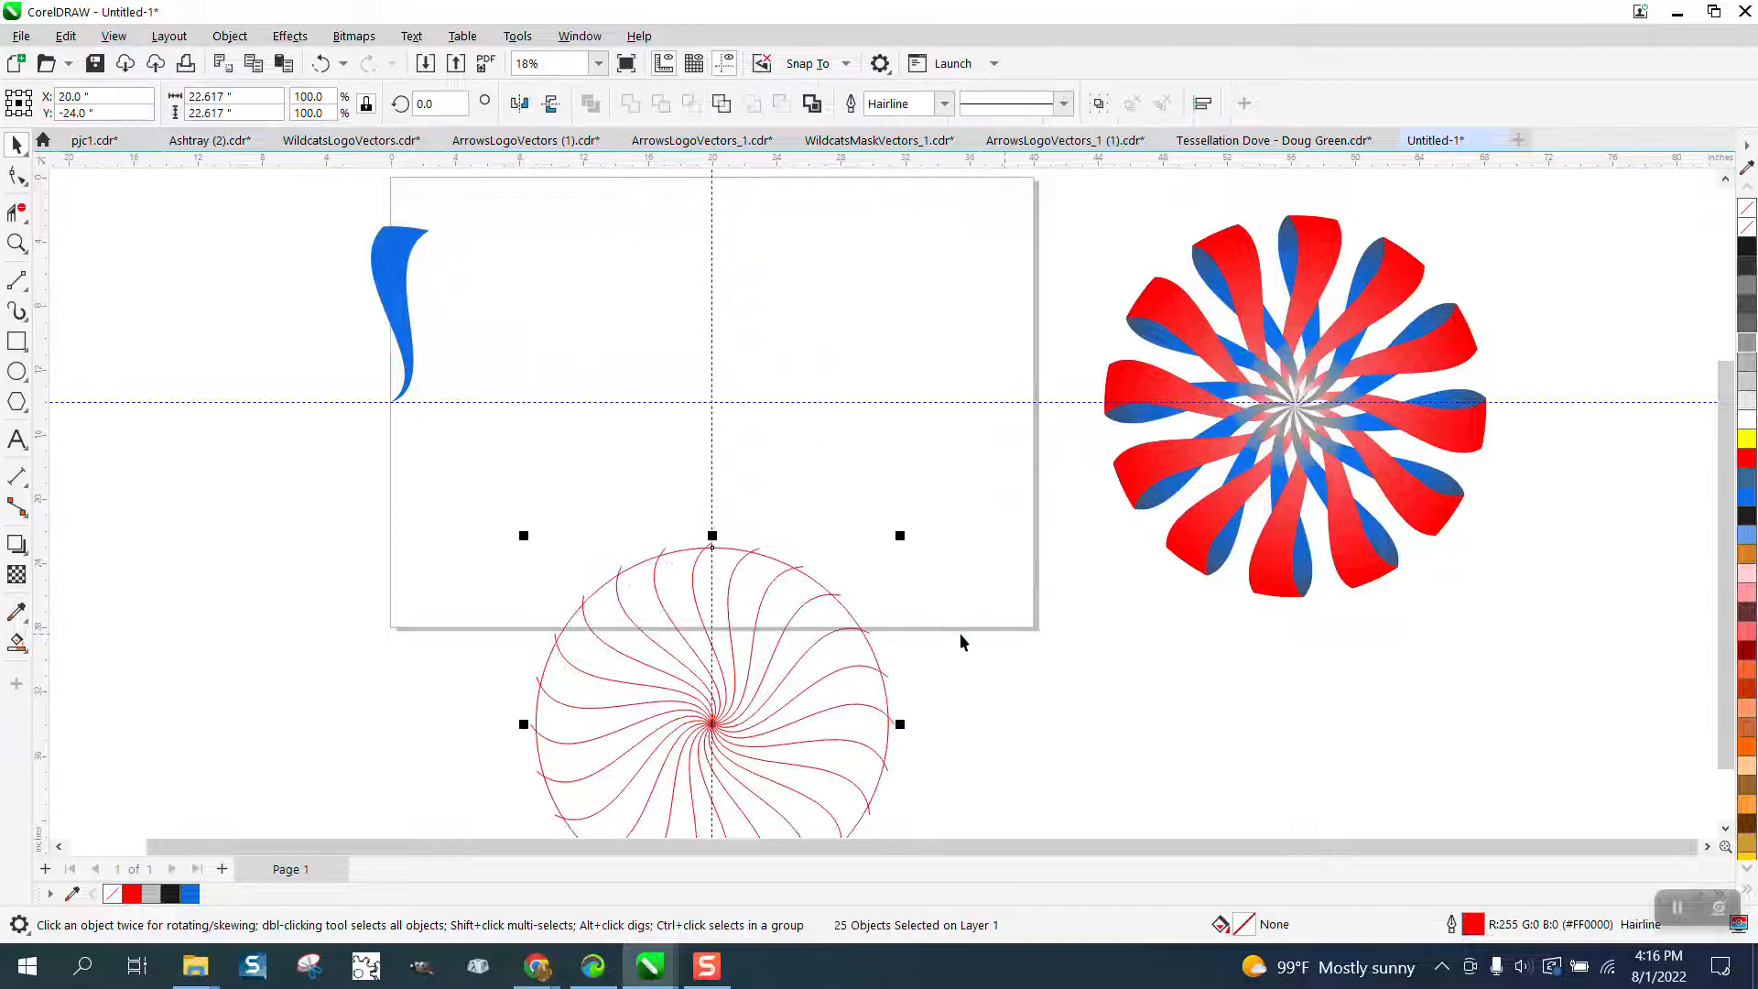
pyautogui.click(402, 302)
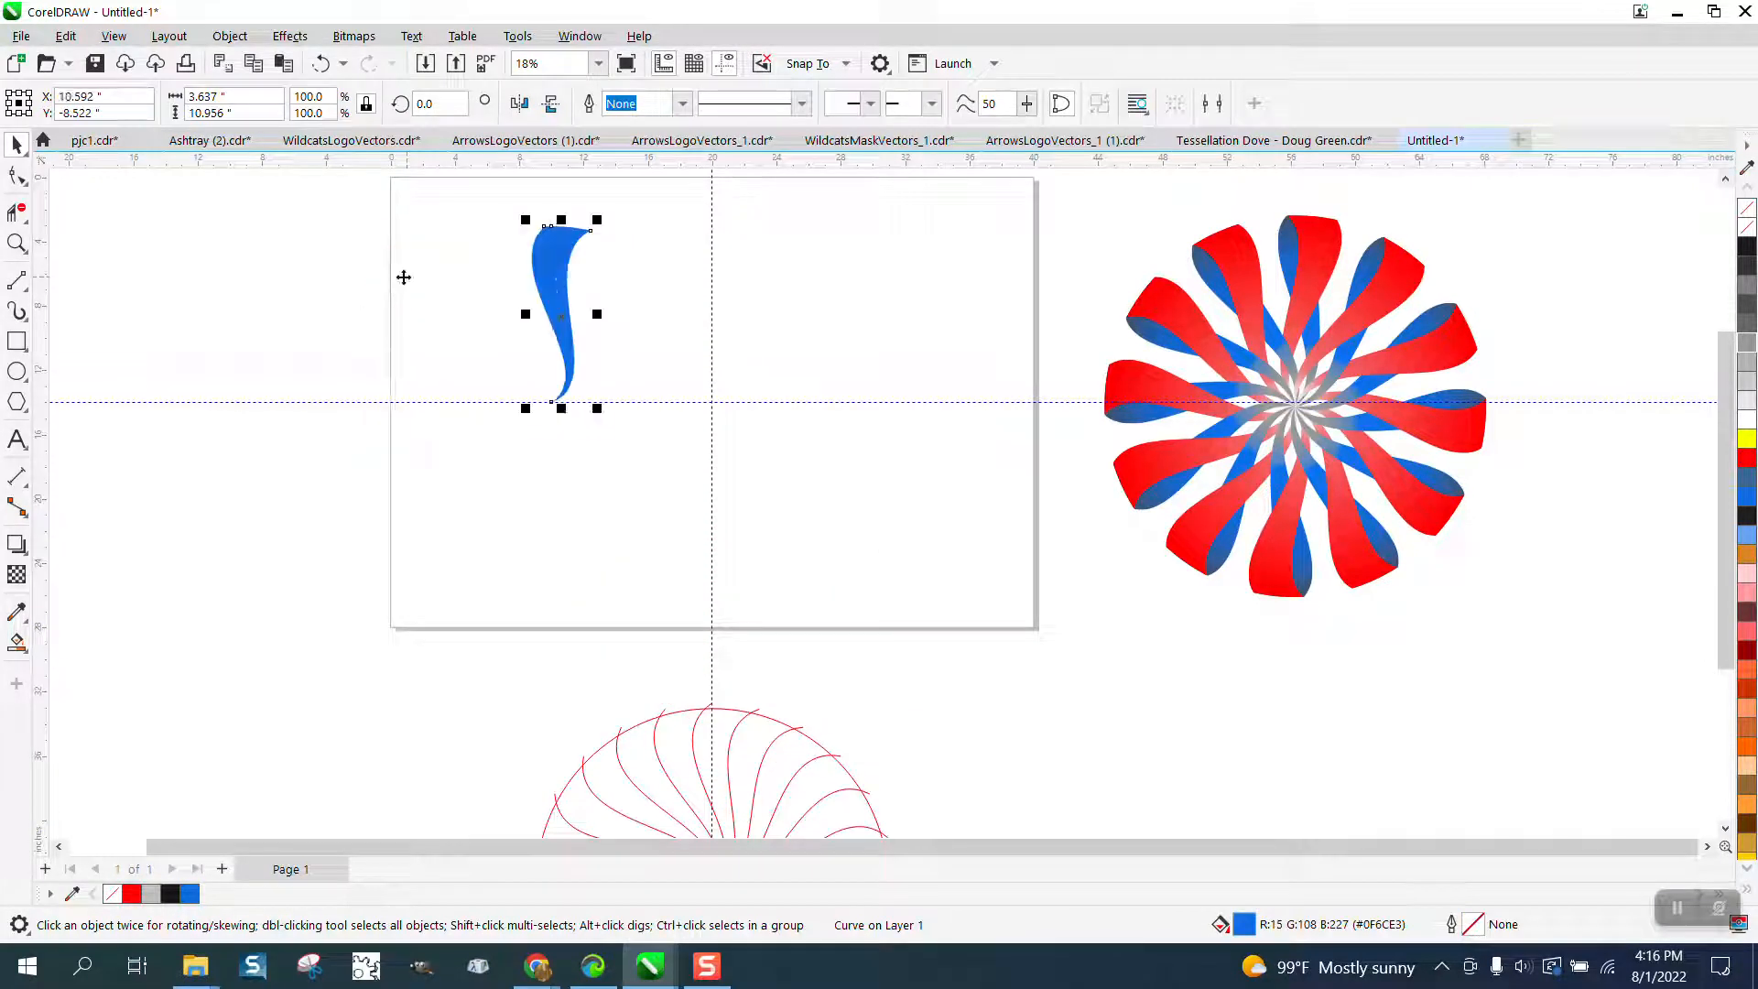
pyautogui.moveTo(560, 313); pyautogui.dragTo(718, 313)
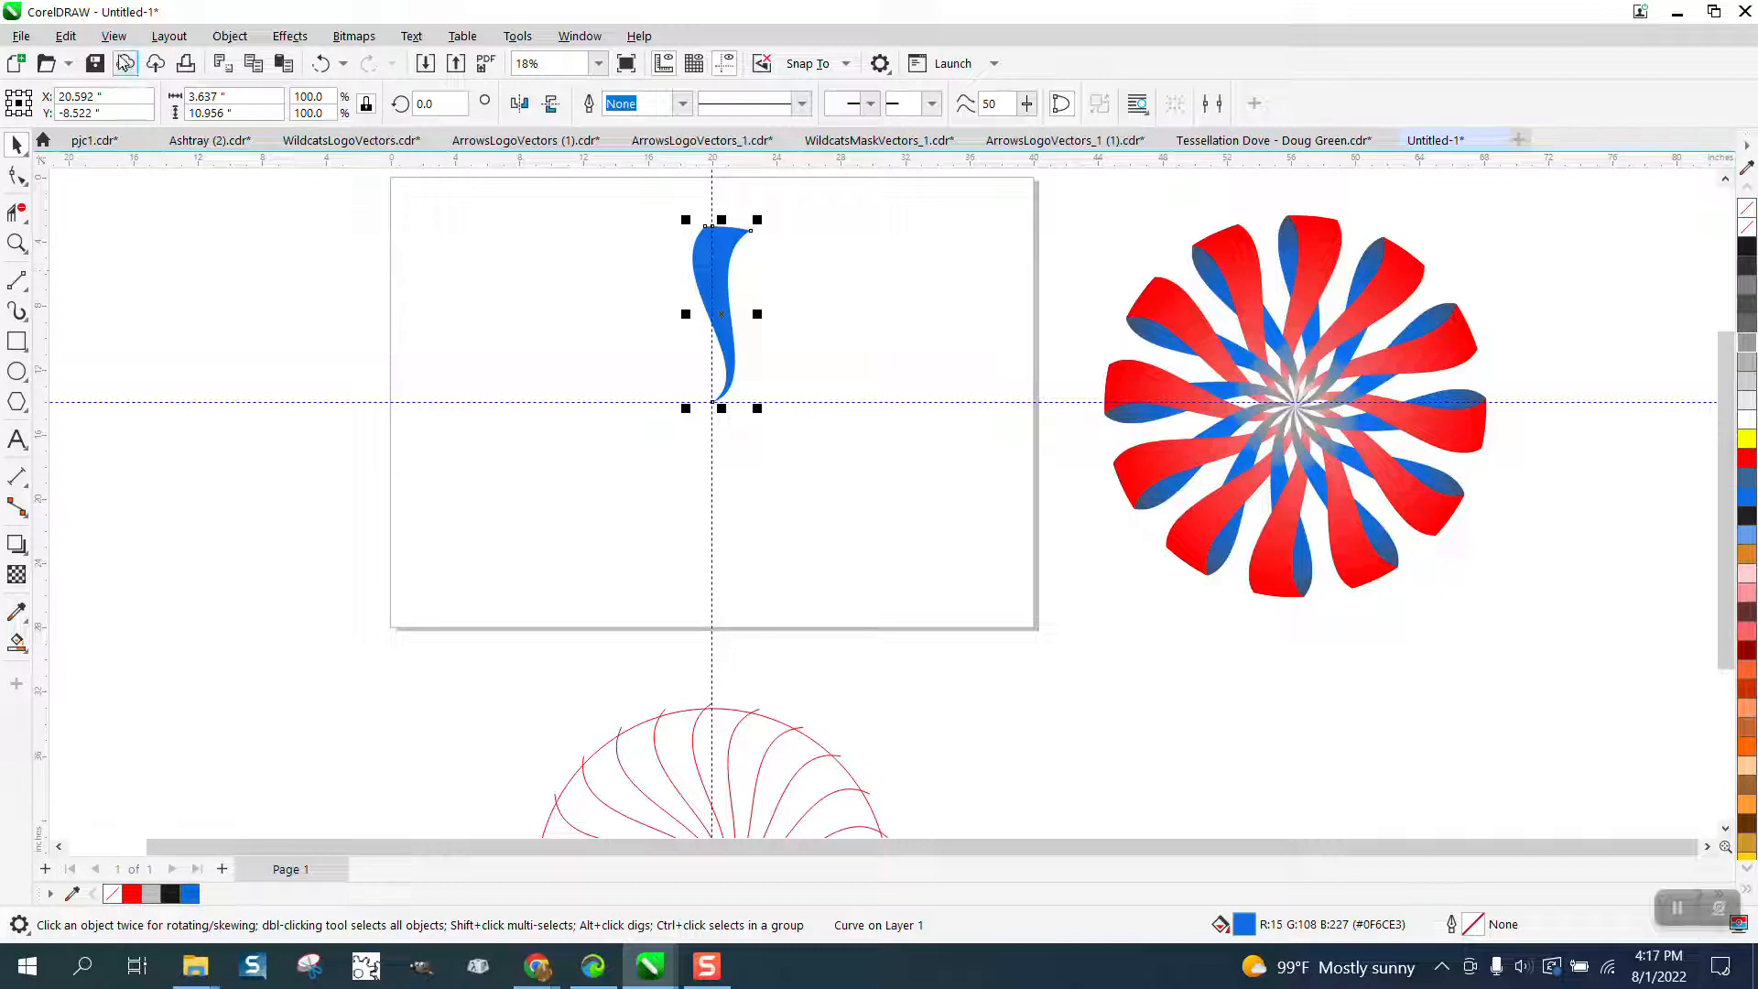
# Step: Clone the blue petal and rotate copies by 60 degrees around the centre into a full blue disc
pyautogui.click(65, 37)
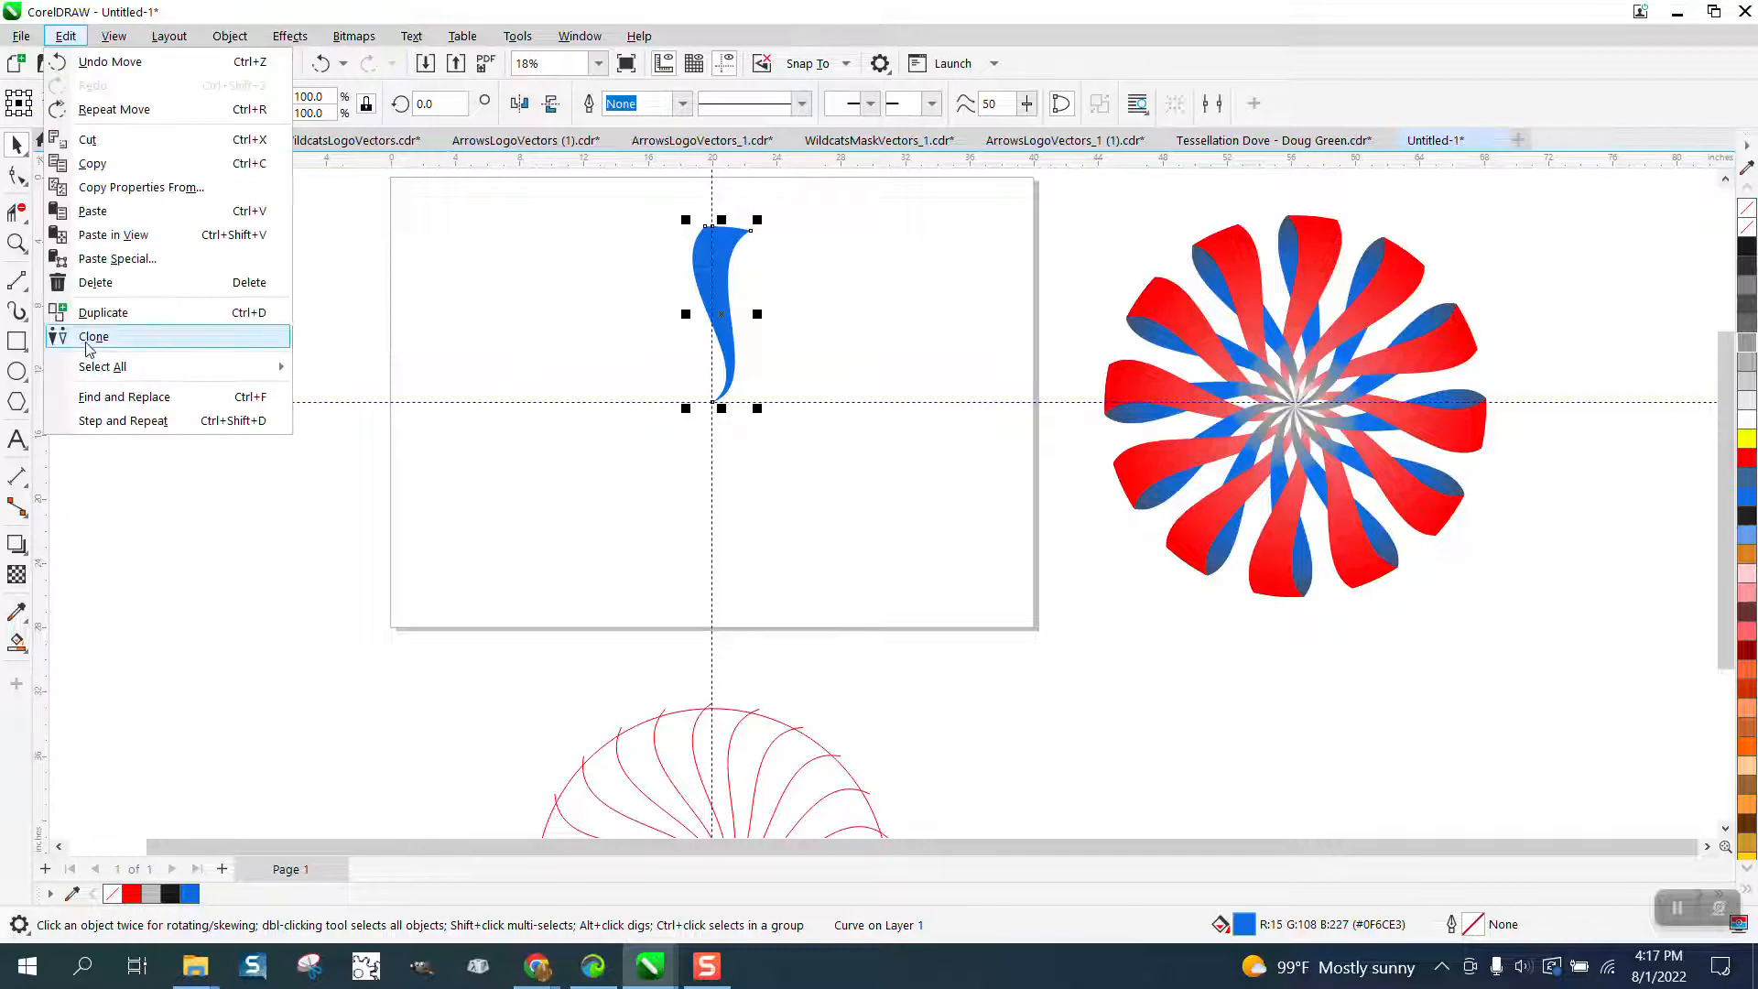
pyautogui.click(94, 337)
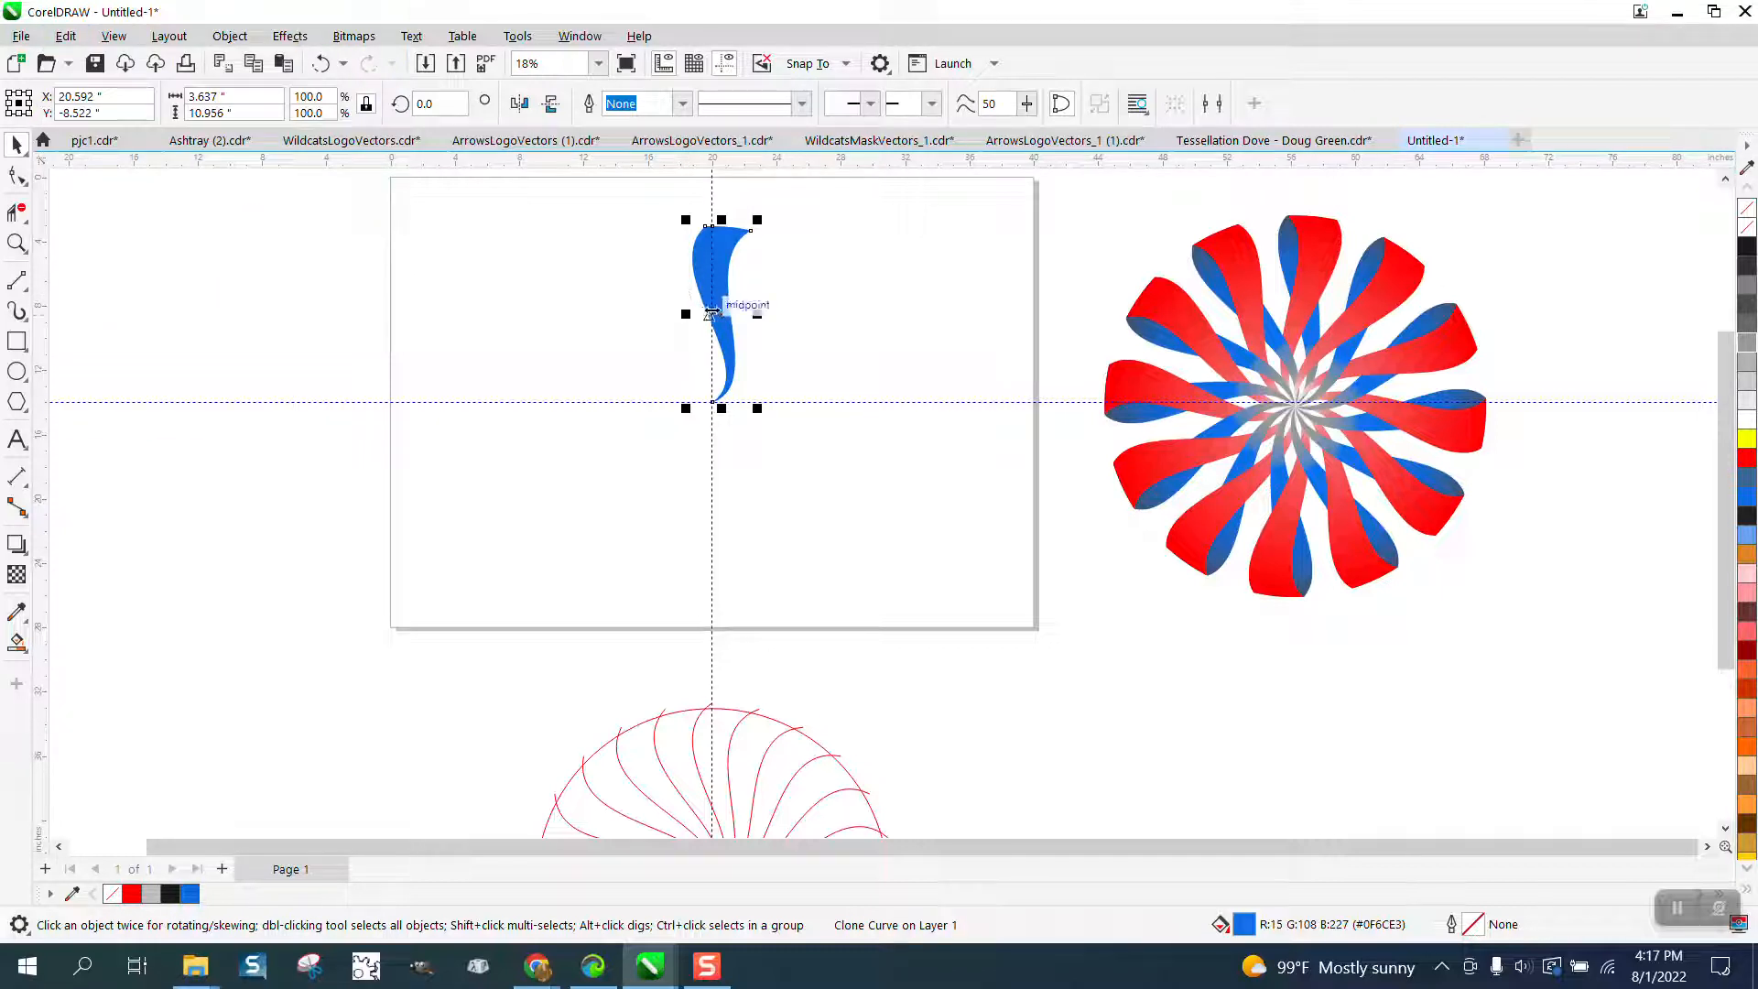
pyautogui.click(718, 313)
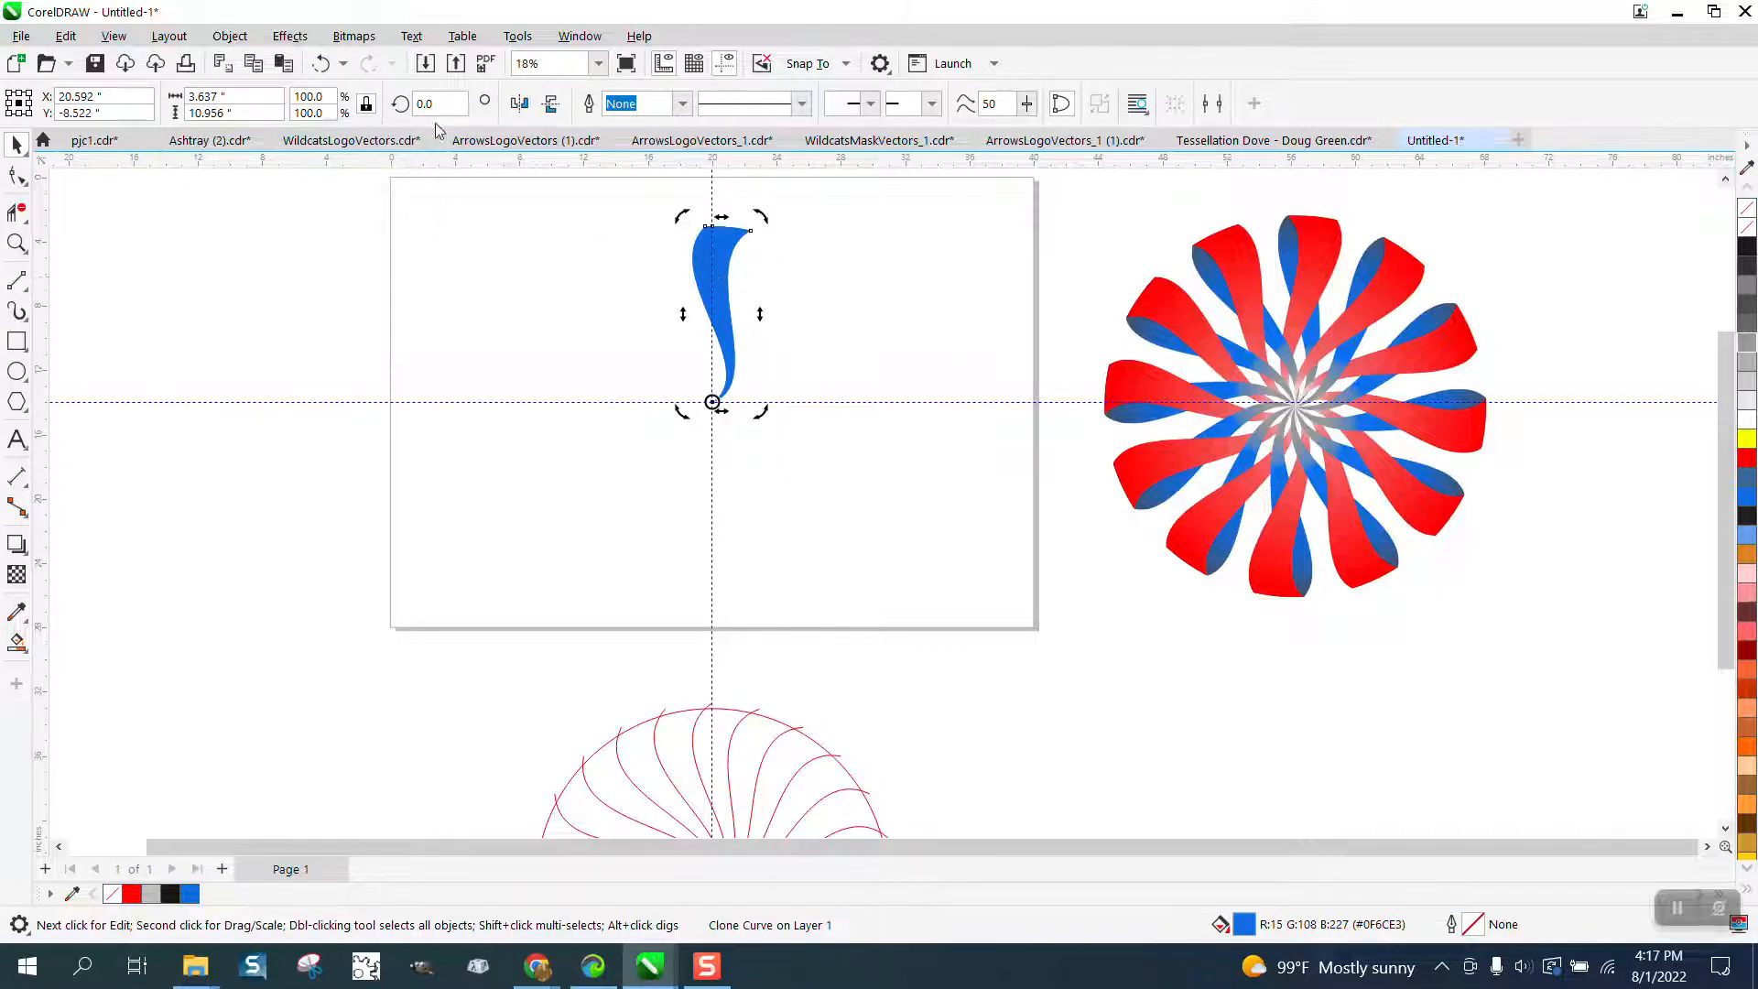
pyautogui.click(438, 102)
pyautogui.write('30')
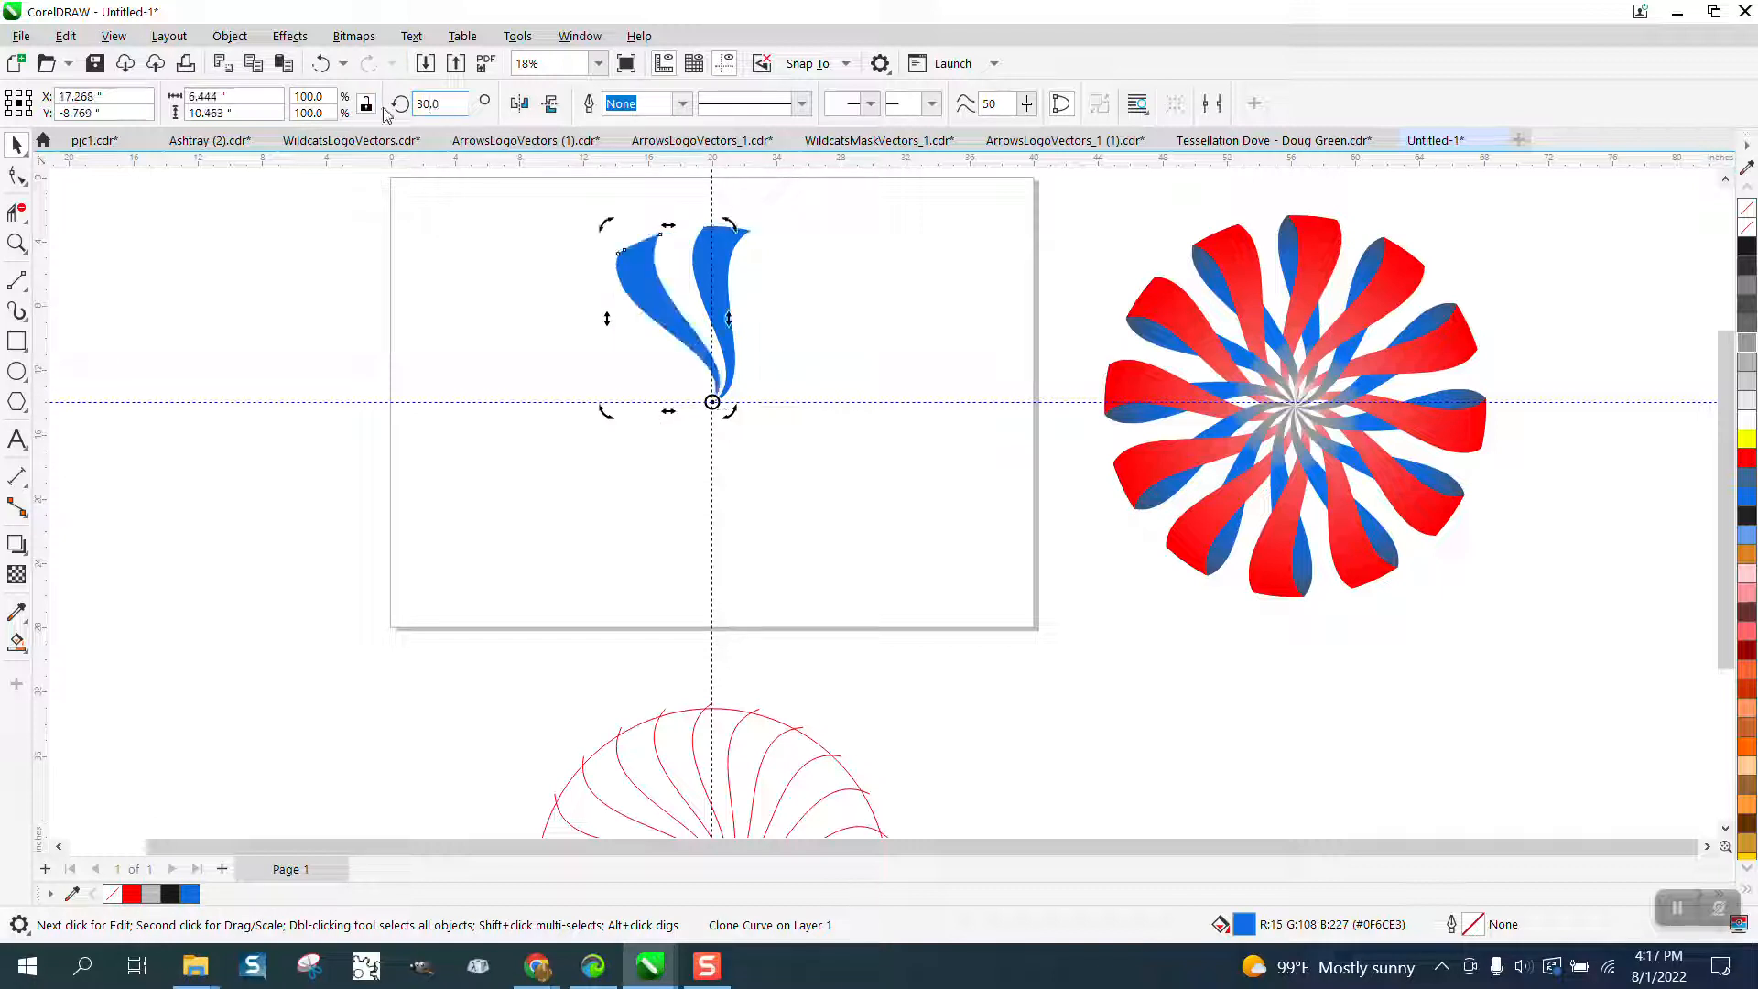
pyautogui.click(436, 102)
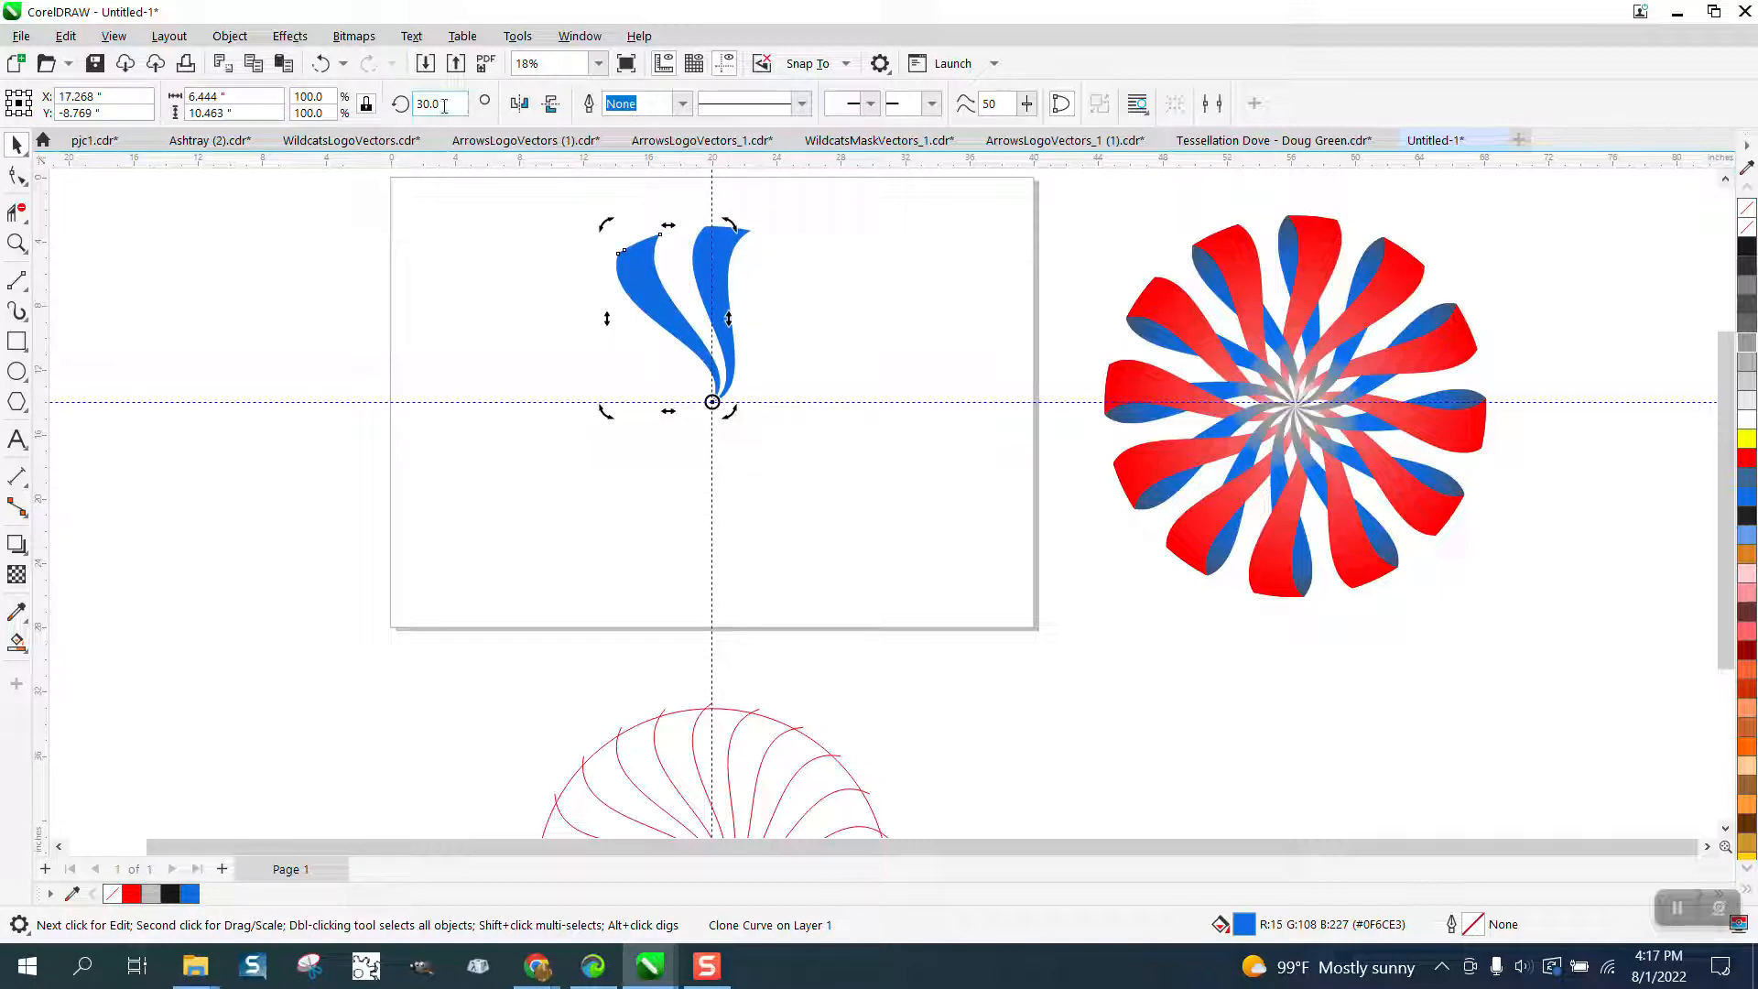
pyautogui.write('60.0')
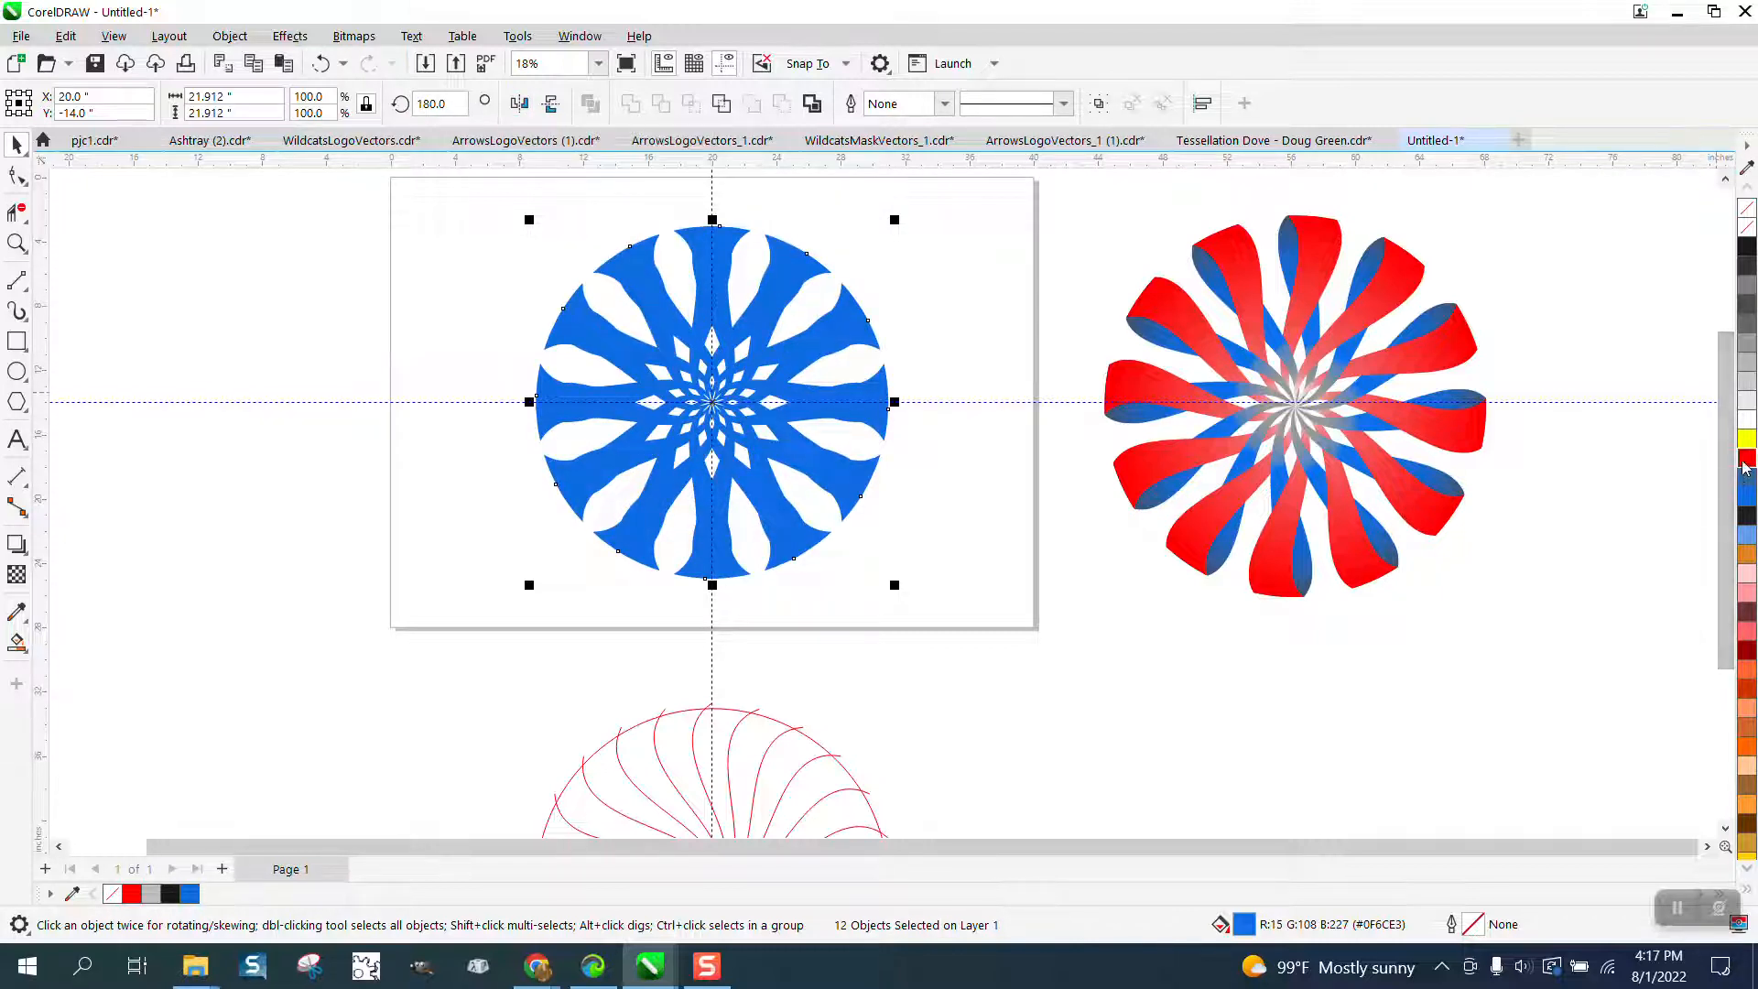
# Step: Fill the copied swirl red from the palette and lay it over the blue swirl
pyautogui.click(1745, 456)
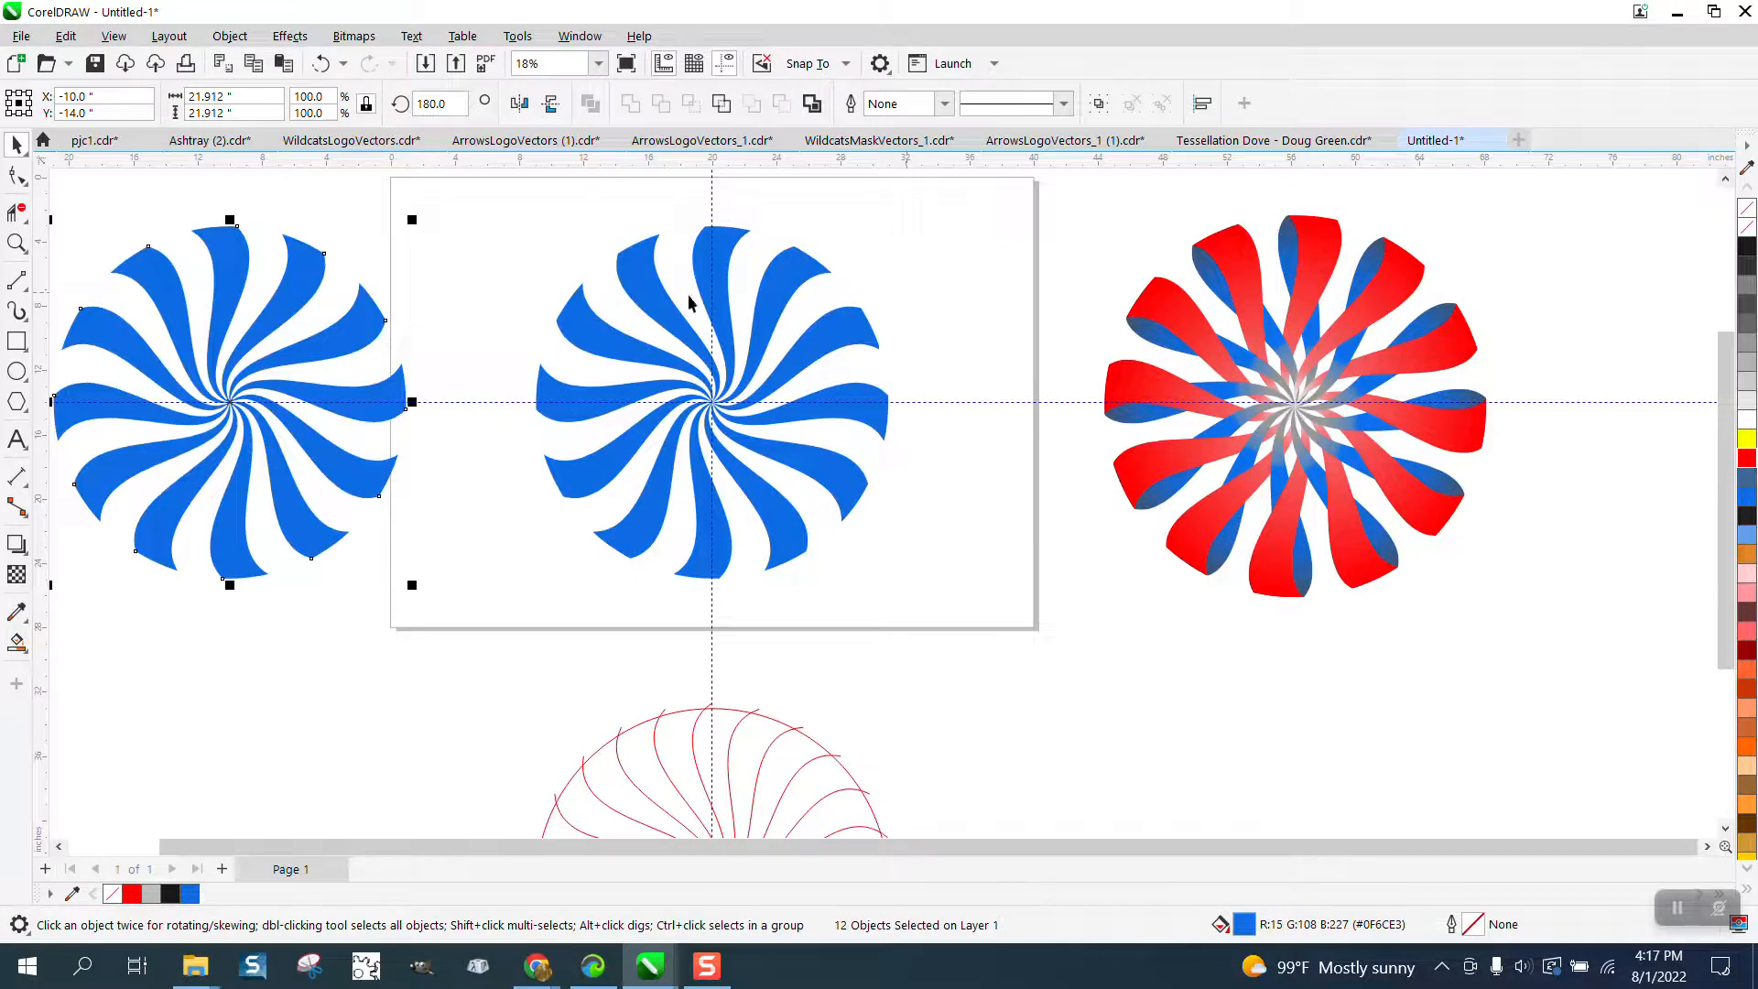
pyautogui.scroll(-3)
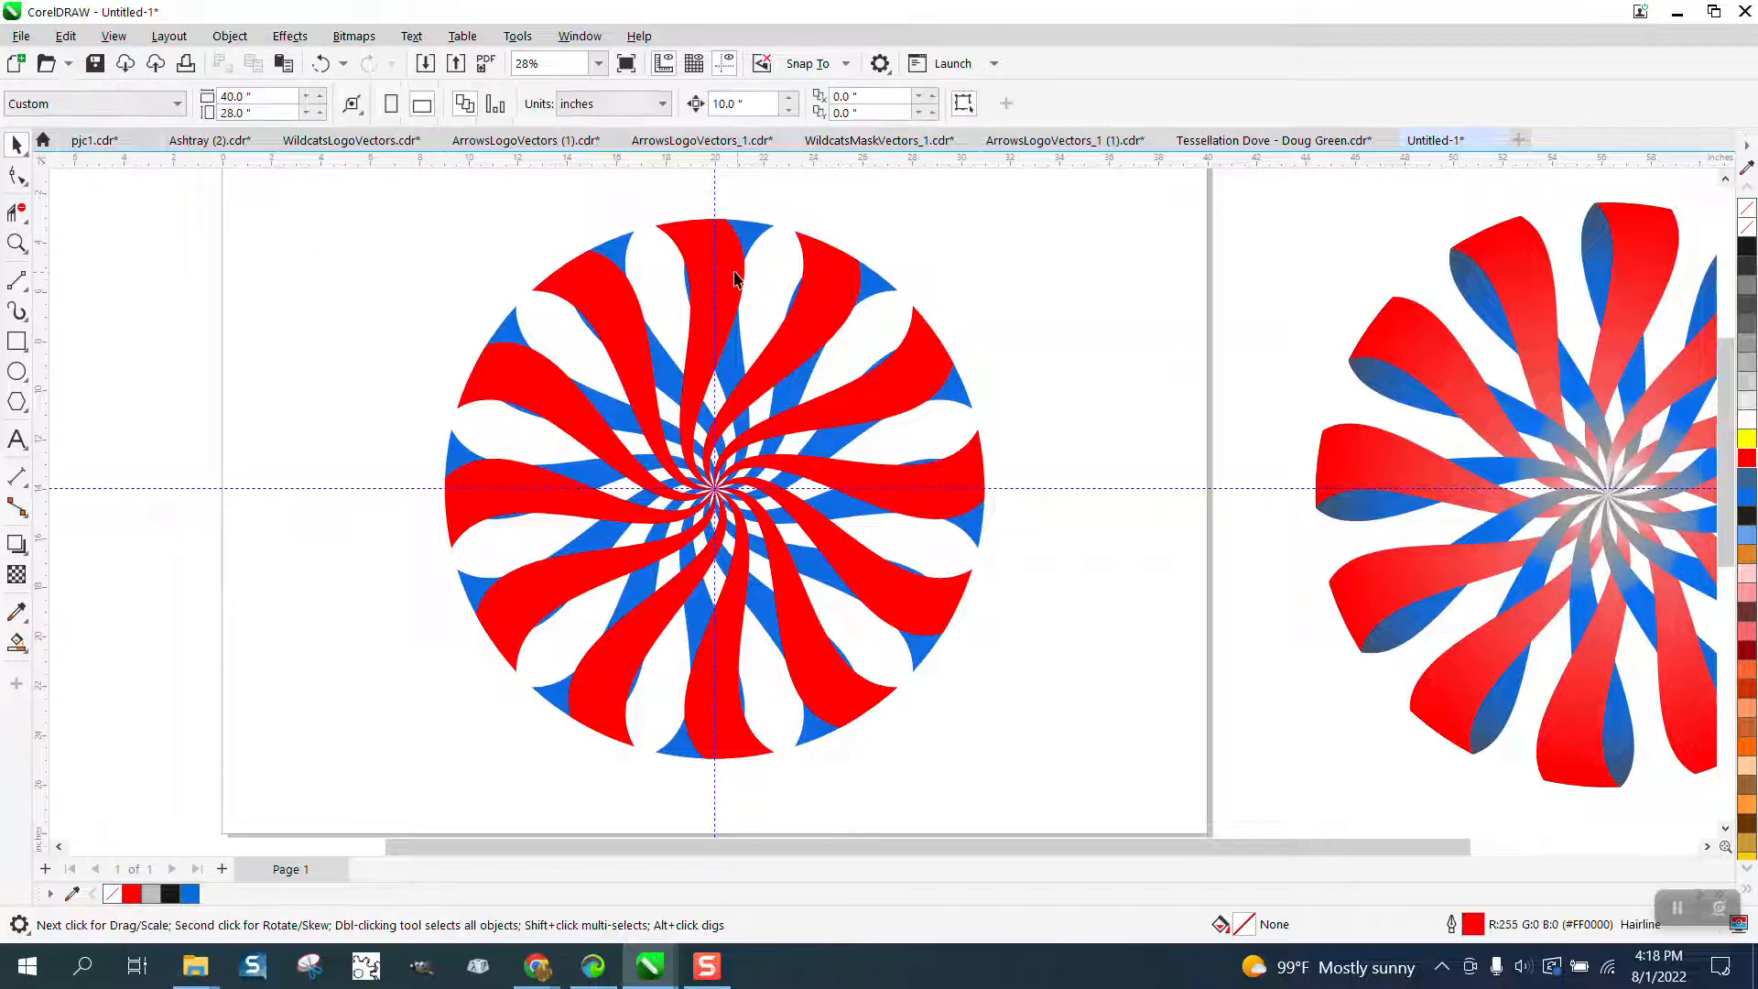
# Step: Rotate the red swirl group to about 349 degrees so blue edges show along each ribbon
pyautogui.click(714, 487)
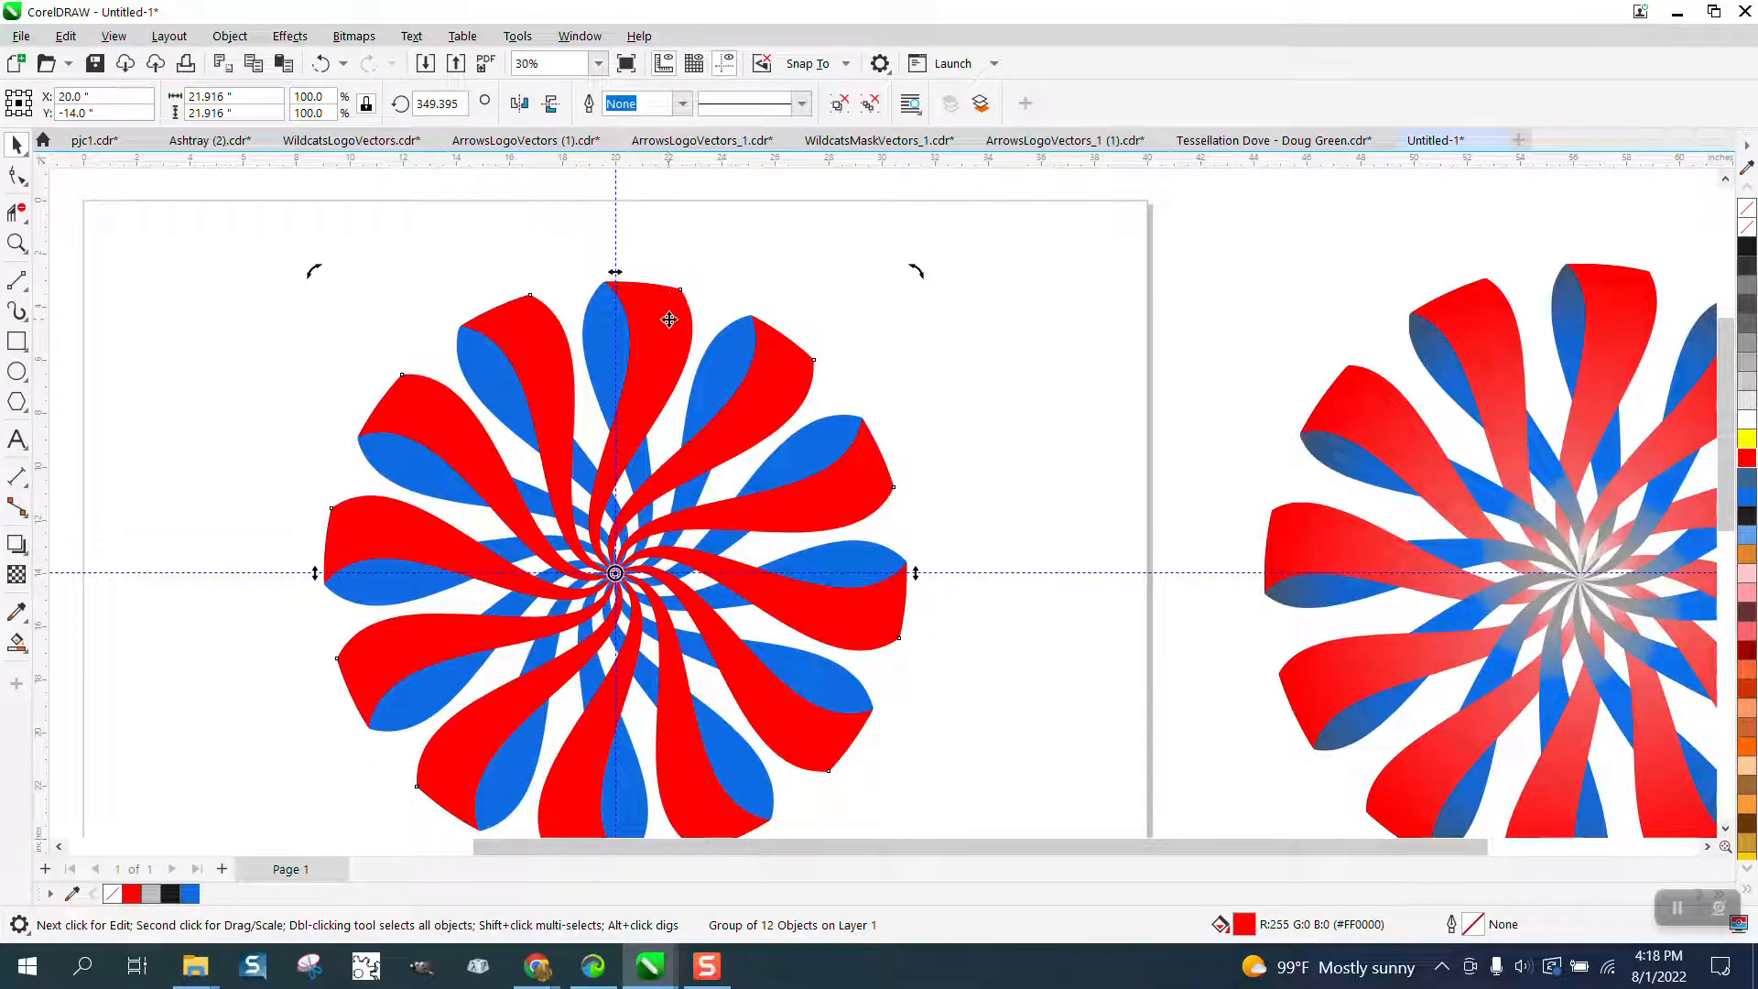
pyautogui.scroll(-3)
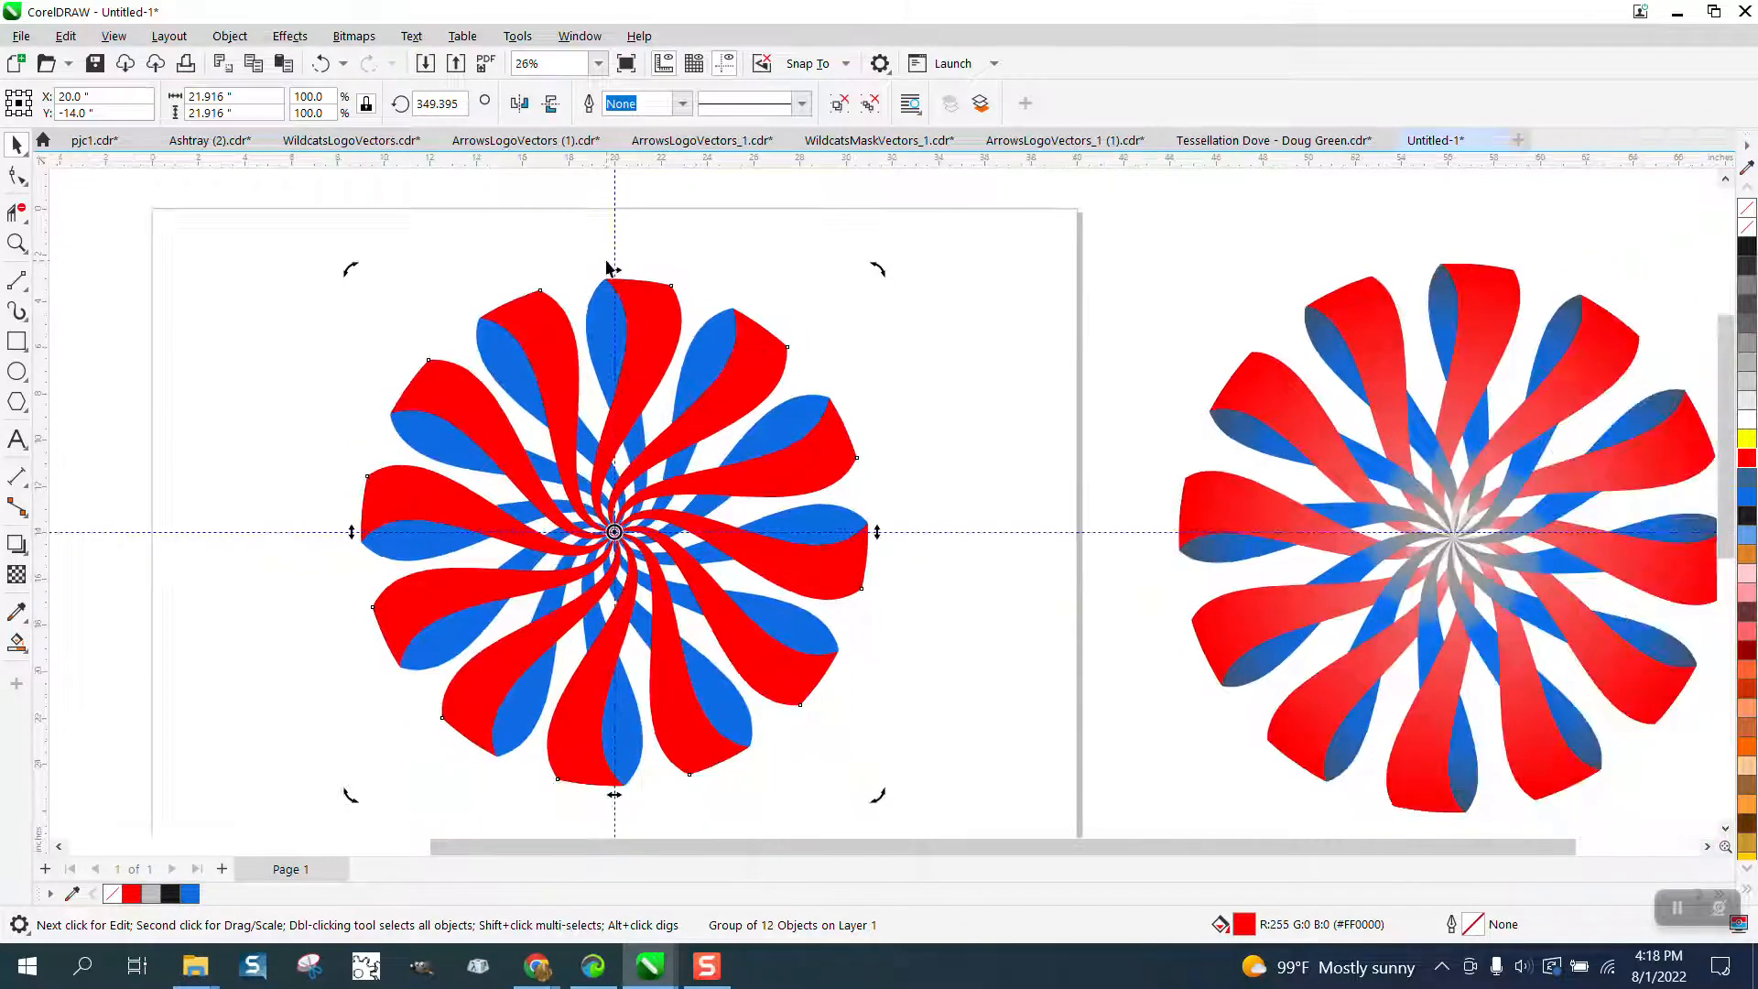
pyautogui.moveTo(79, 167)
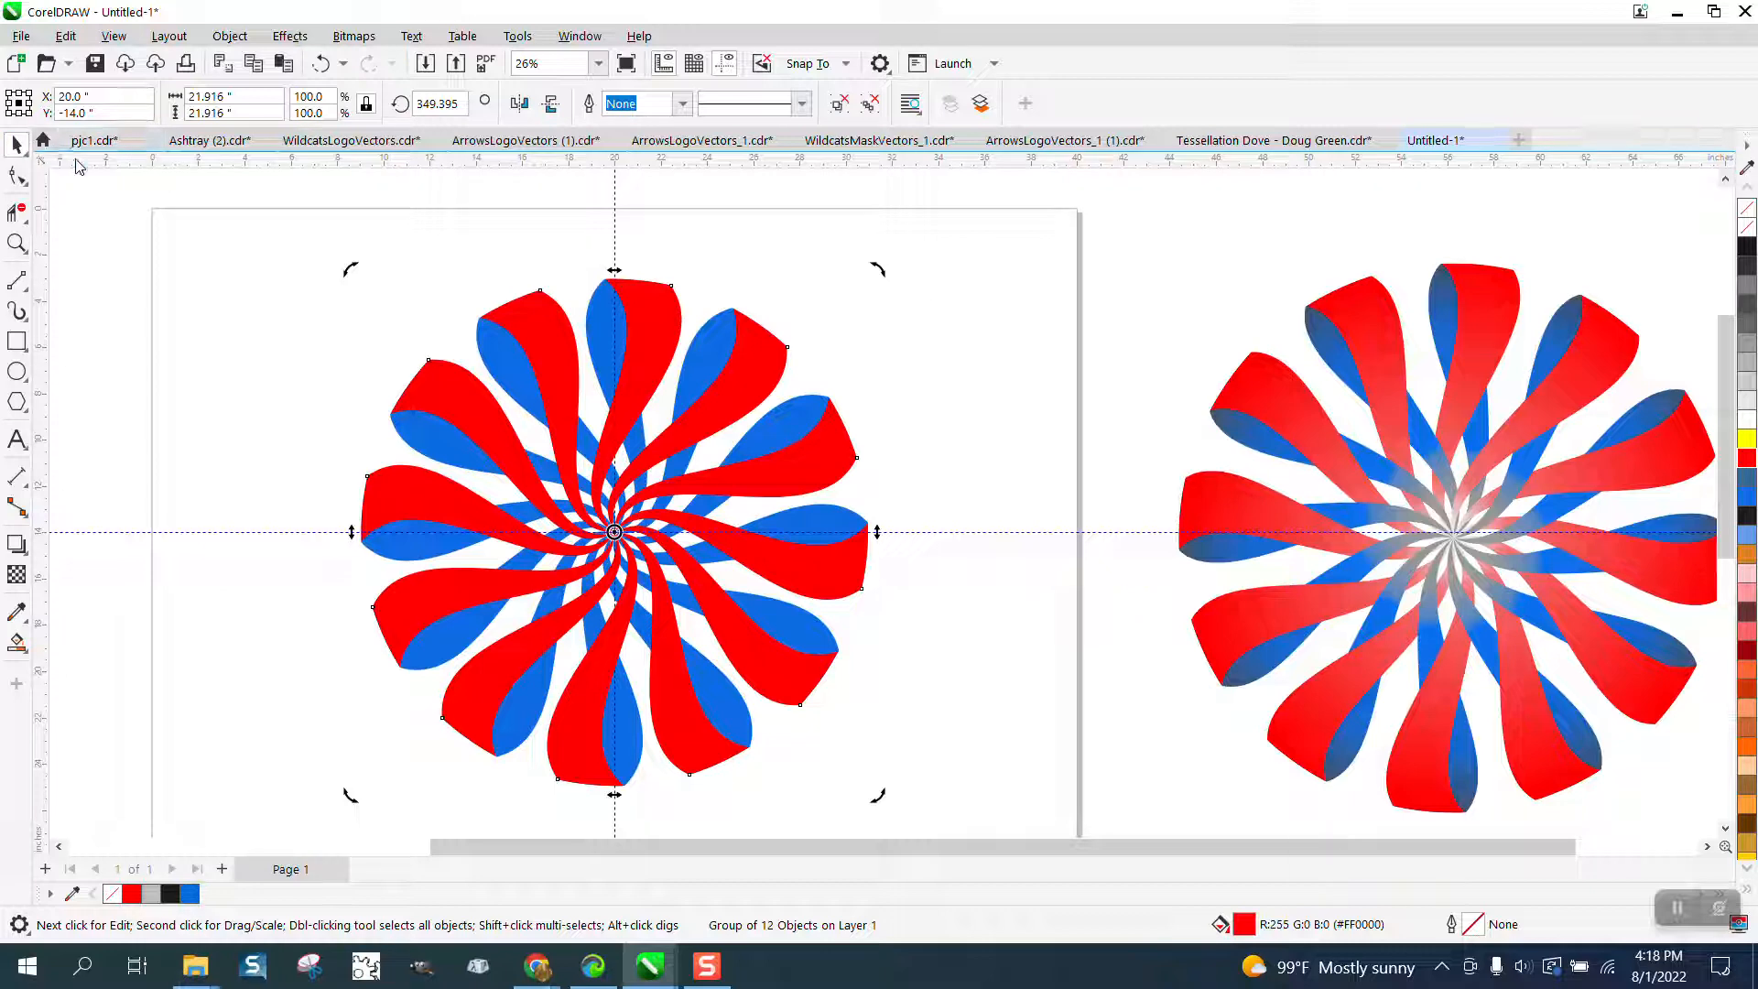
# Step: Move the red swirl left of the page and ungroup the blue swirl down to a single ribbon
pyautogui.click(613, 533)
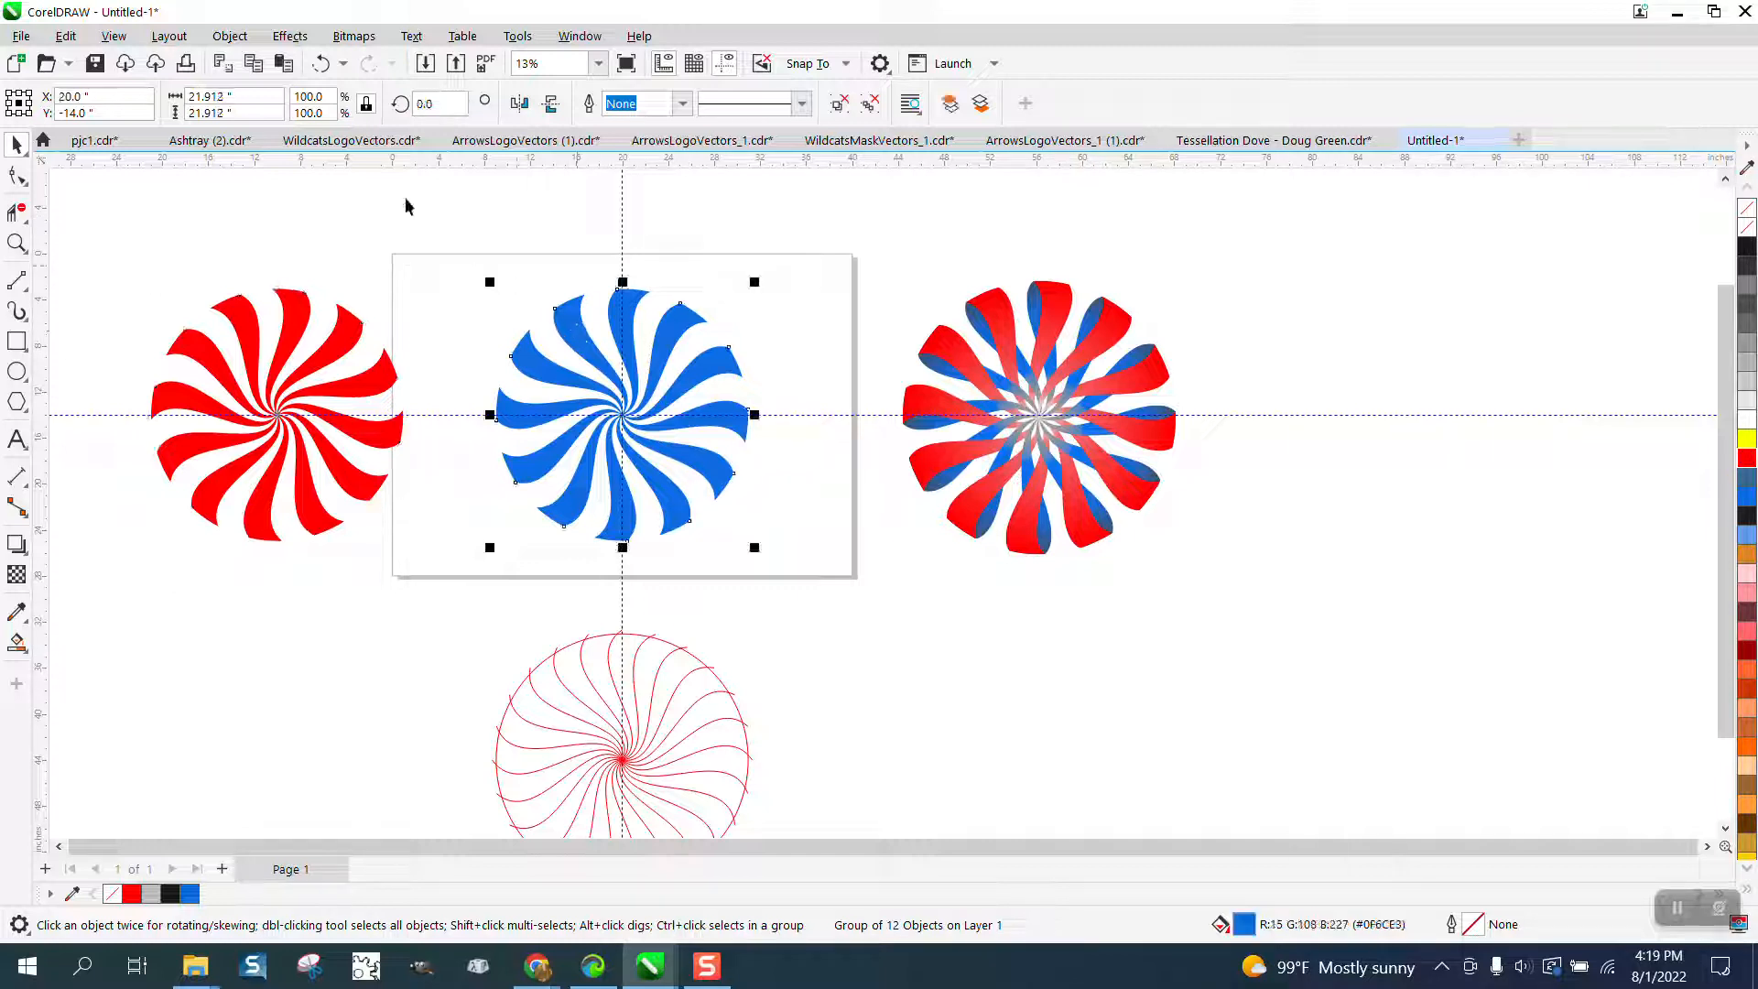
pyautogui.click(229, 36)
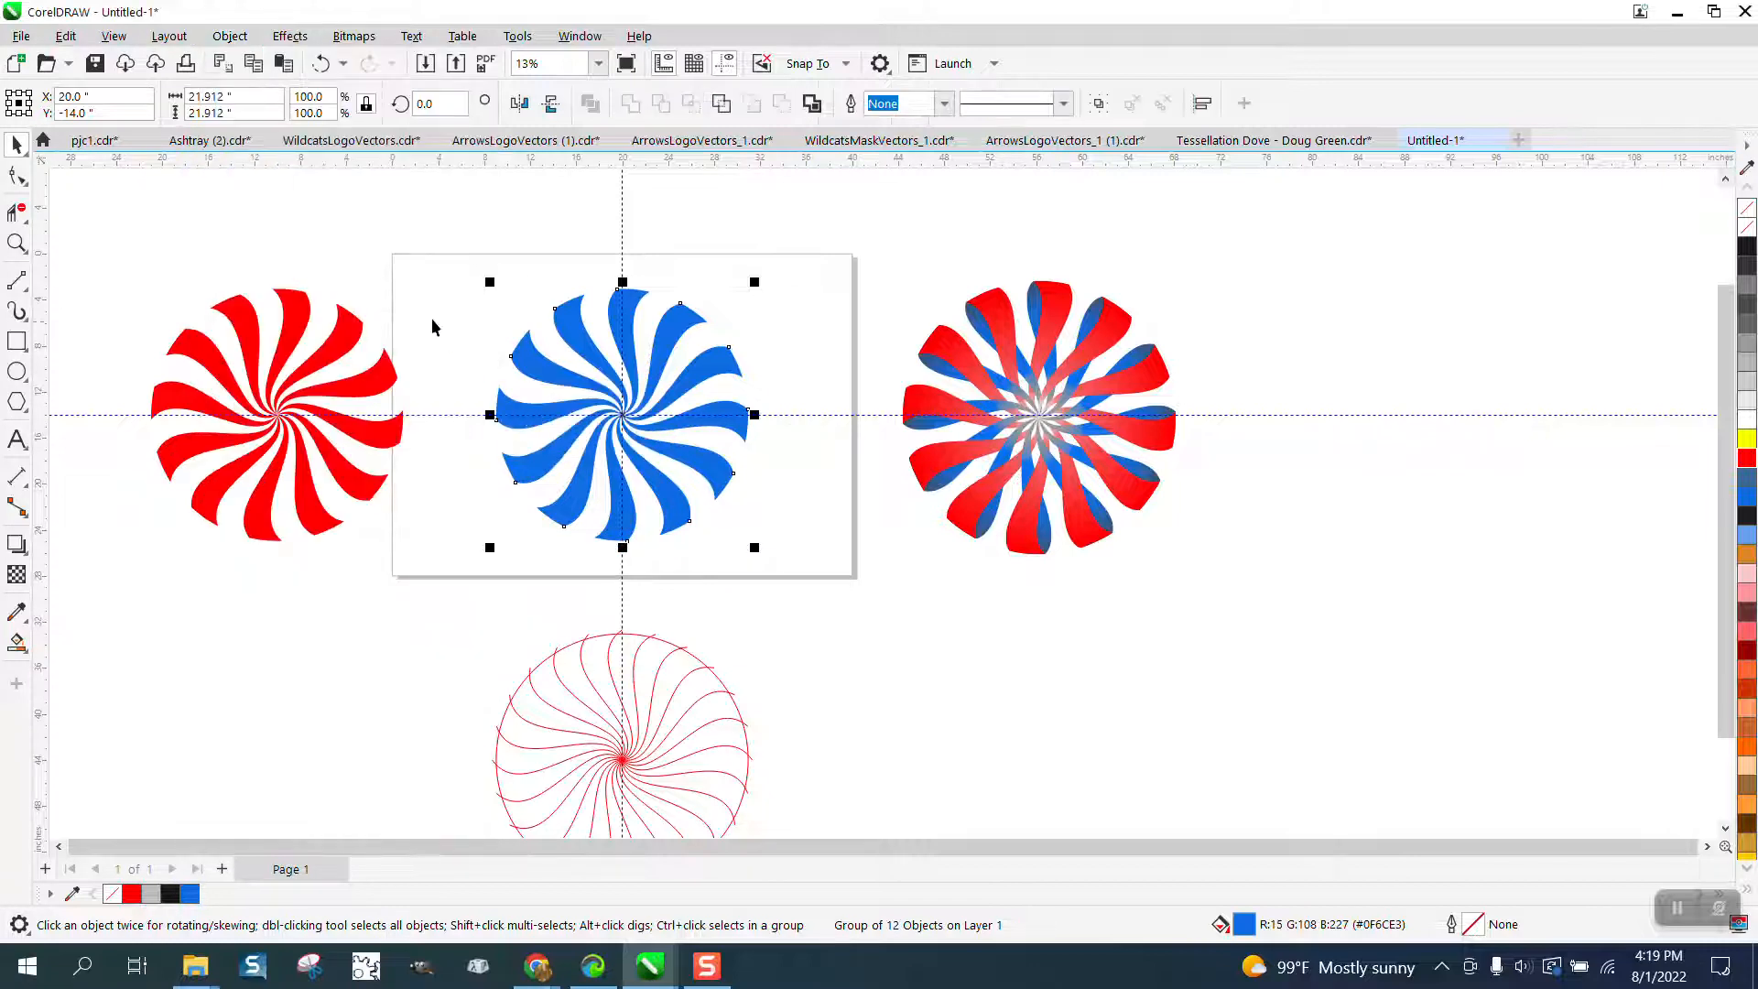
pyautogui.click(229, 37)
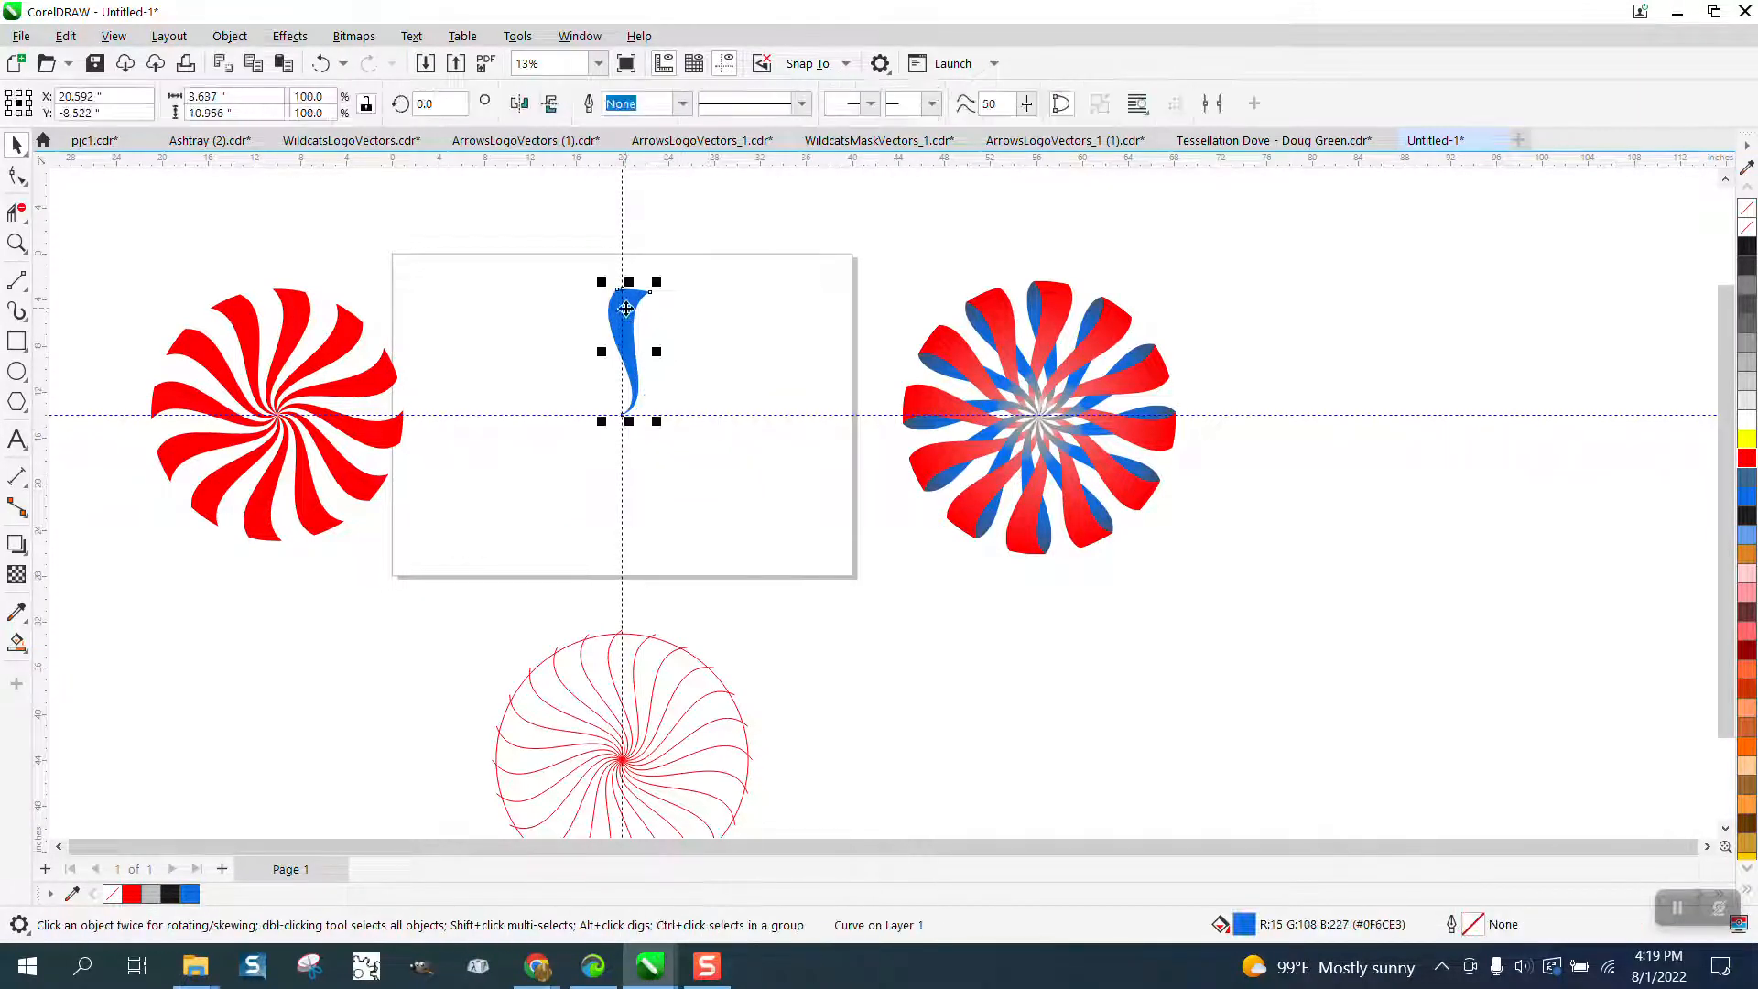
# Step: Clone the blue ribbon and rotate copies in 30-degree steps up to 330 into a twelve-piece swirl
pyautogui.click(66, 37)
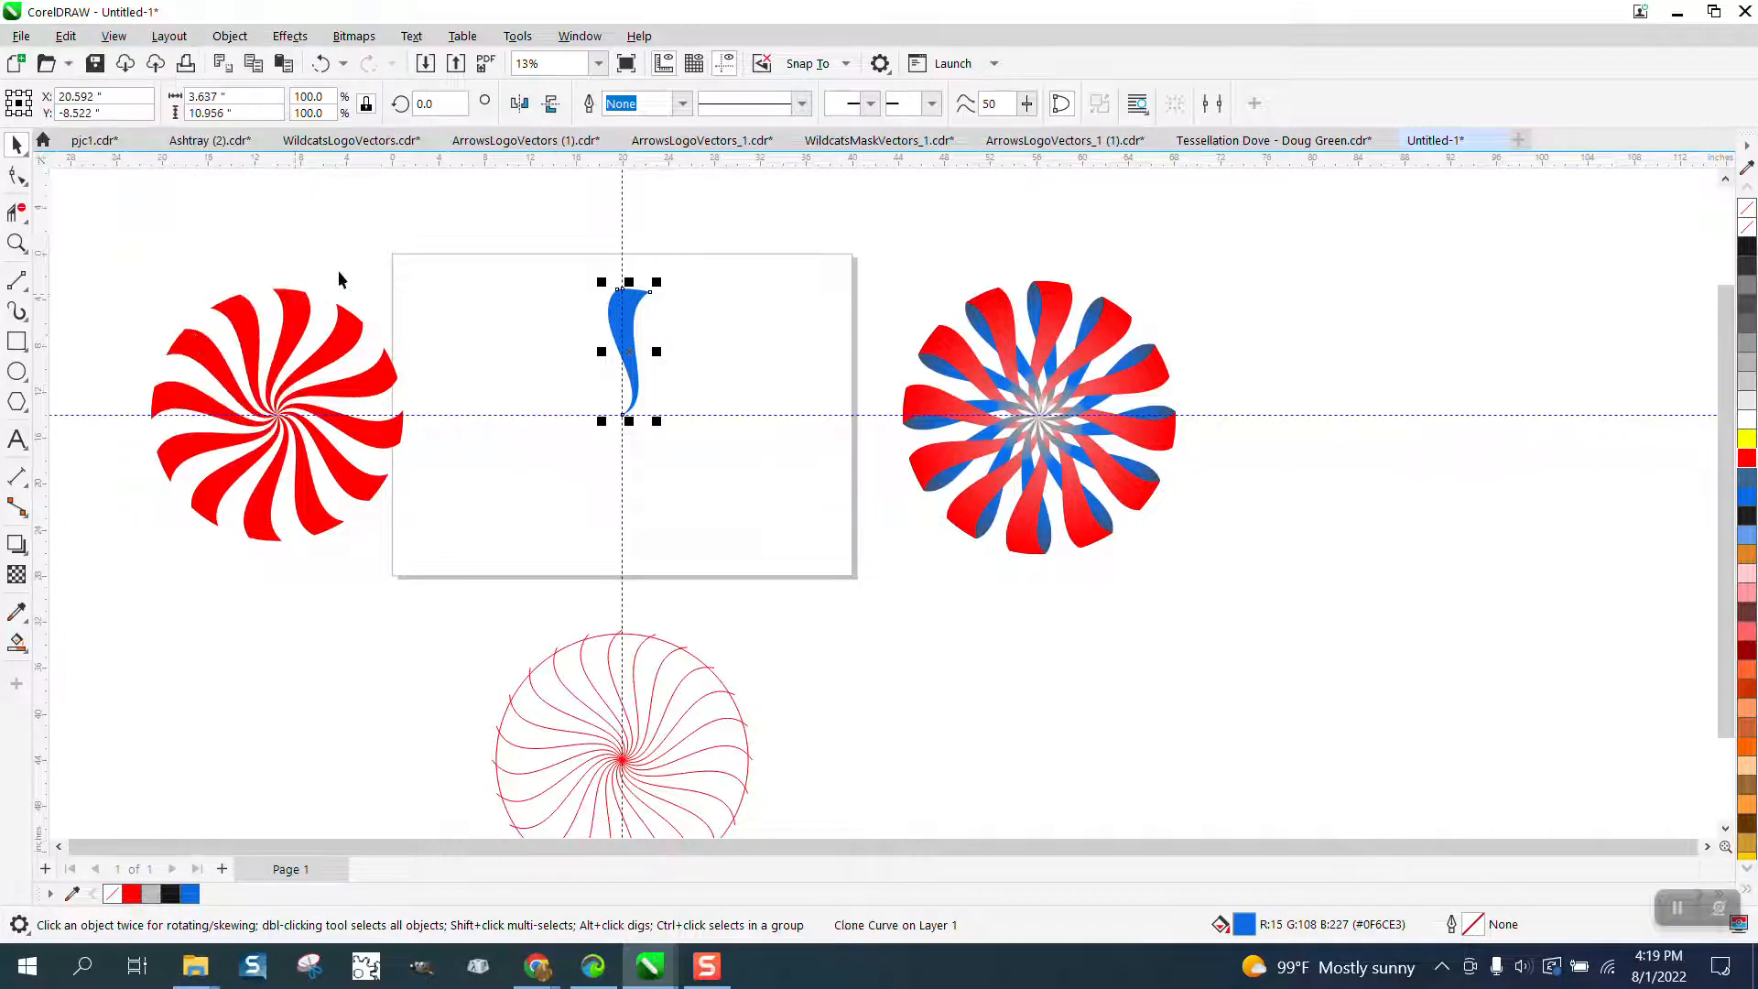
pyautogui.click(628, 352)
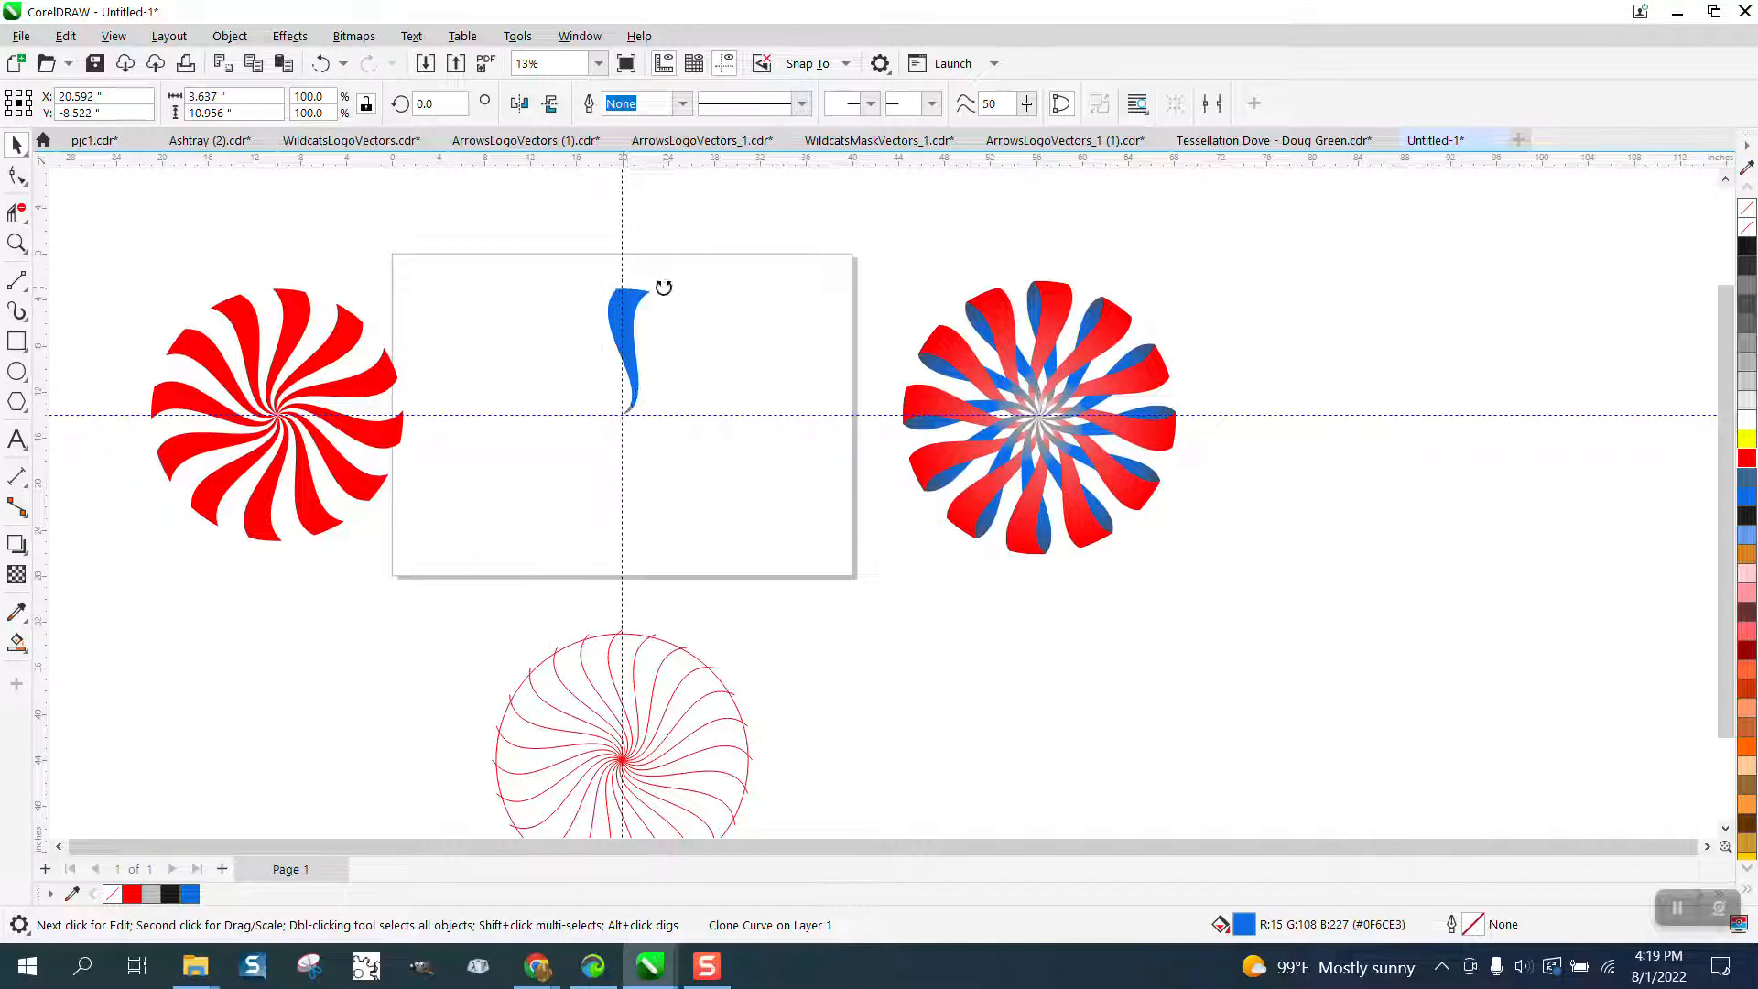
pyautogui.click(16, 176)
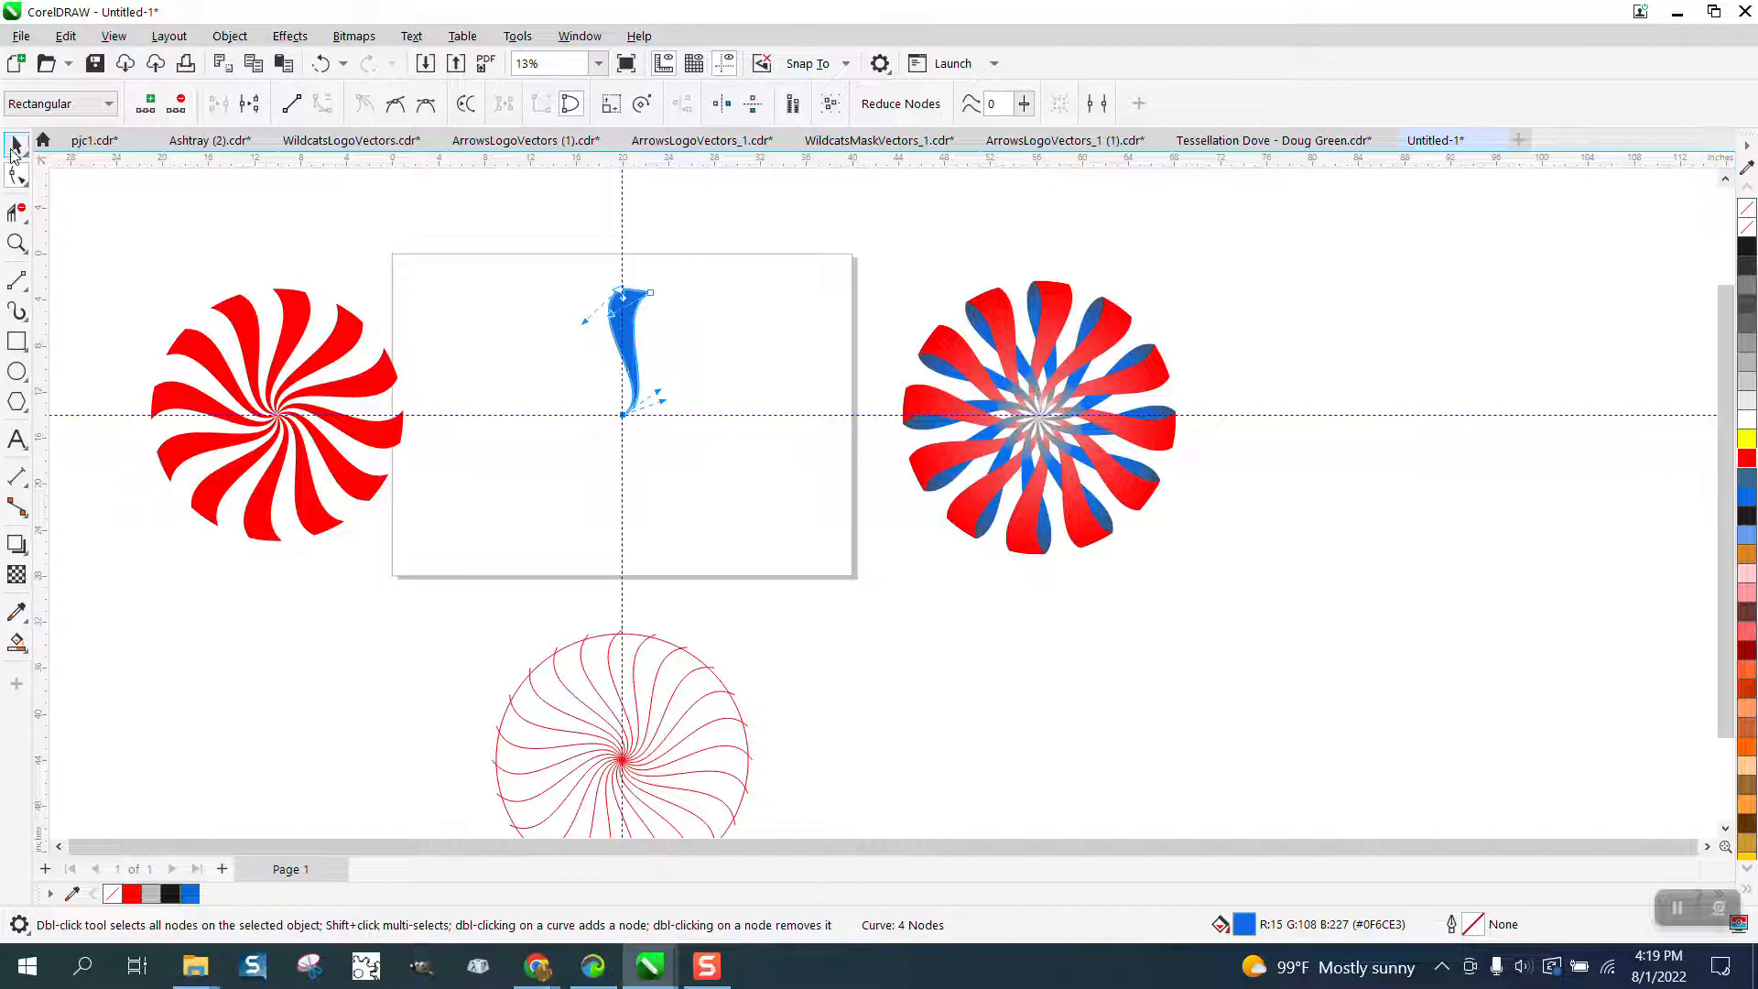
pyautogui.click(16, 143)
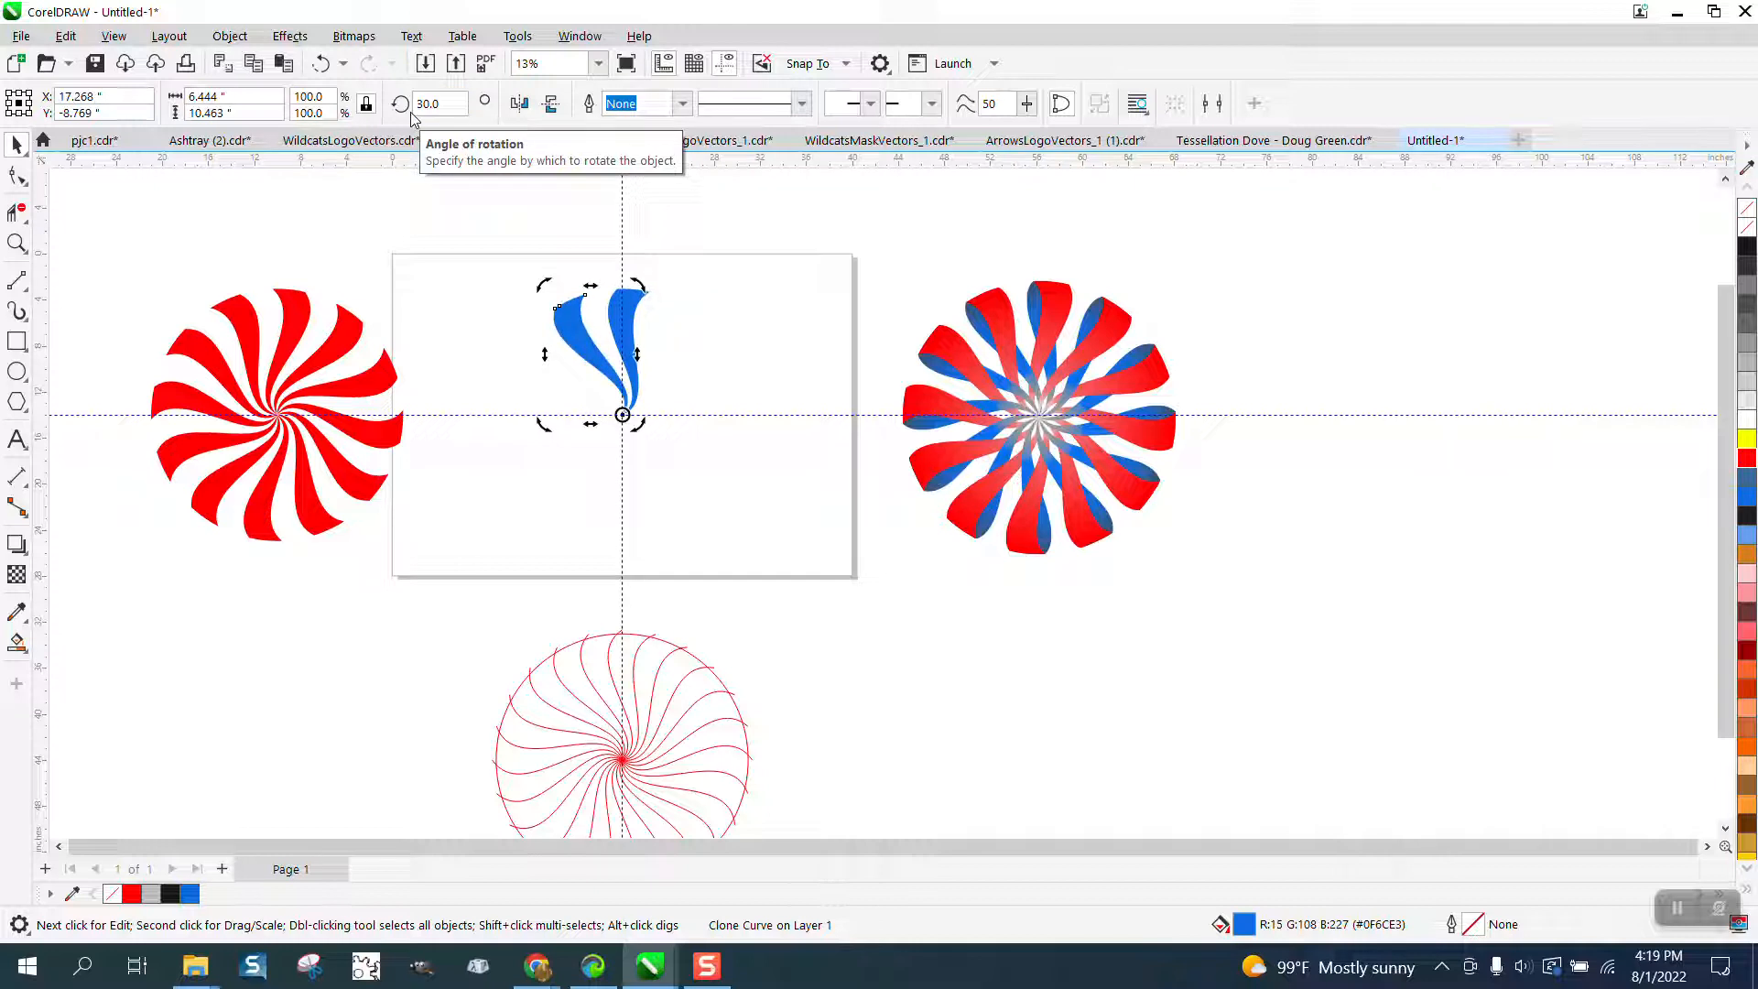
pyautogui.write('3')
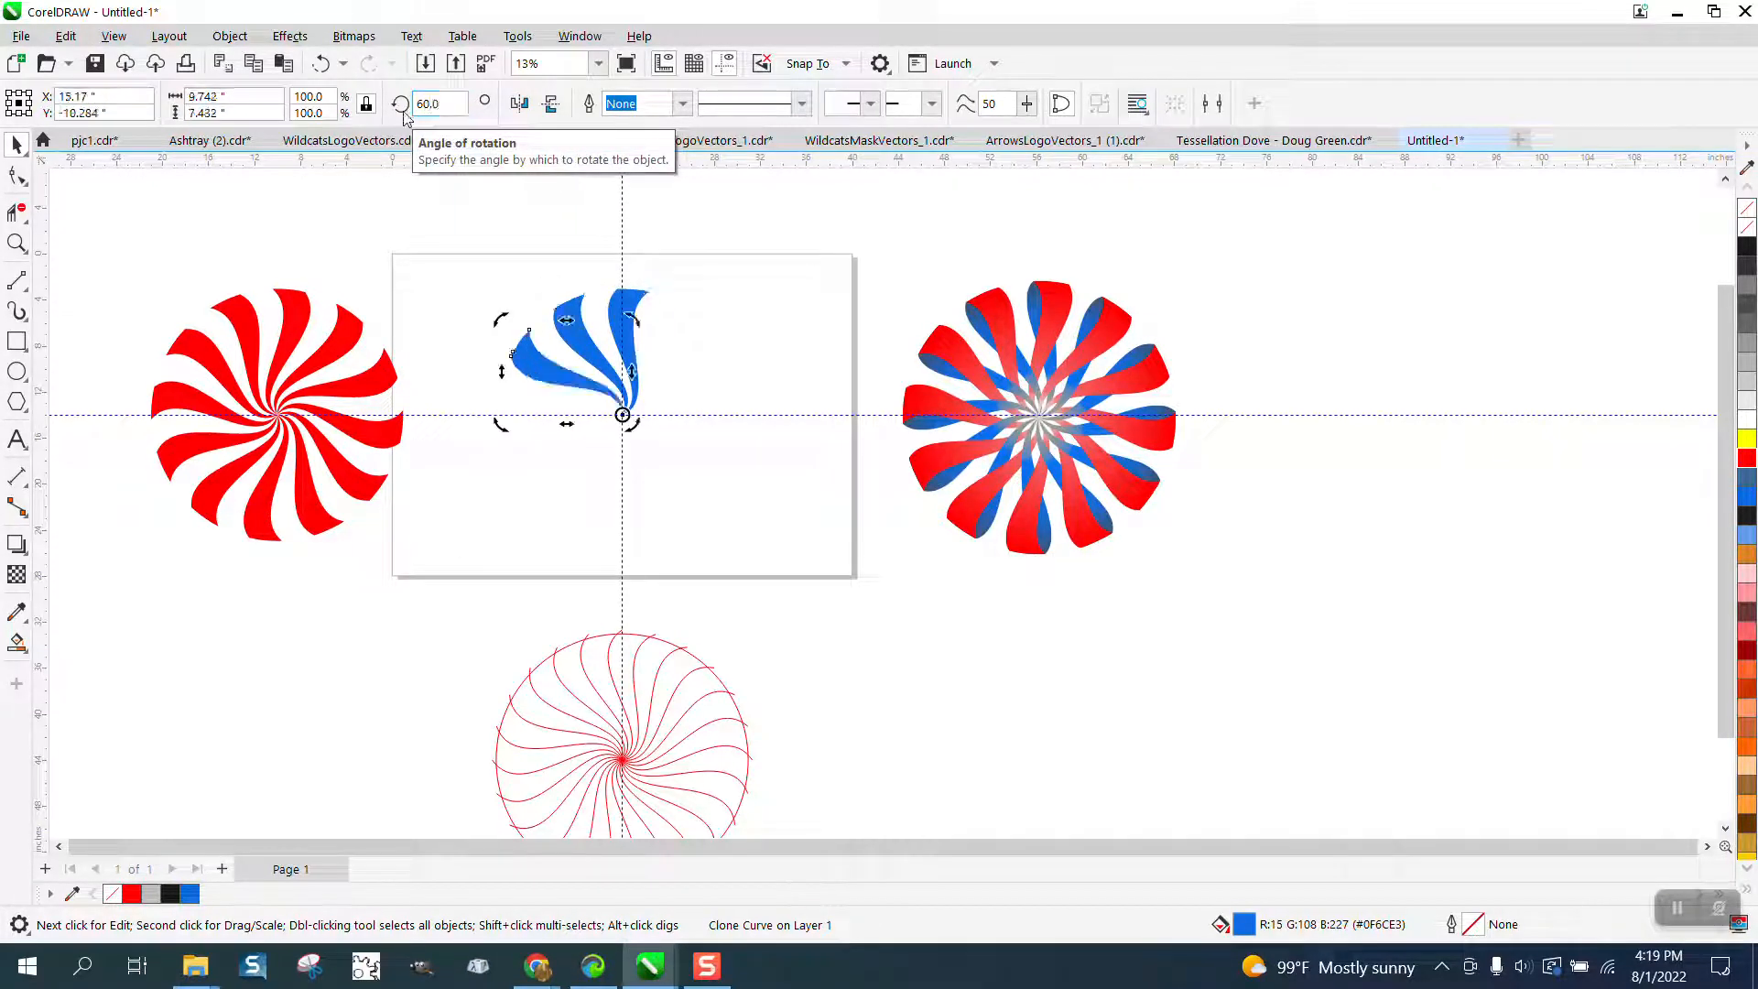
pyautogui.write('270.0')
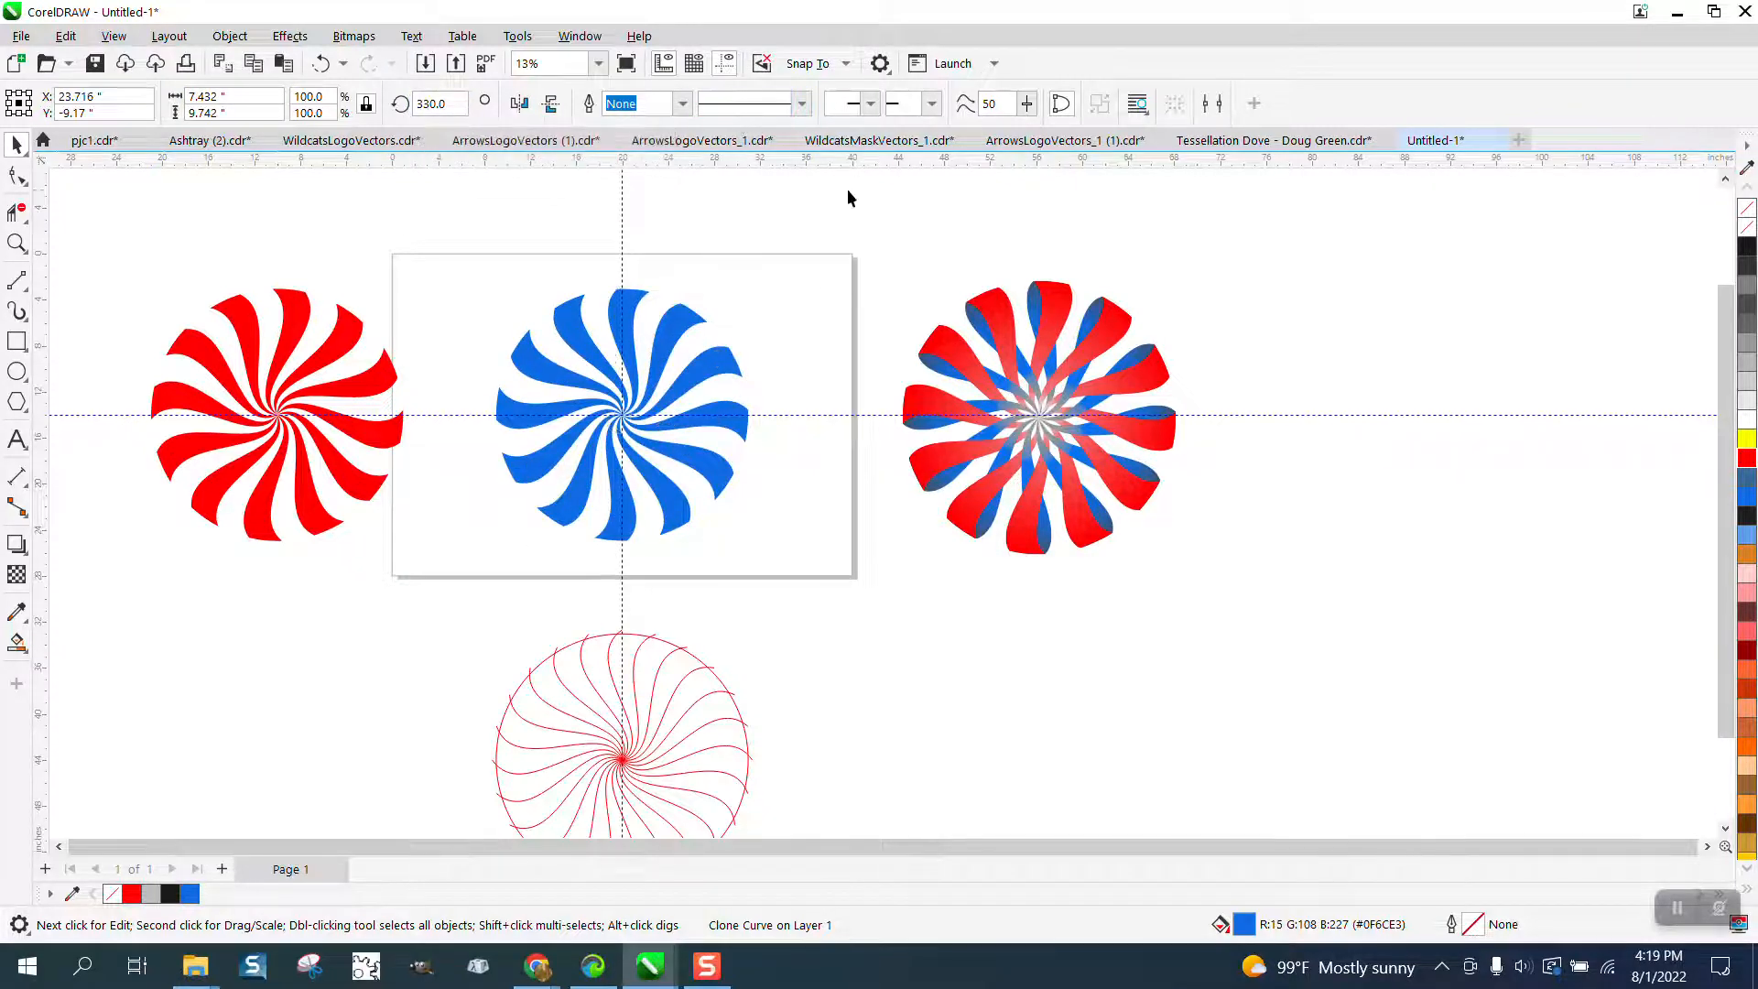
pyautogui.click(625, 416)
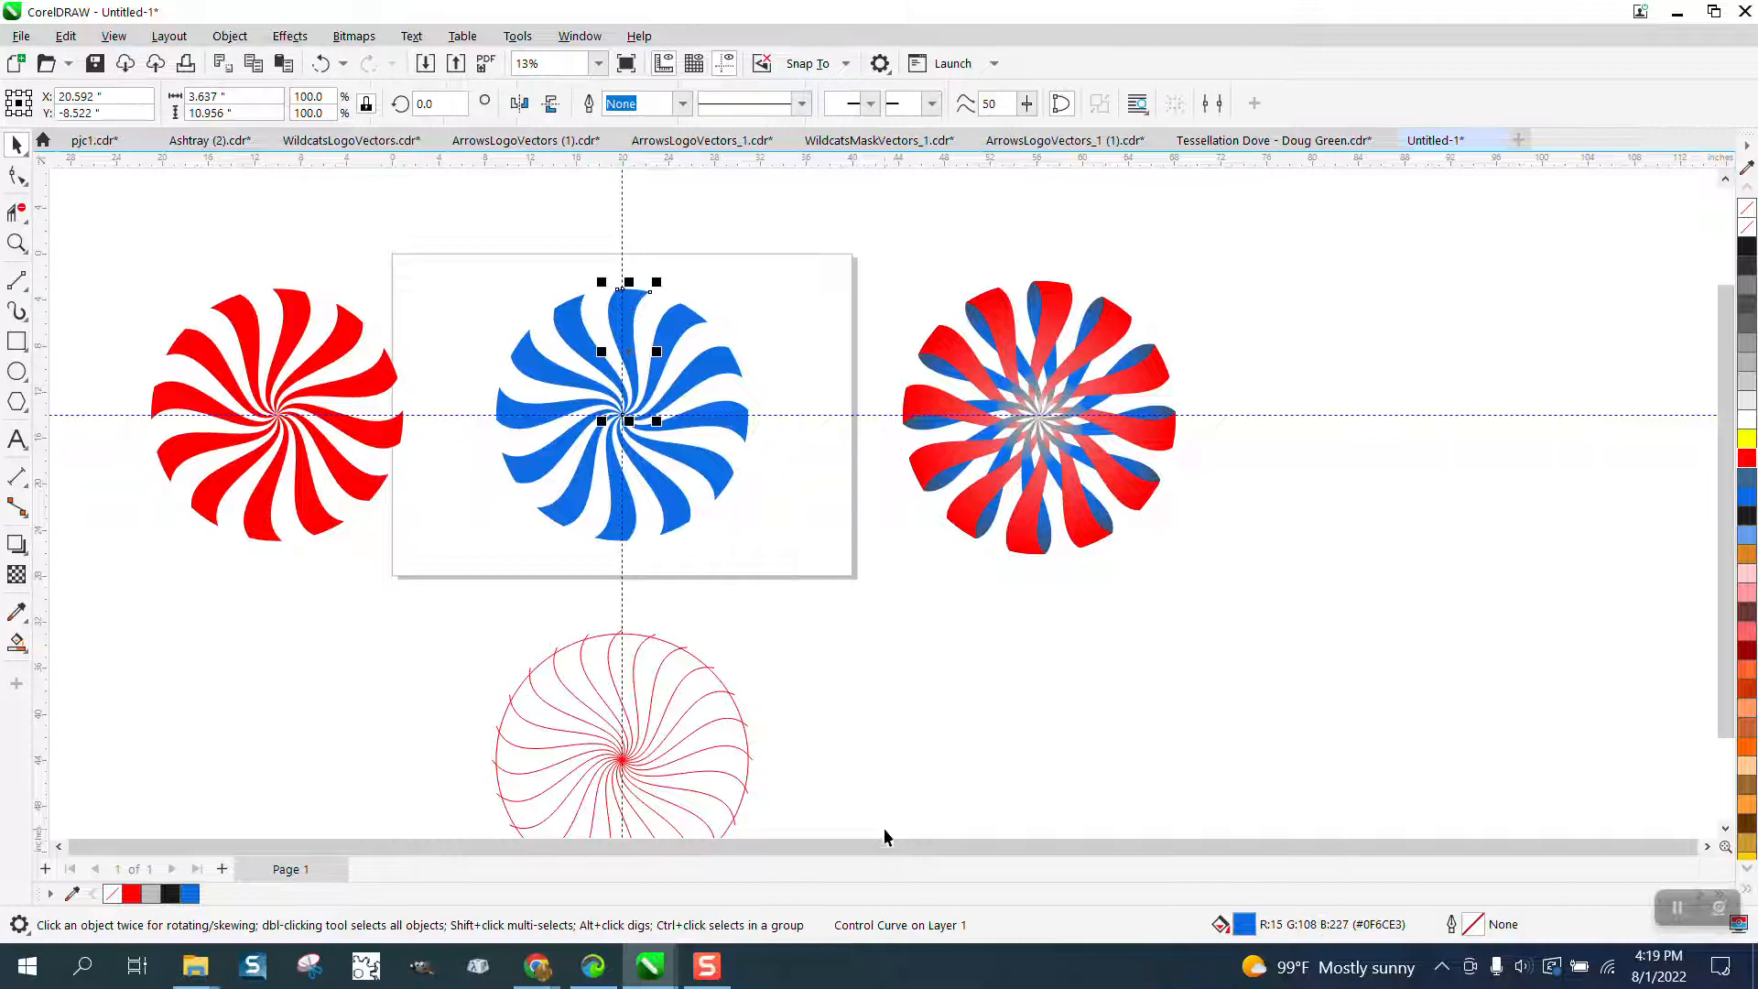
pyautogui.moveTo(236, 308)
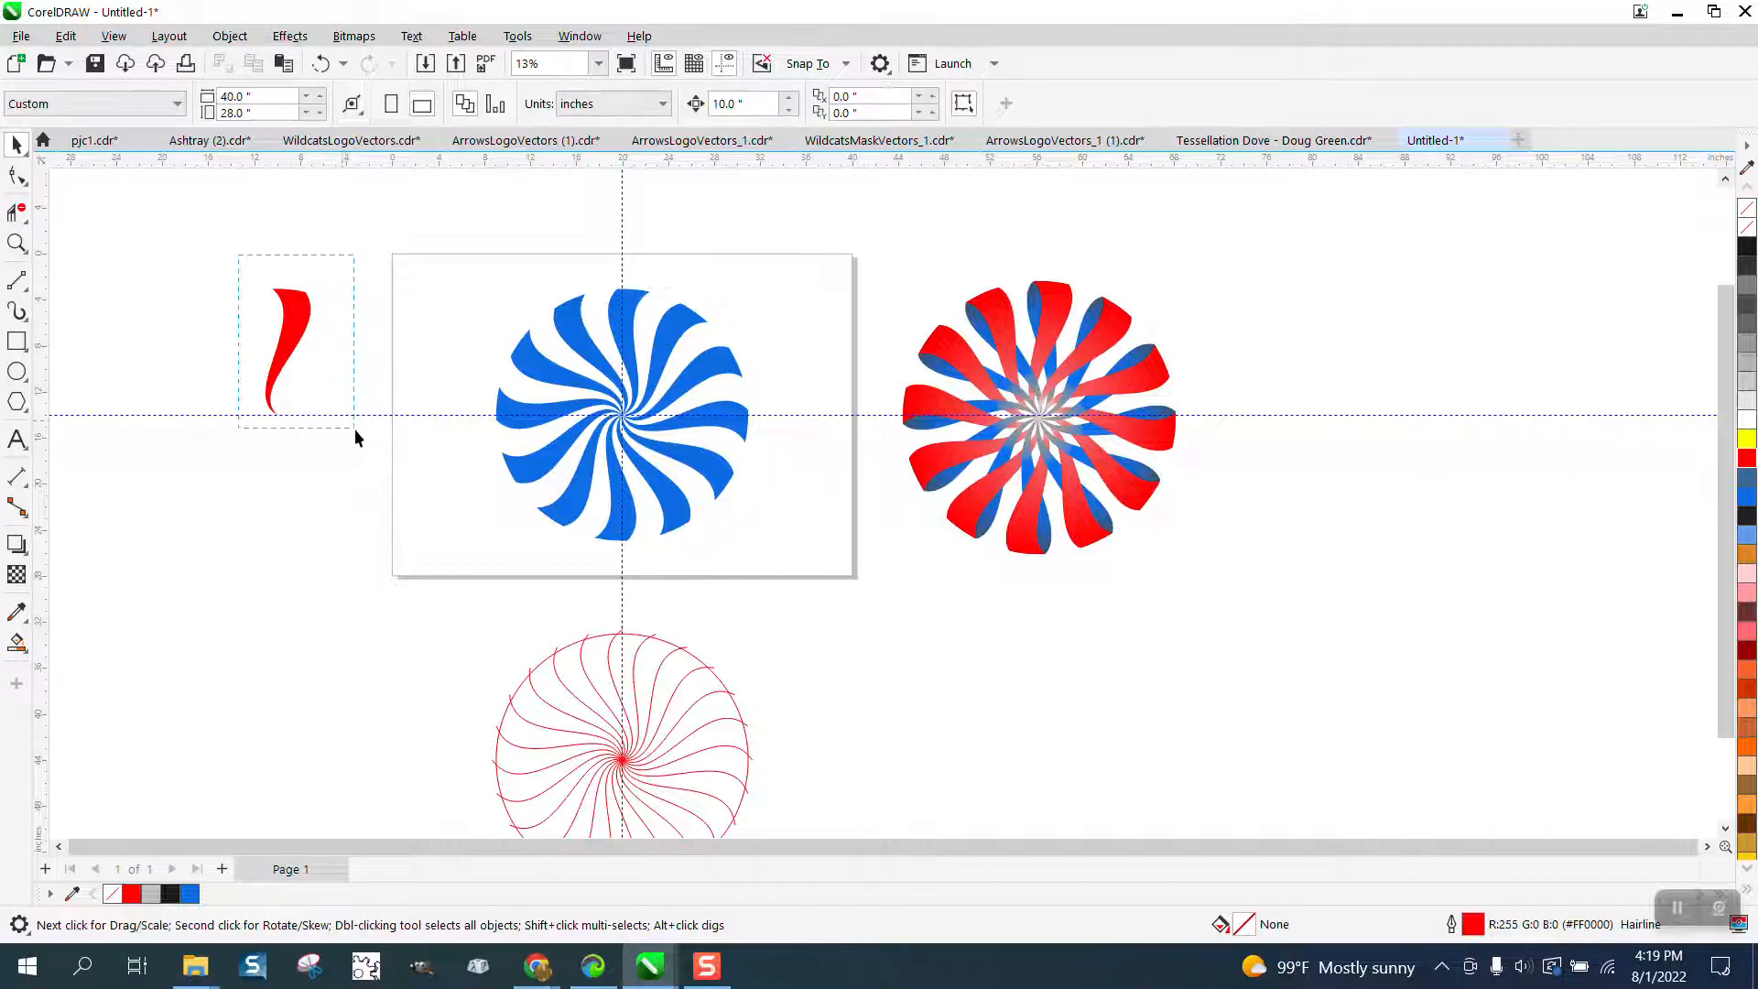
# Step: Ungroup the red swirl and keep a single red ribbon left of the page
pyautogui.click(288, 343)
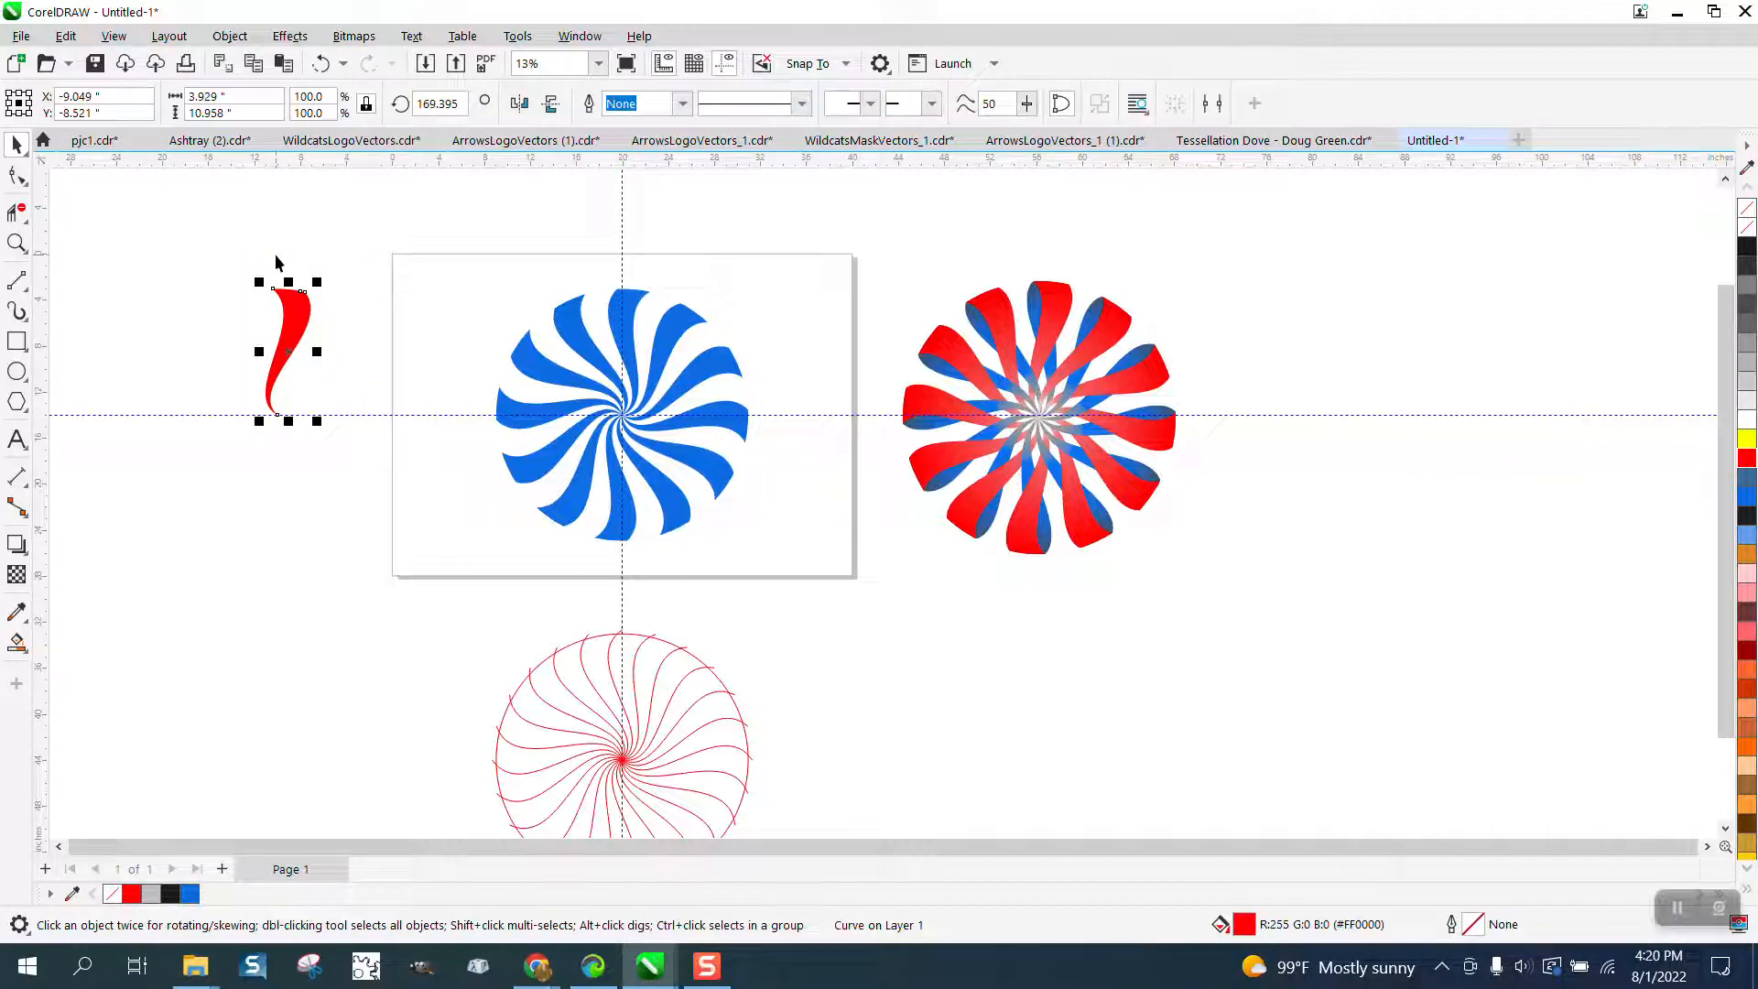
# Step: Move the ribbon onto the top of the blue swirl, clone it and fill the clone red
pyautogui.moveTo(287, 348); pyautogui.dragTo(632, 337)
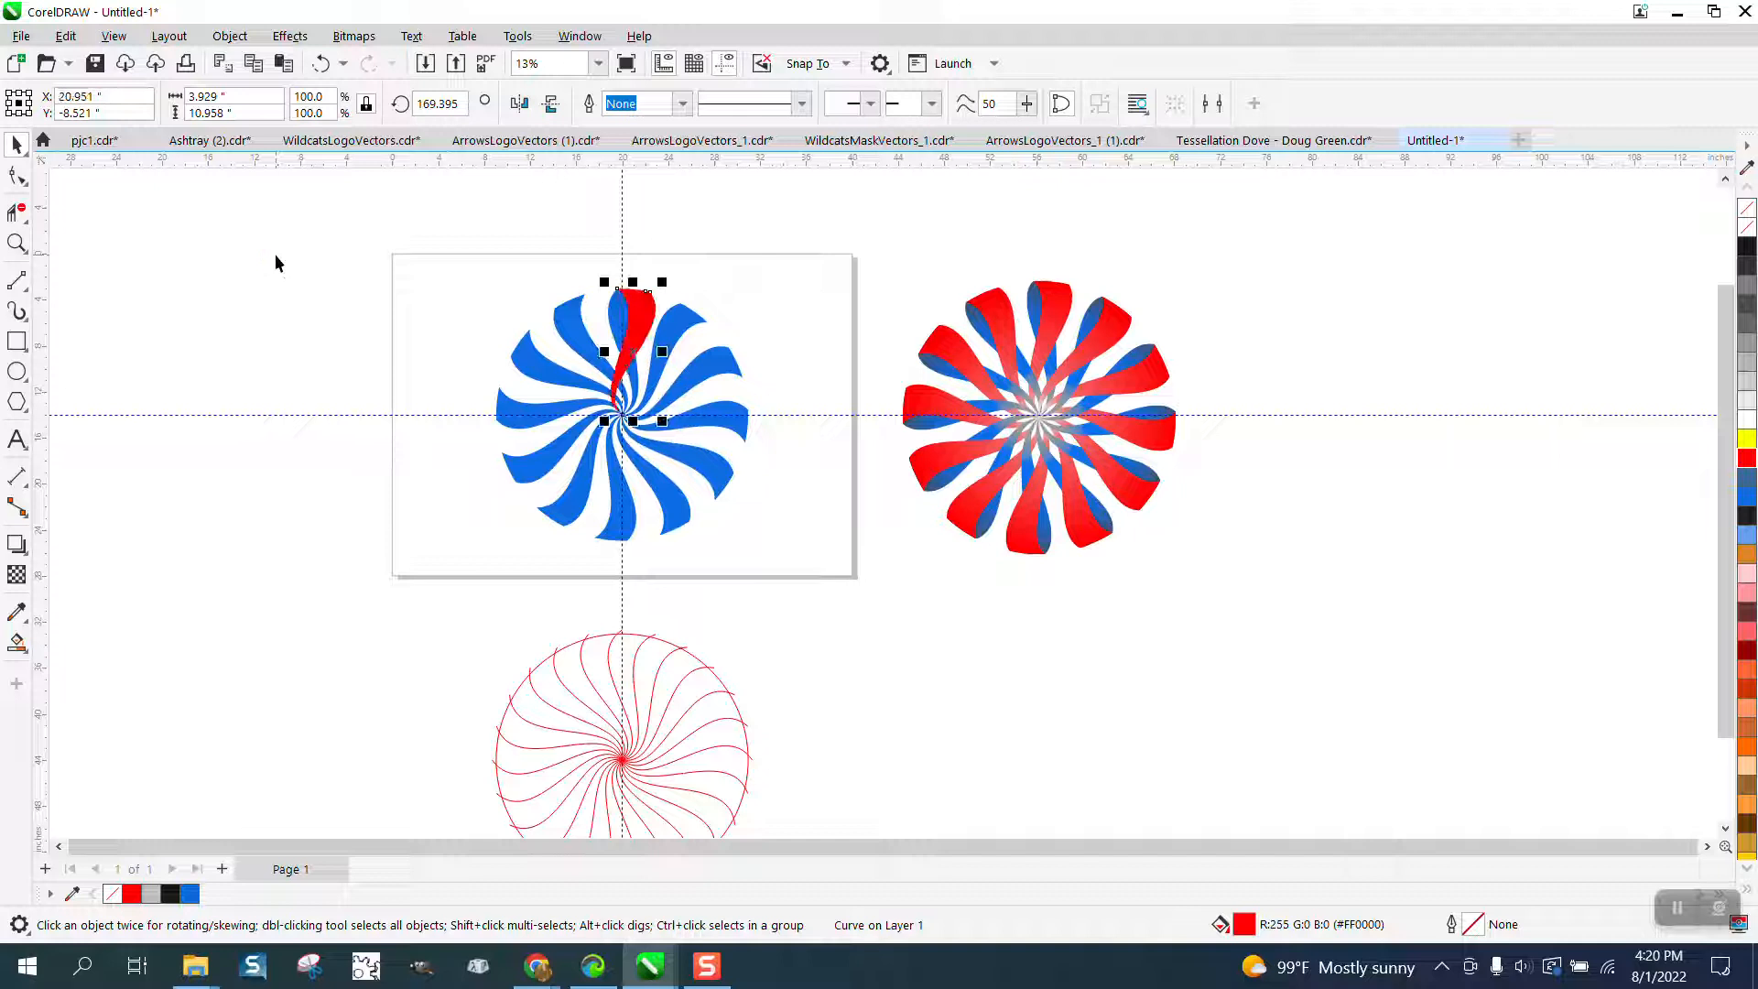
pyautogui.moveTo(426, 355)
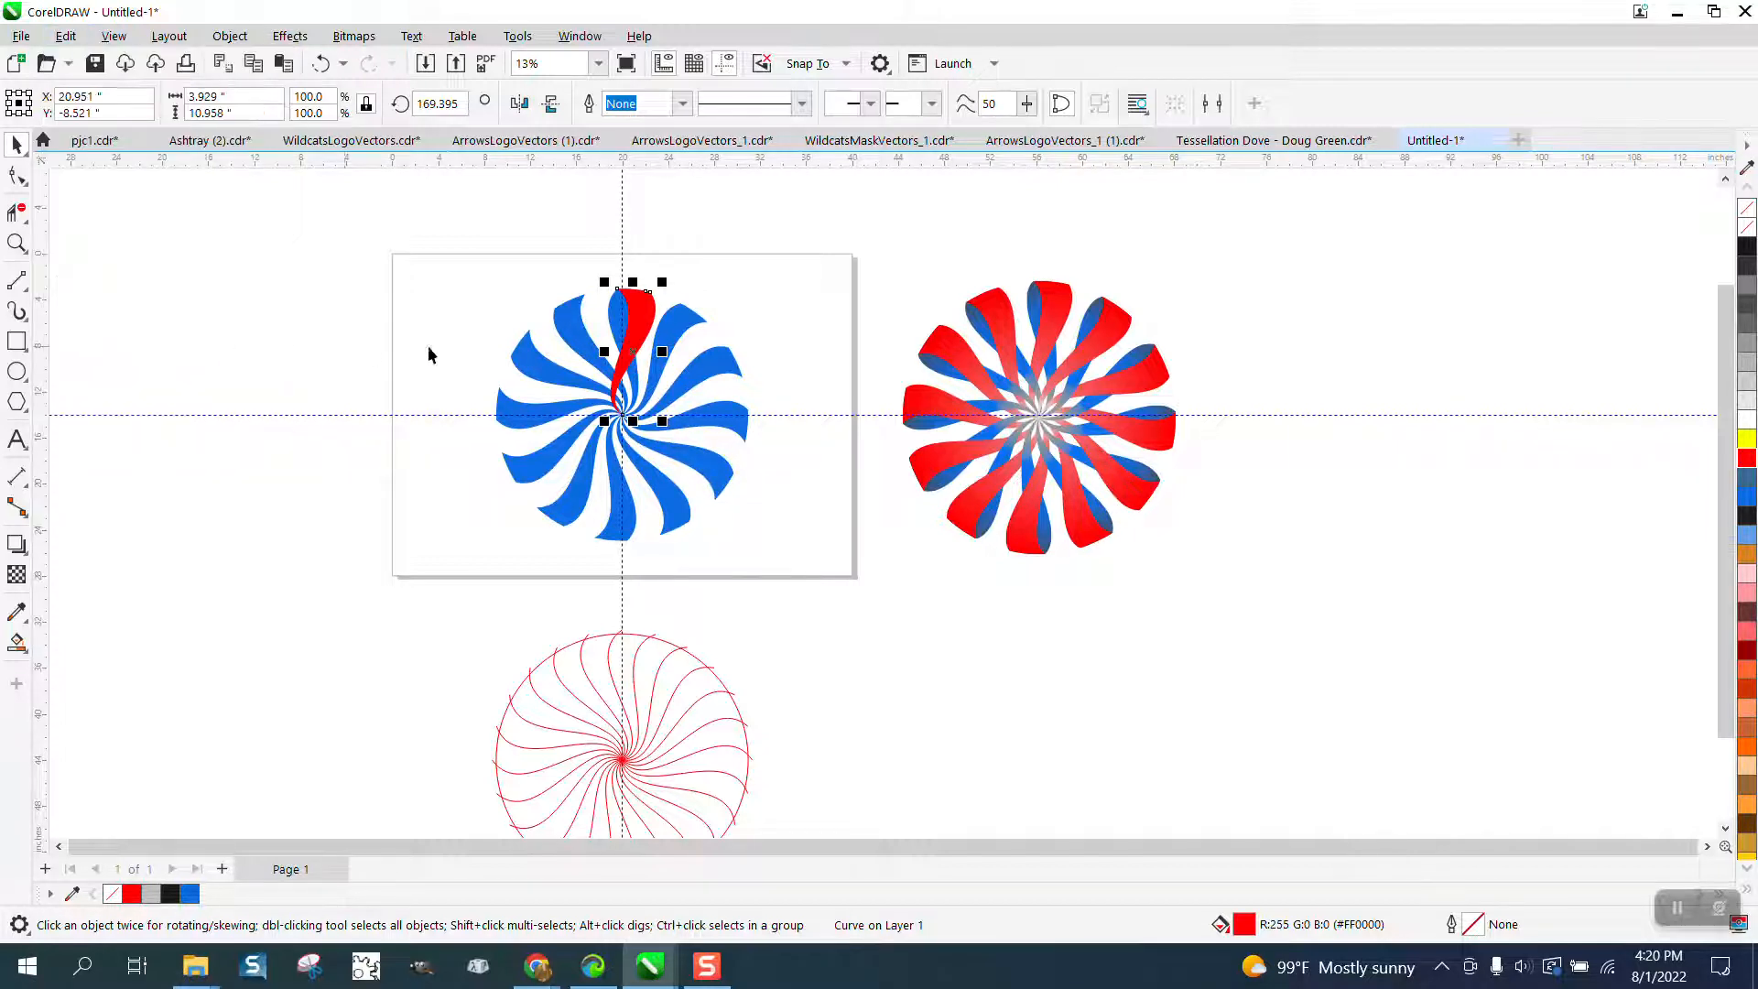
pyautogui.click(632, 352)
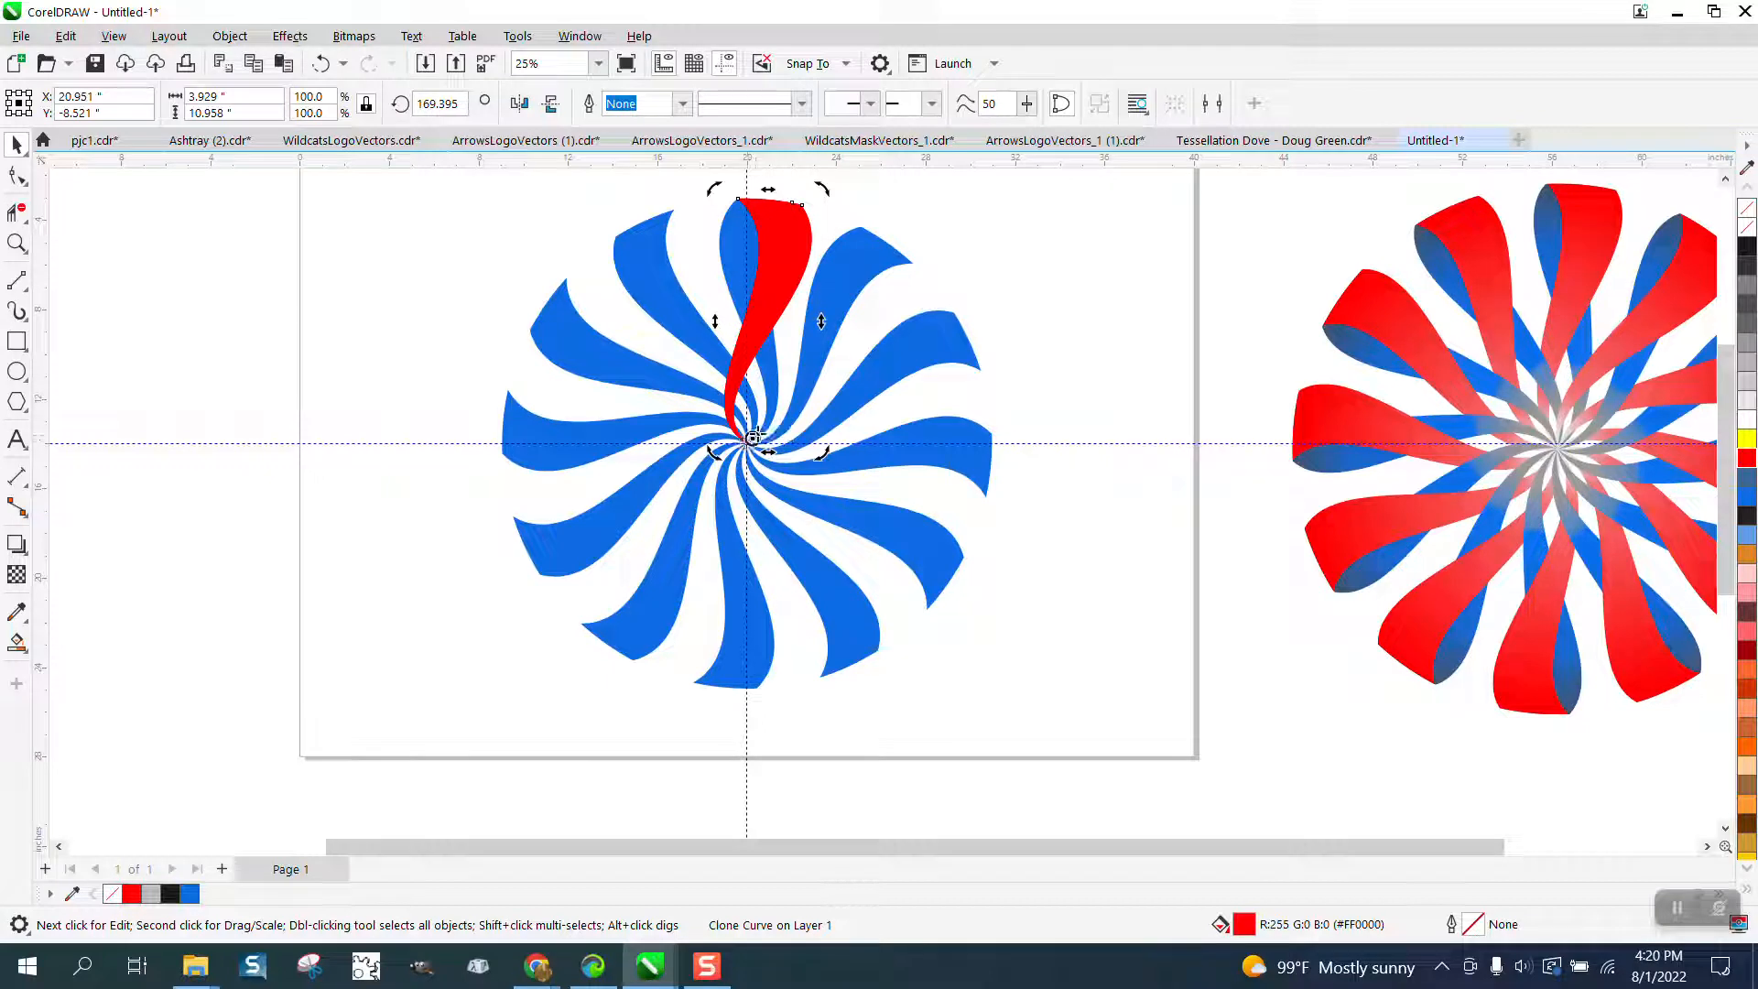
pyautogui.click(771, 312)
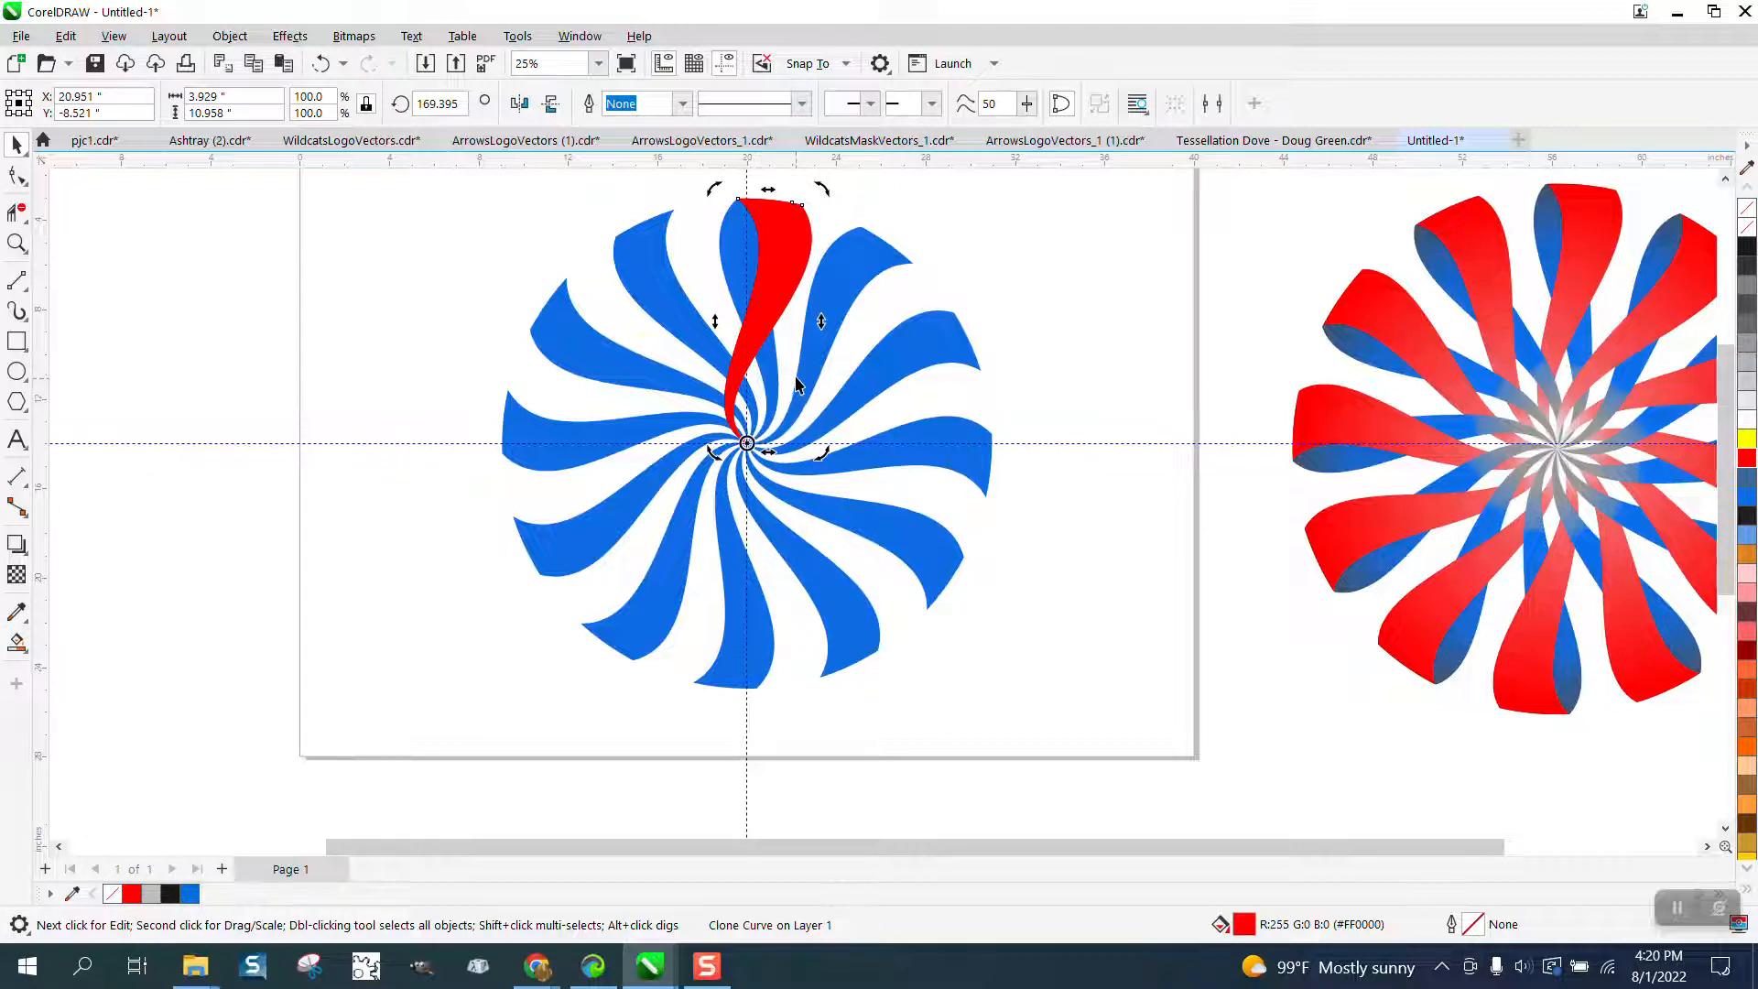
pyautogui.moveTo(608, 218)
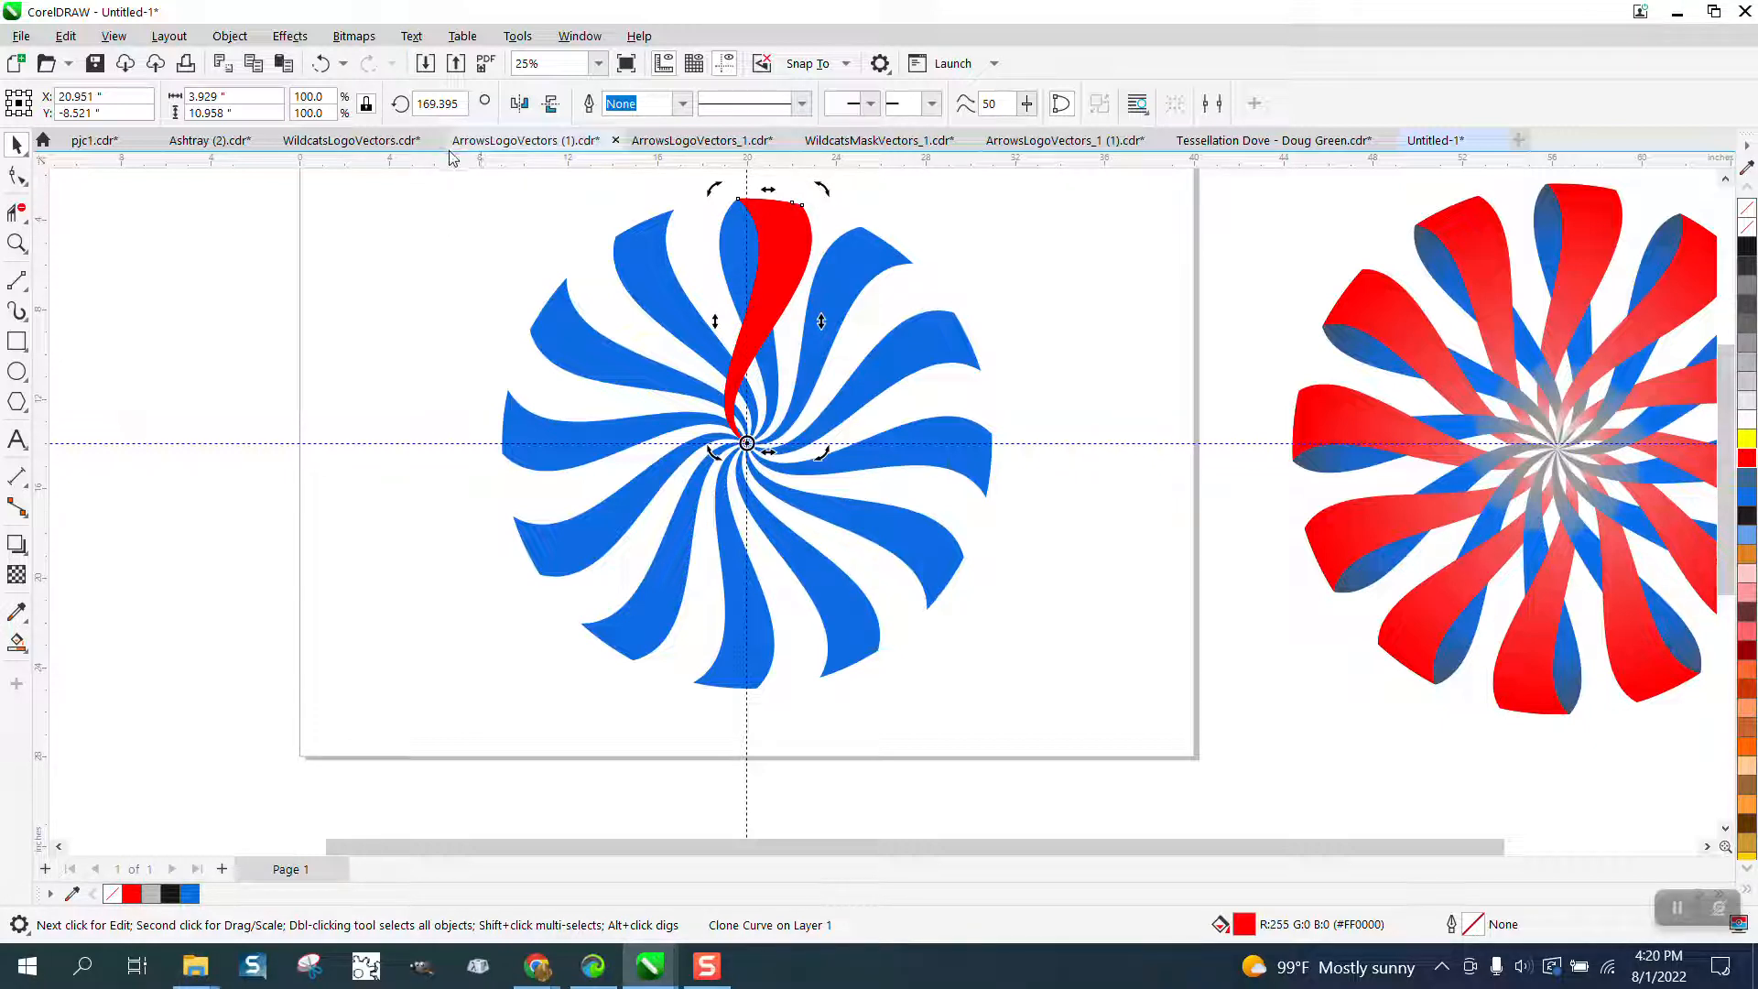
pyautogui.moveTo(437, 103)
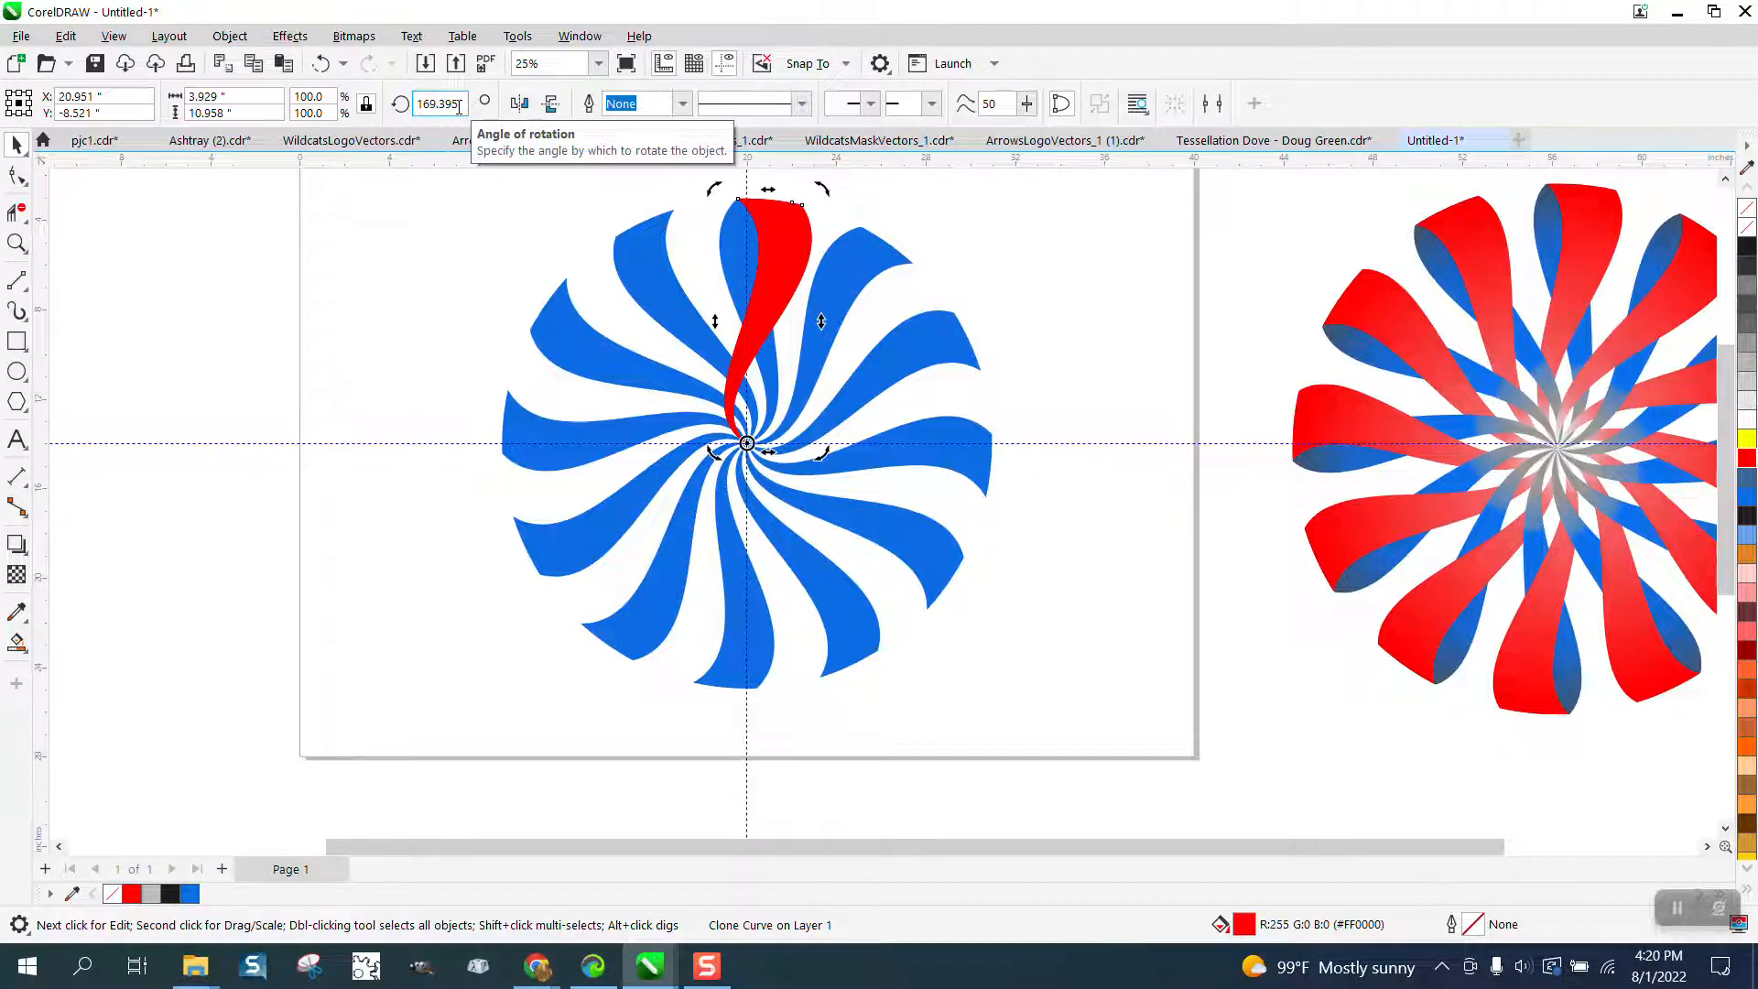
# Step: Show the rotate handles and move the pivot to the swirl's centre (184.395)
pyautogui.write('+')
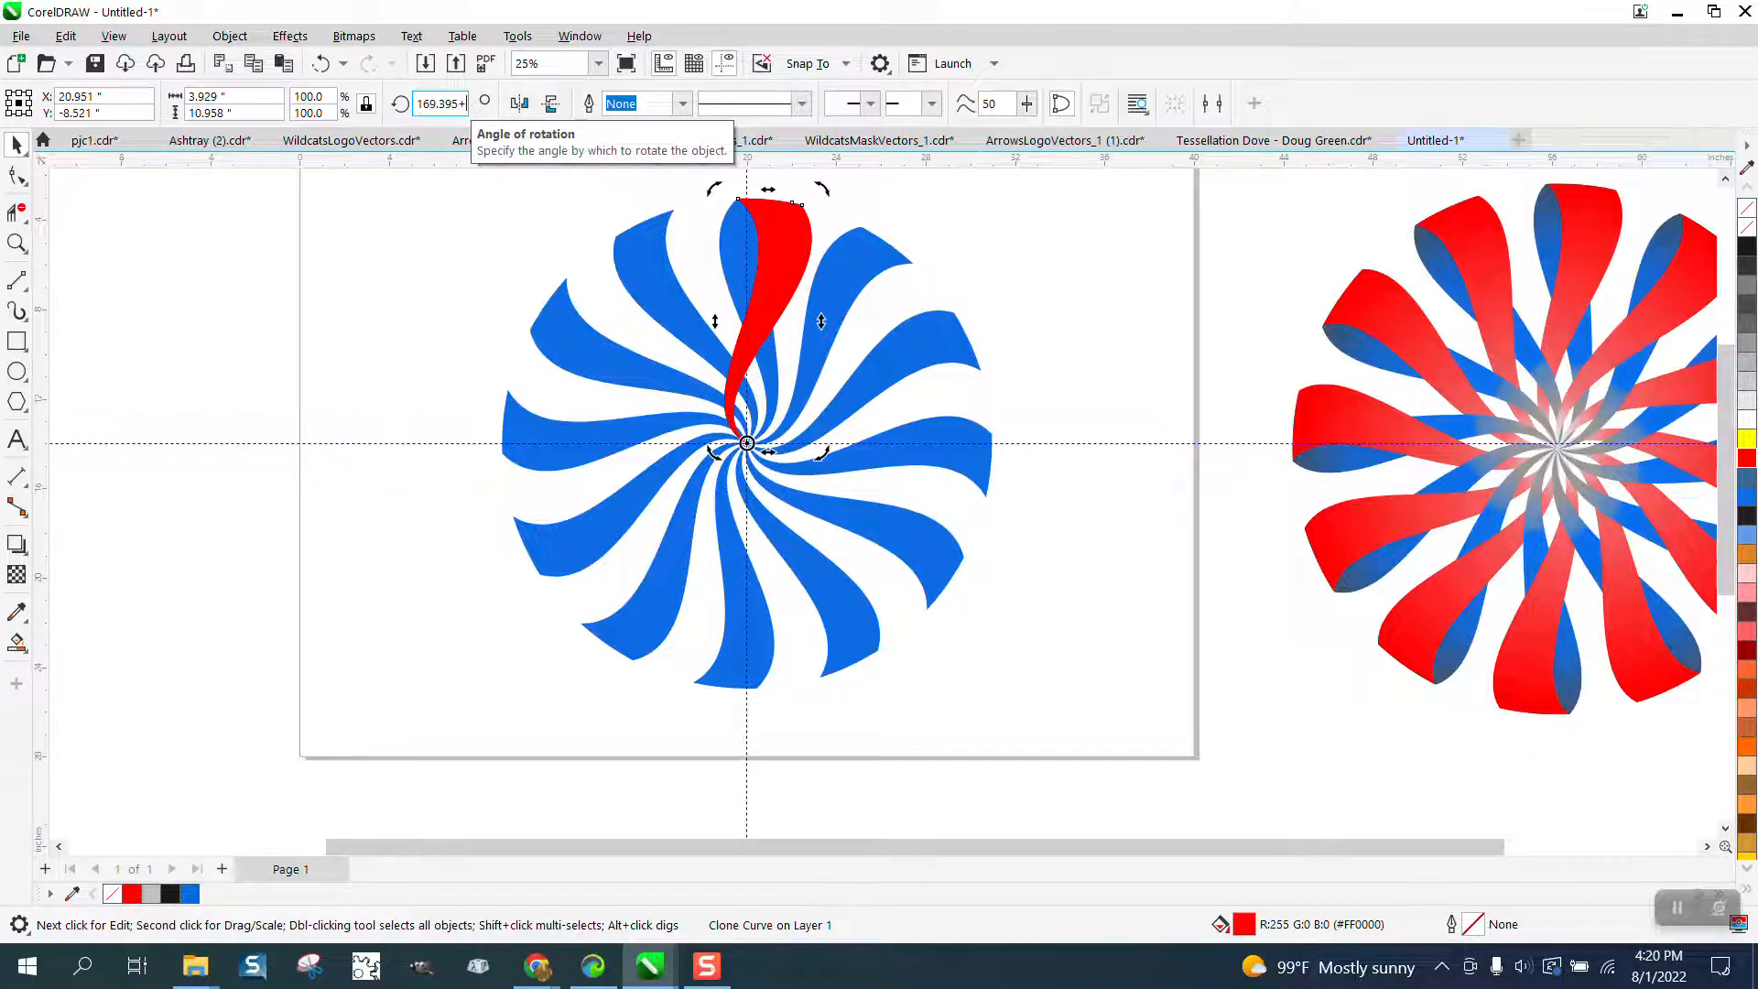
pyautogui.write('184.395')
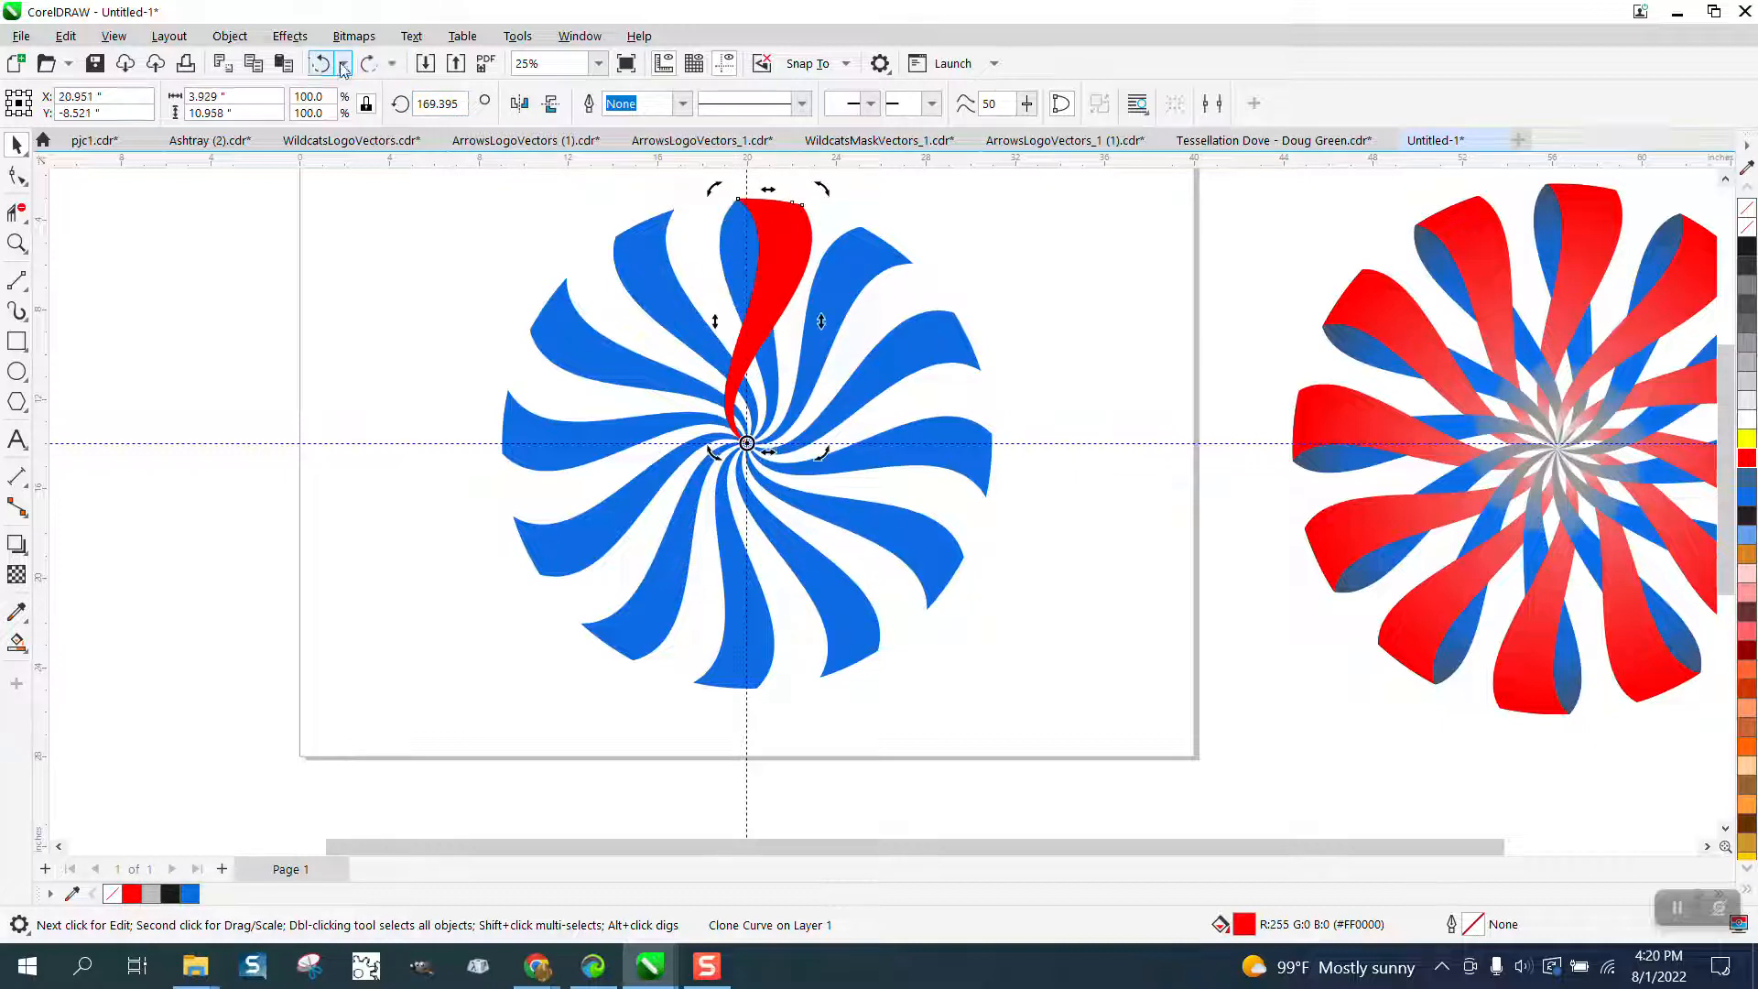
# Step: Rotate copies of the red petal around the centre and give the blue petals a dark-blue fountain fill
pyautogui.click(438, 102)
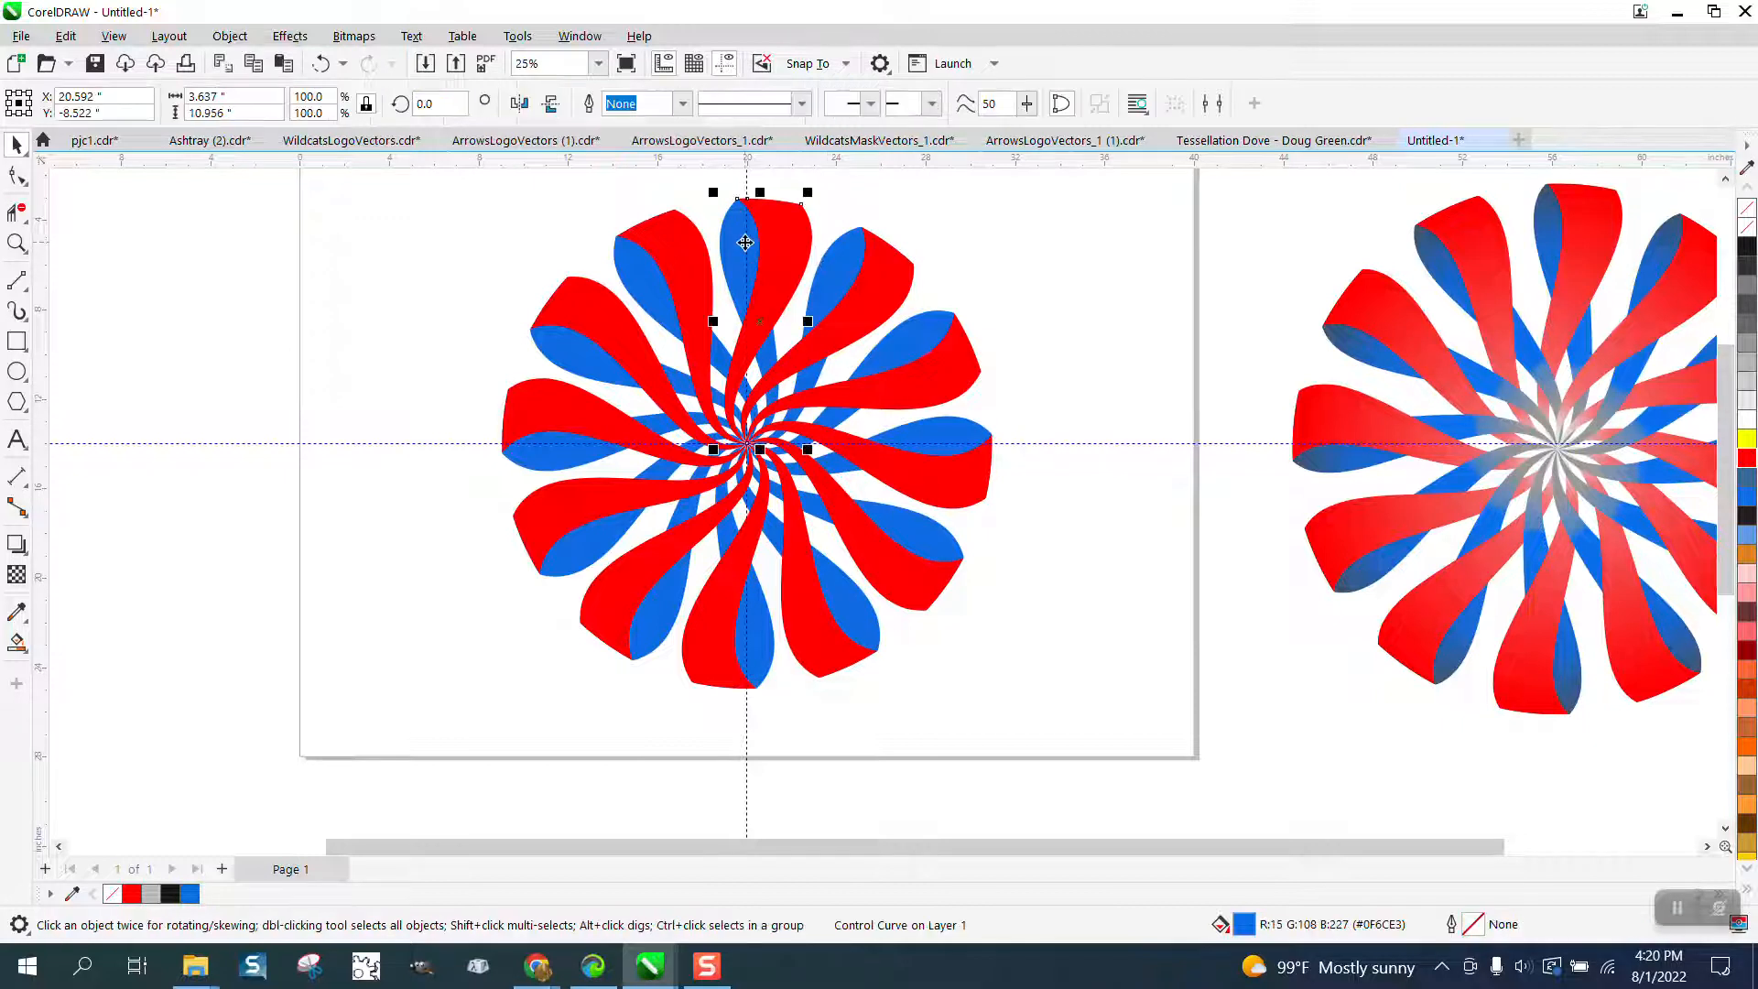
pyautogui.moveTo(189, 745)
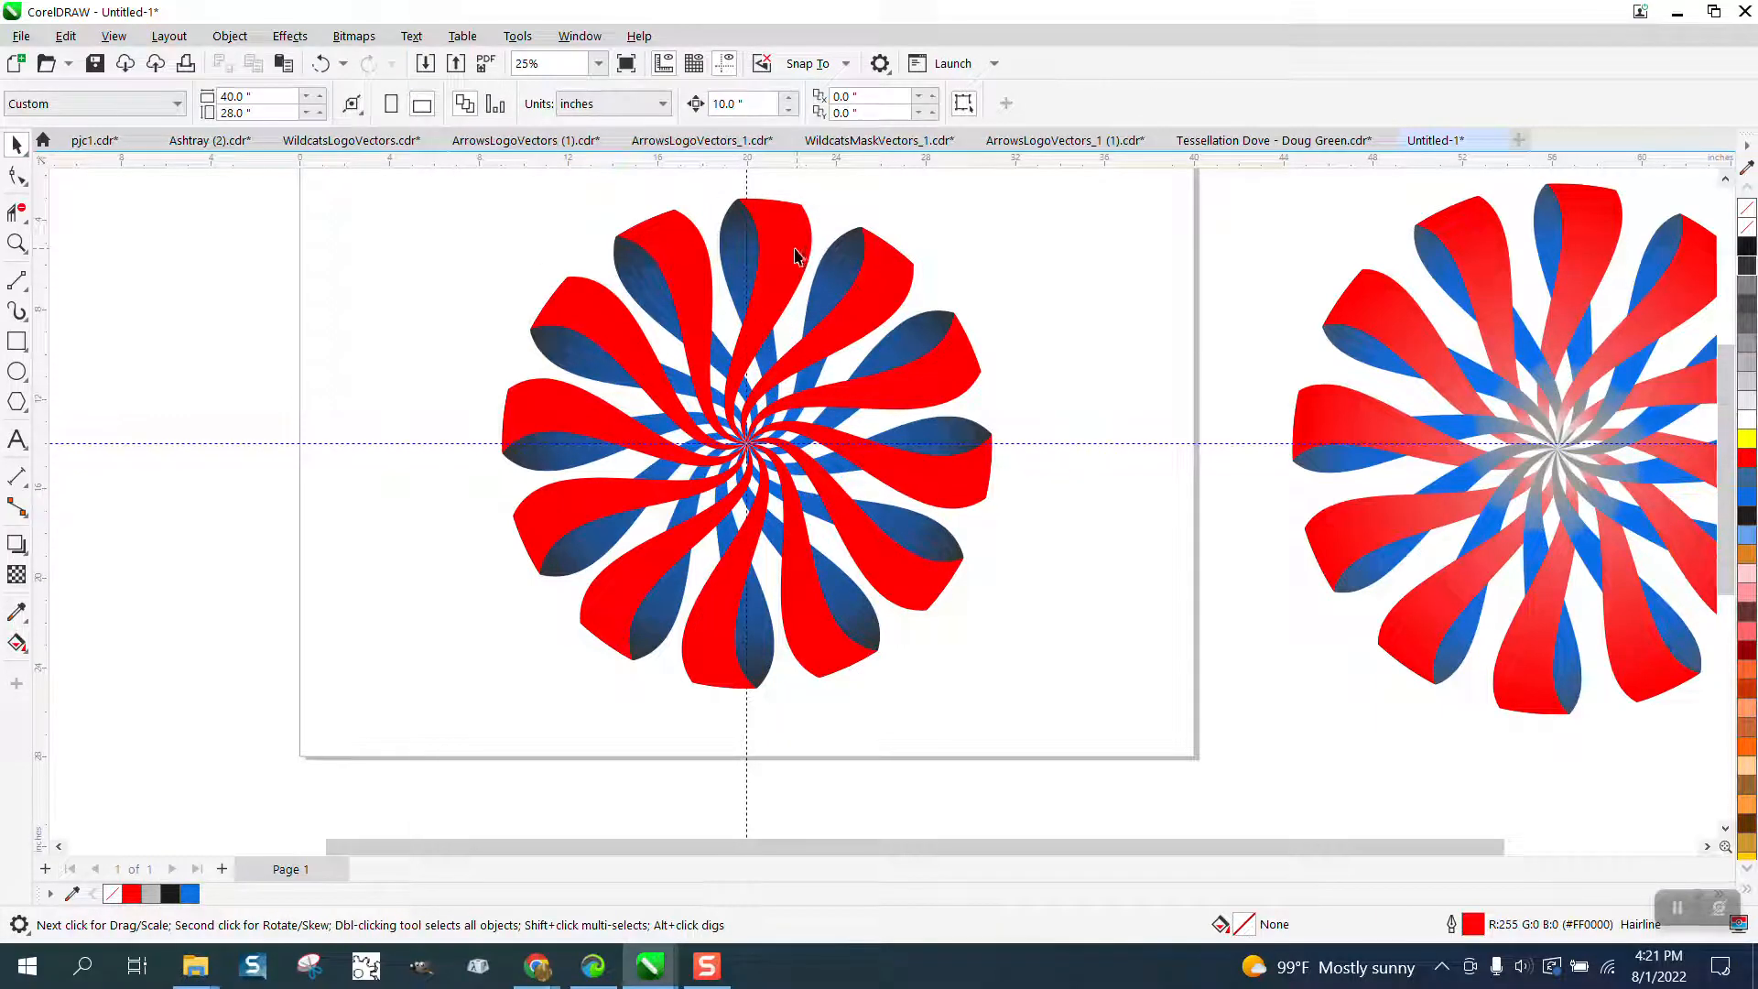
# Step: Select a red petal and apply a red-to-white fountain fill with the Interactive Fill tool
pyautogui.click(767, 258)
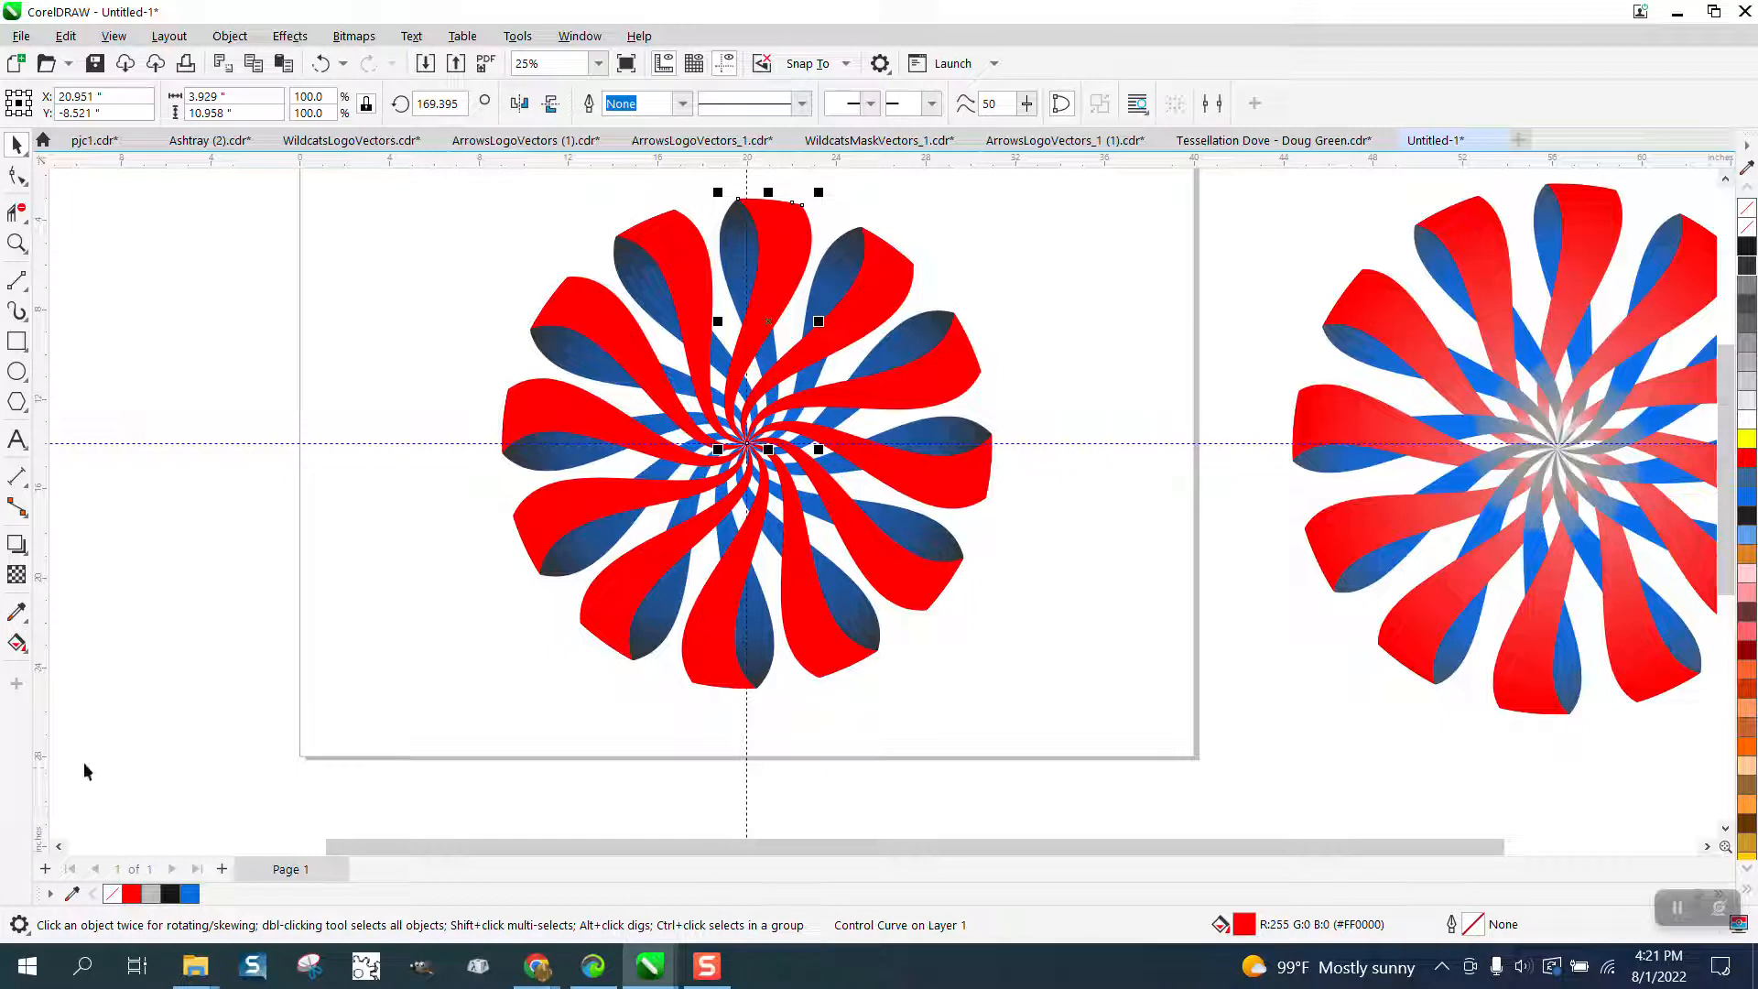
pyautogui.click(16, 612)
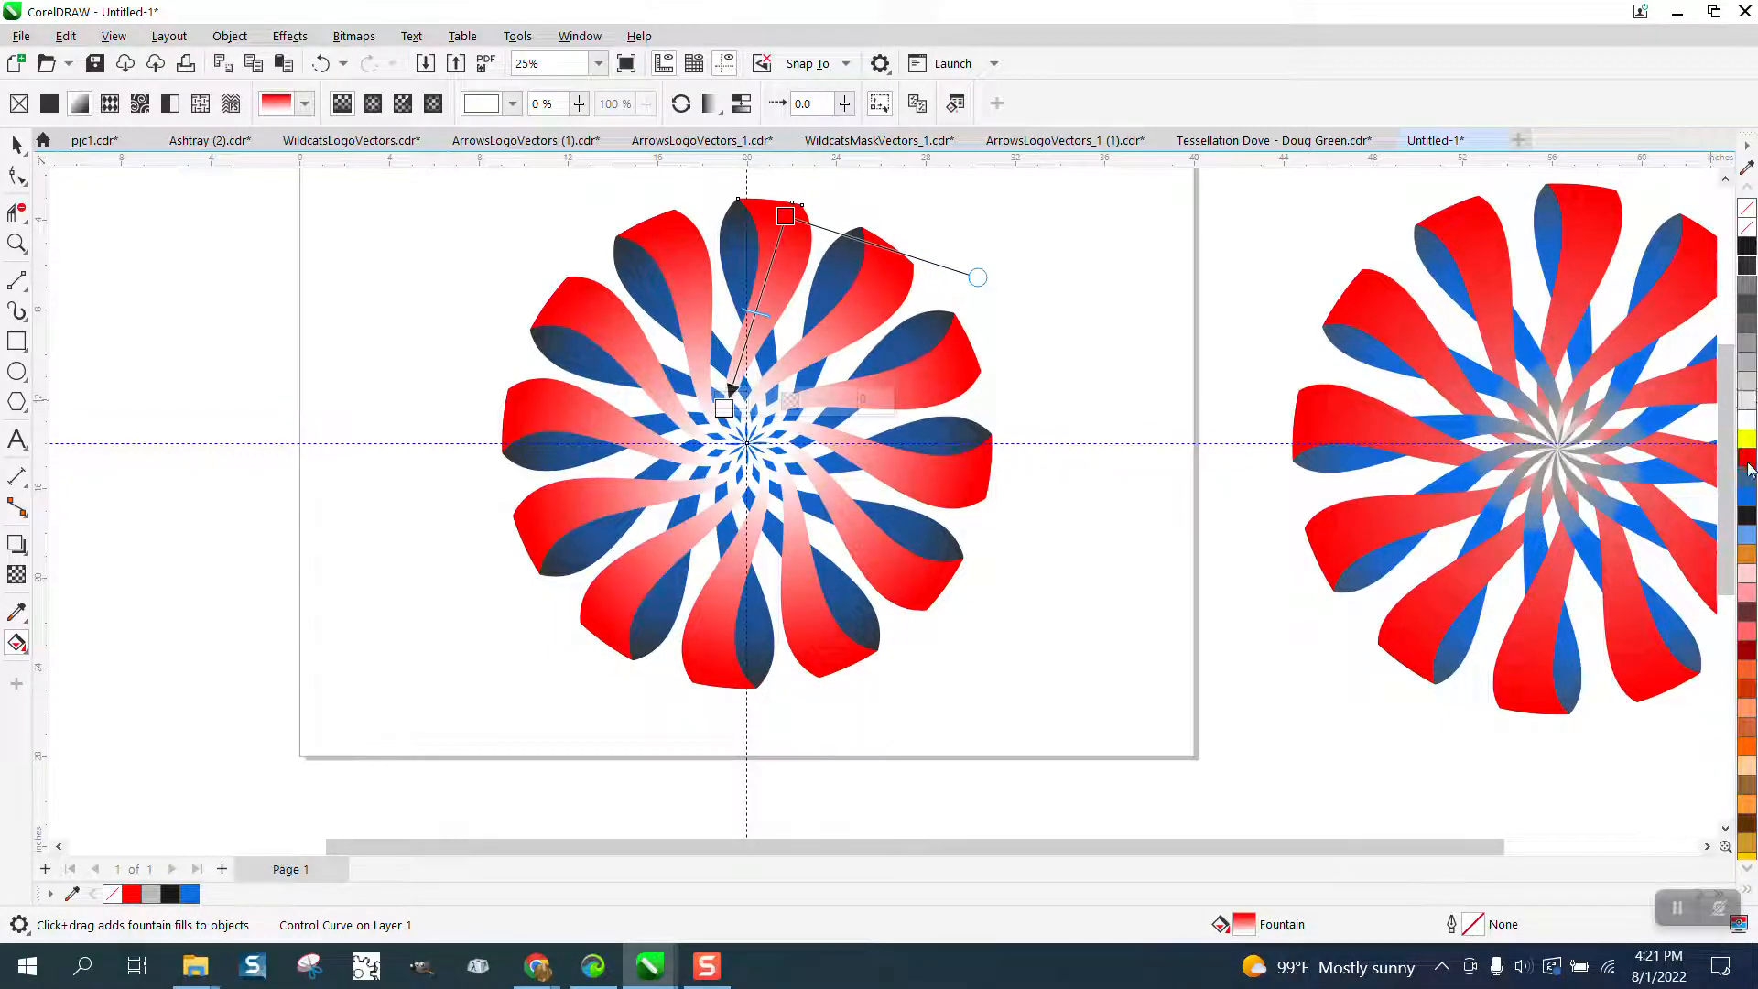
pyautogui.moveTo(1745, 443)
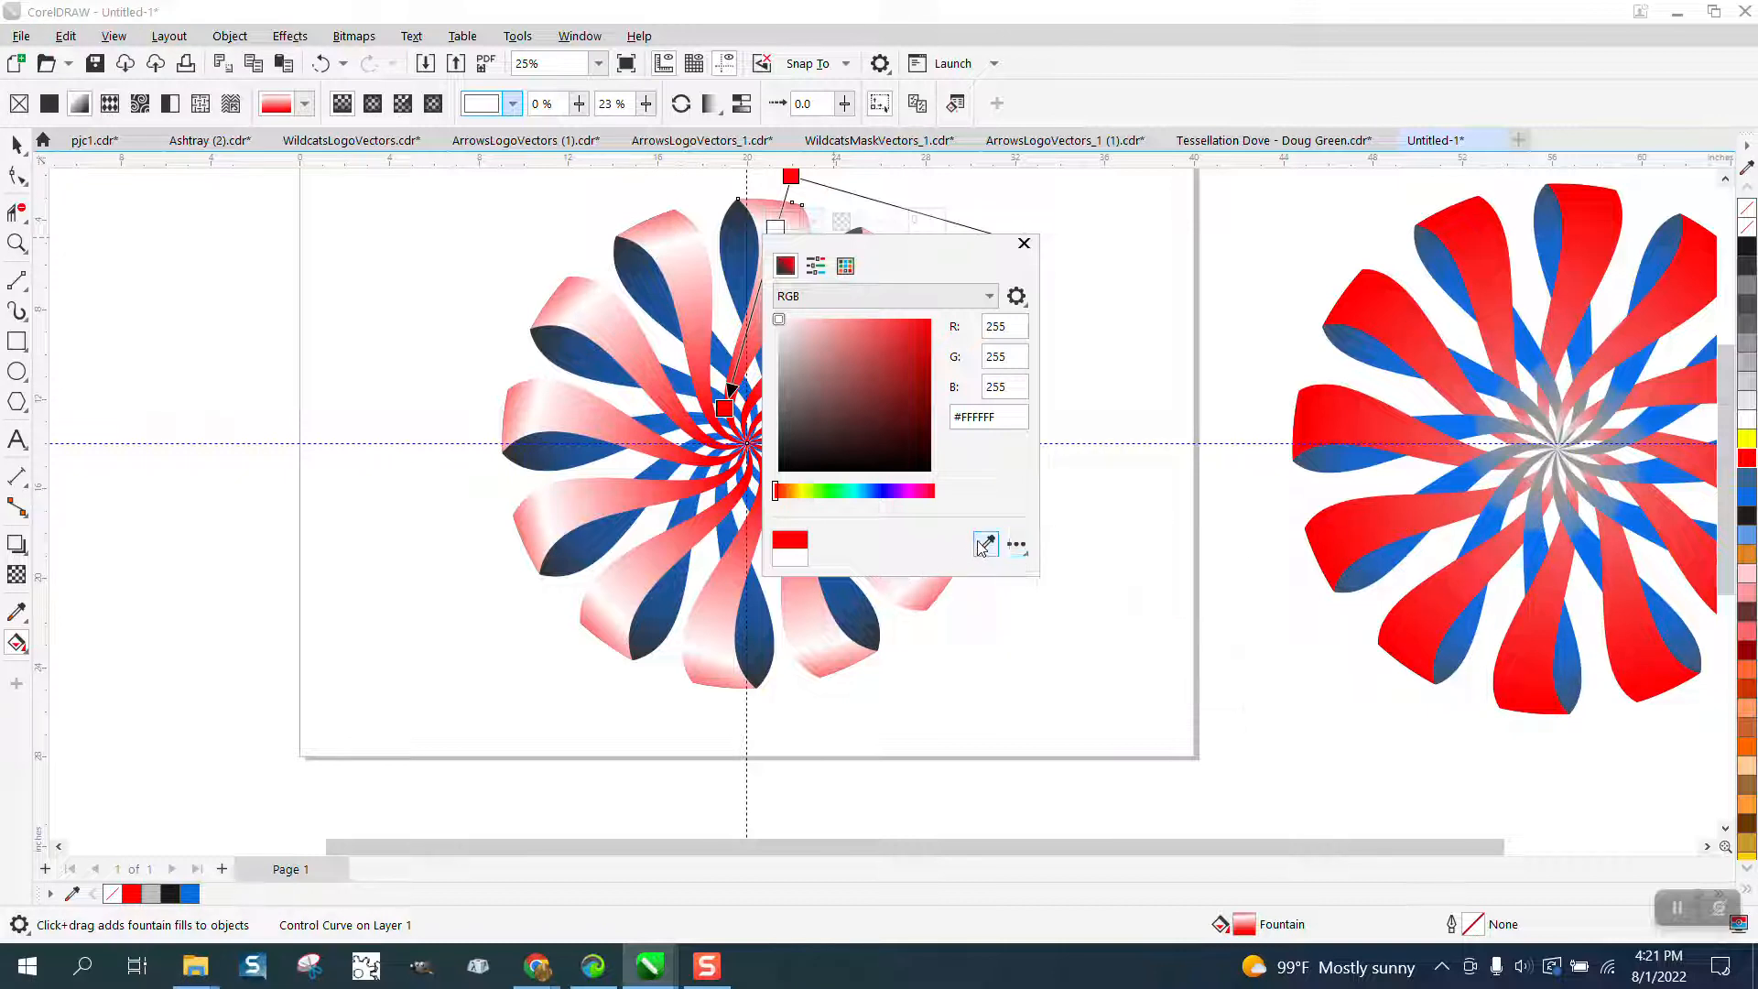
# Step: Adjust the gradient's light-end node colour toward pale pink via the node colour popup
pyautogui.click(1022, 244)
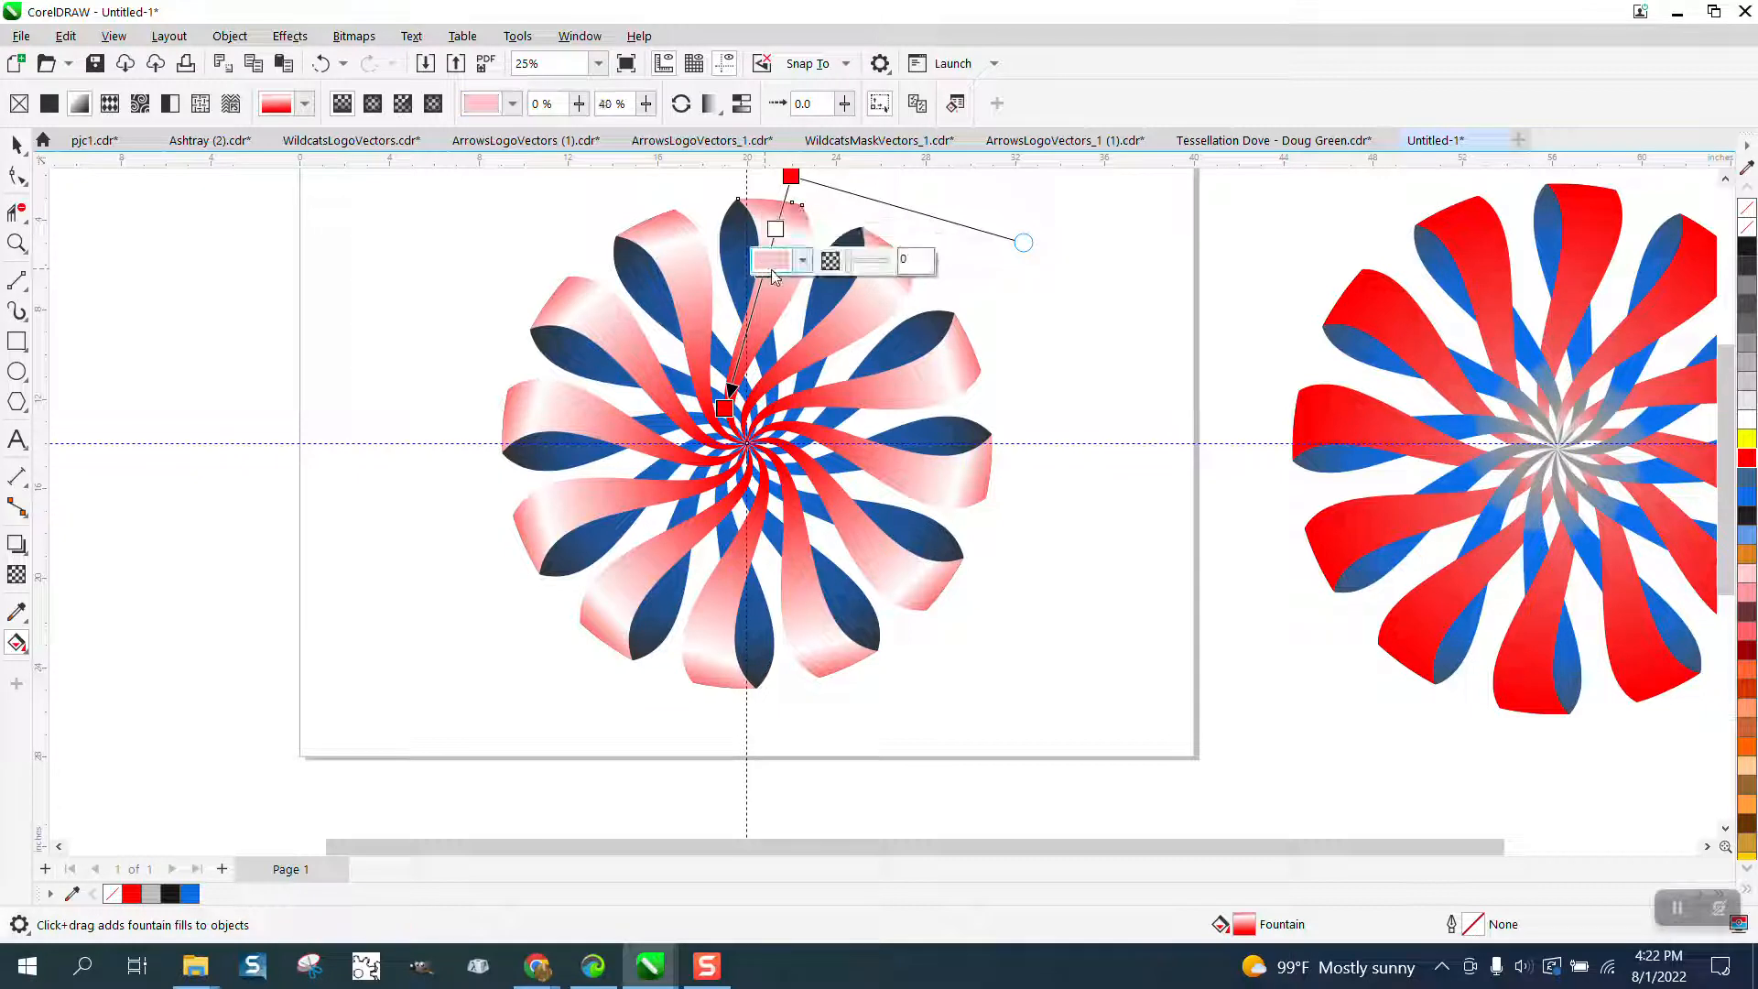
pyautogui.click(771, 259)
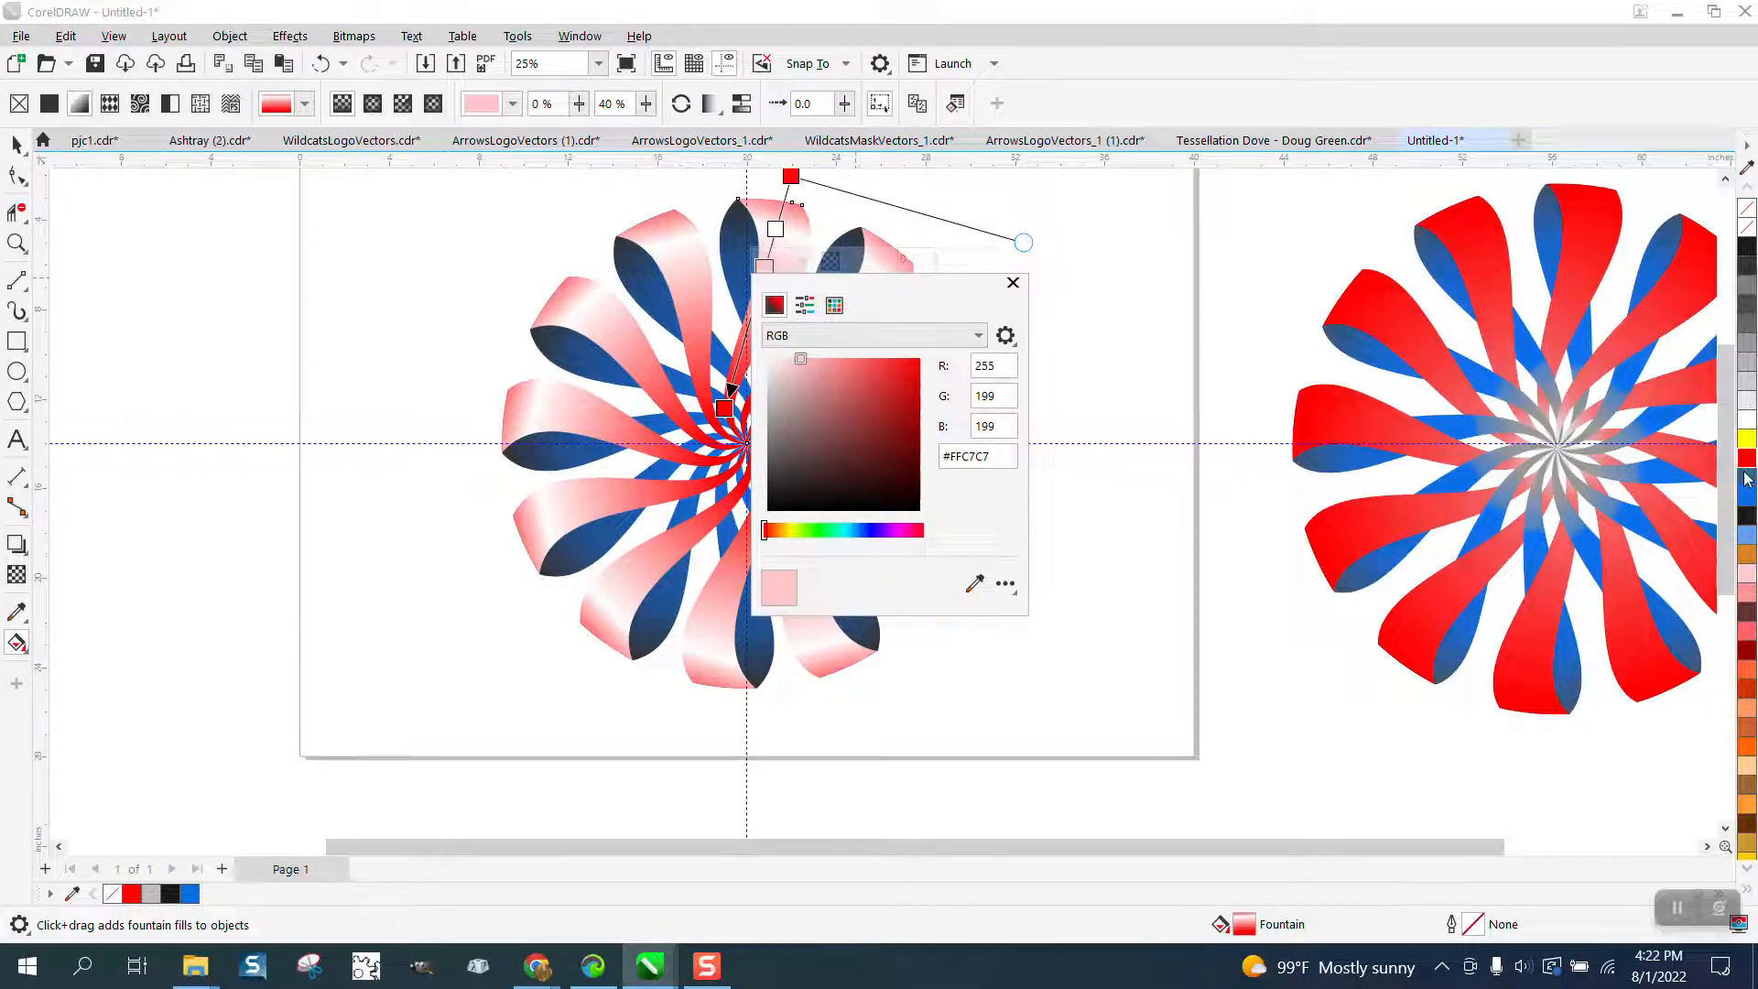
pyautogui.click(1011, 282)
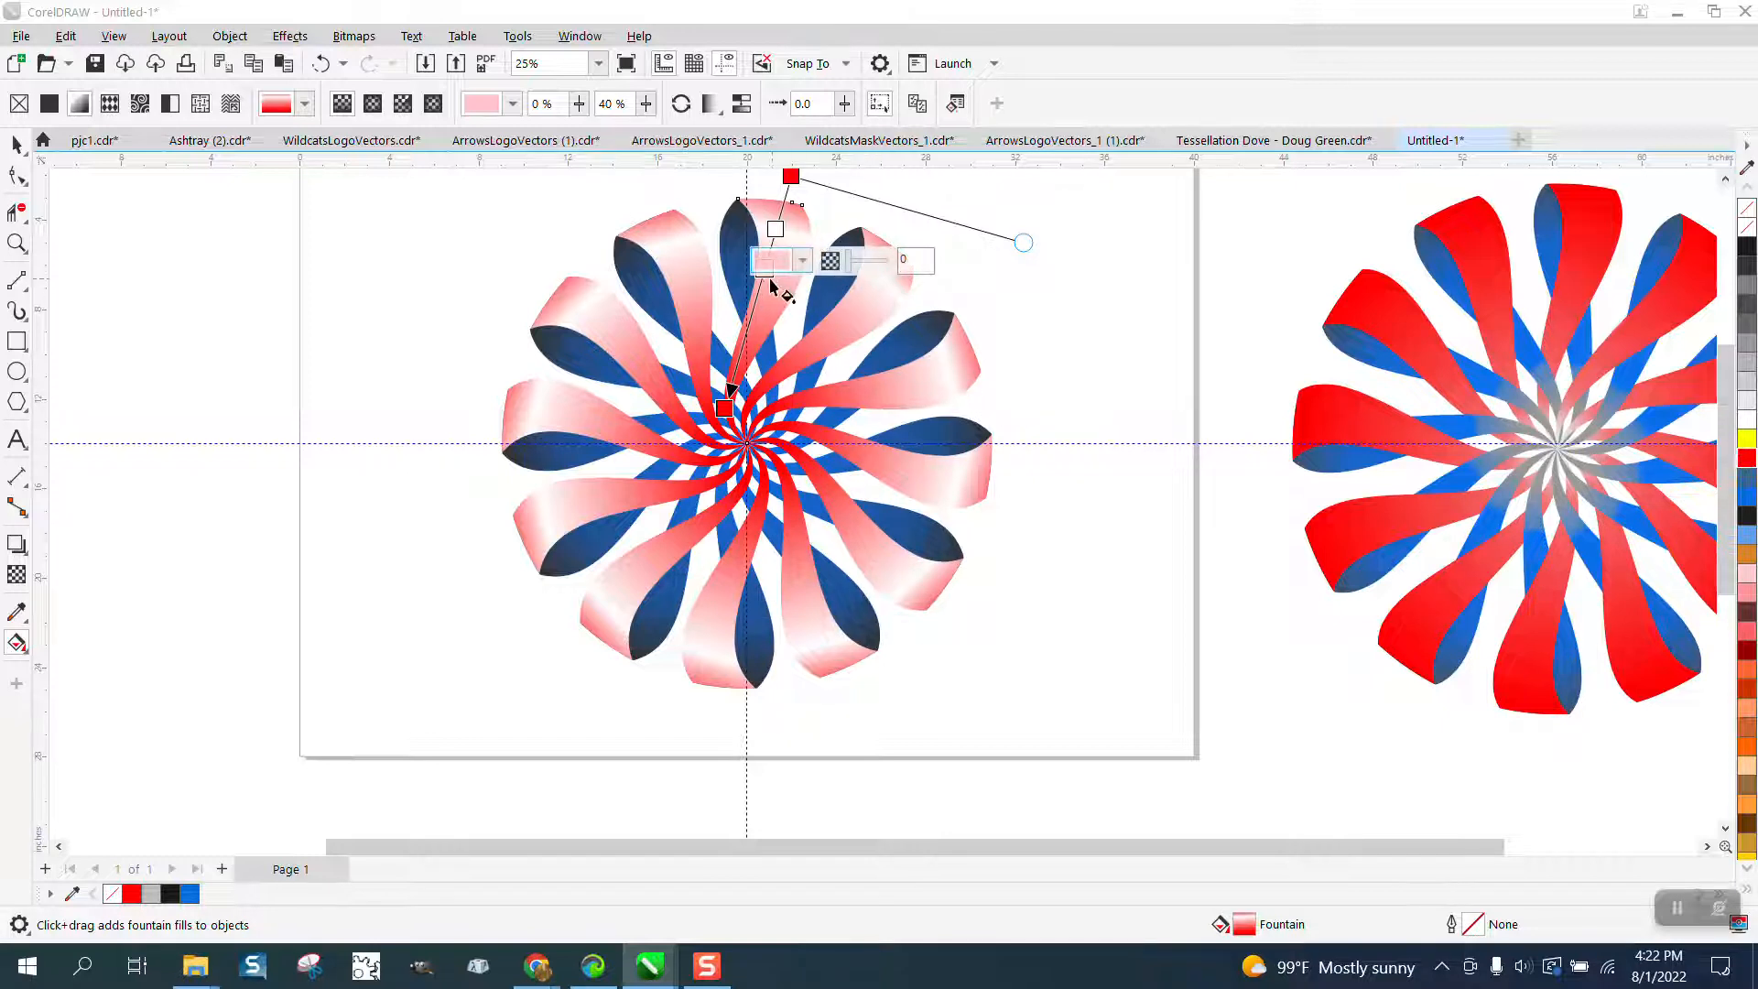
pyautogui.click(772, 260)
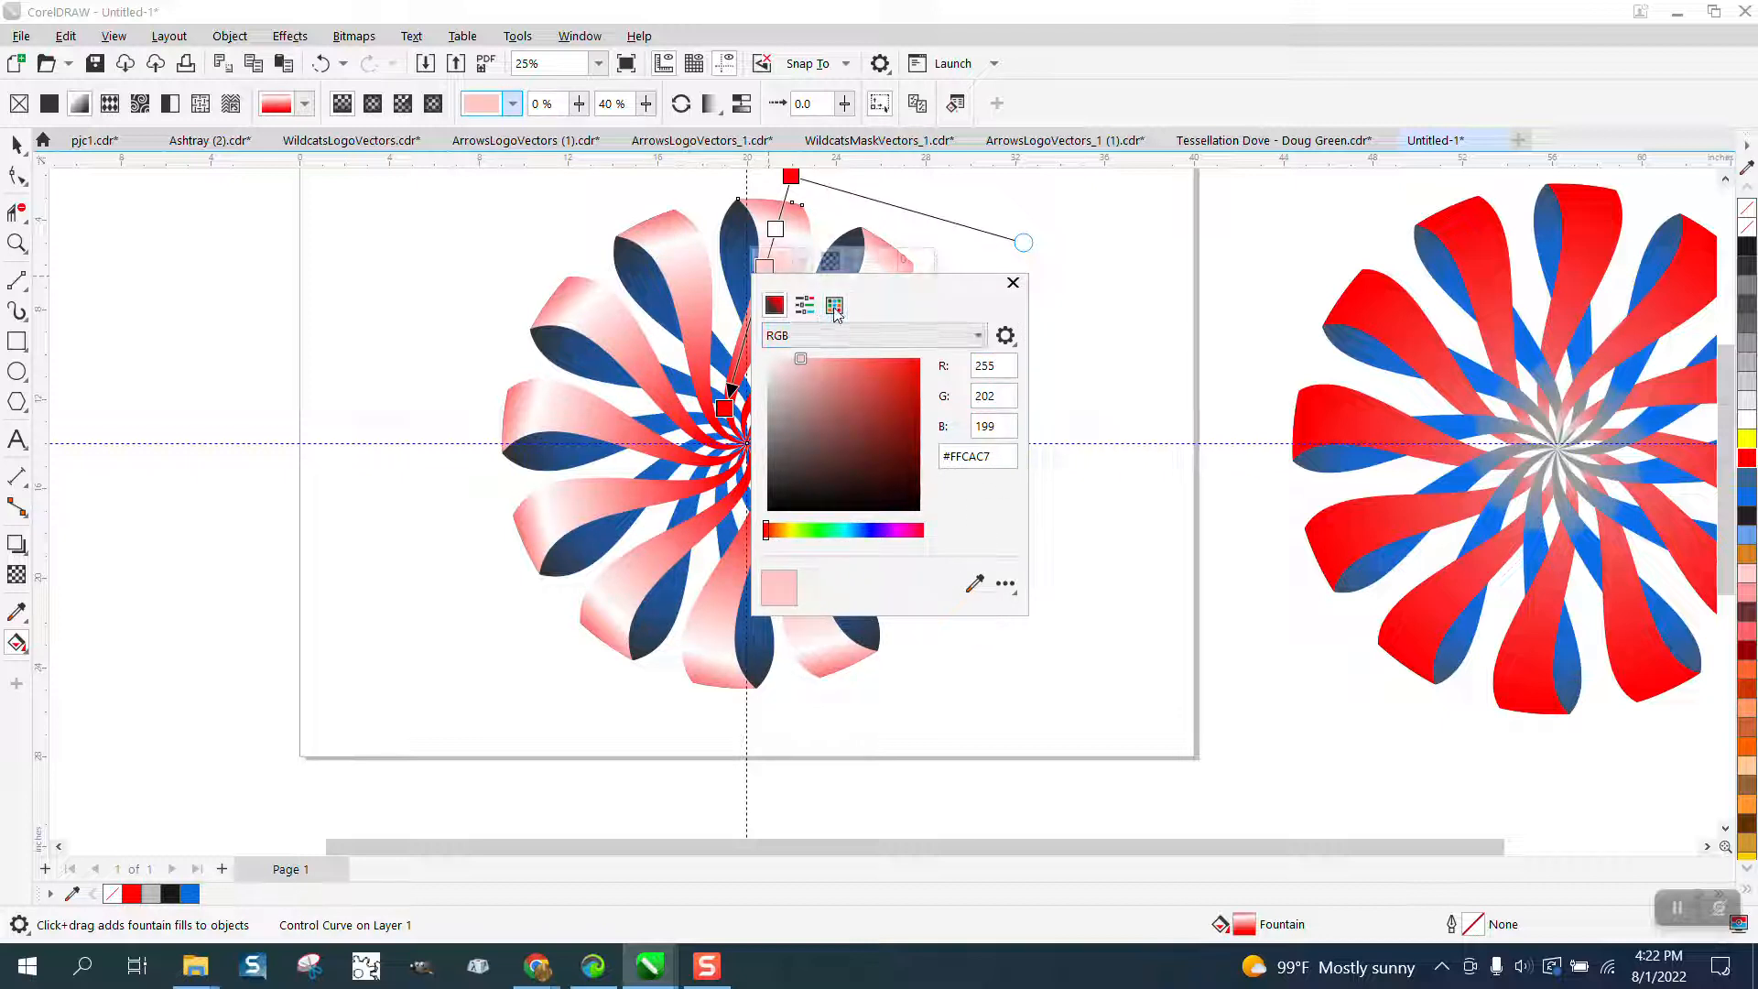
pyautogui.click(1003, 582)
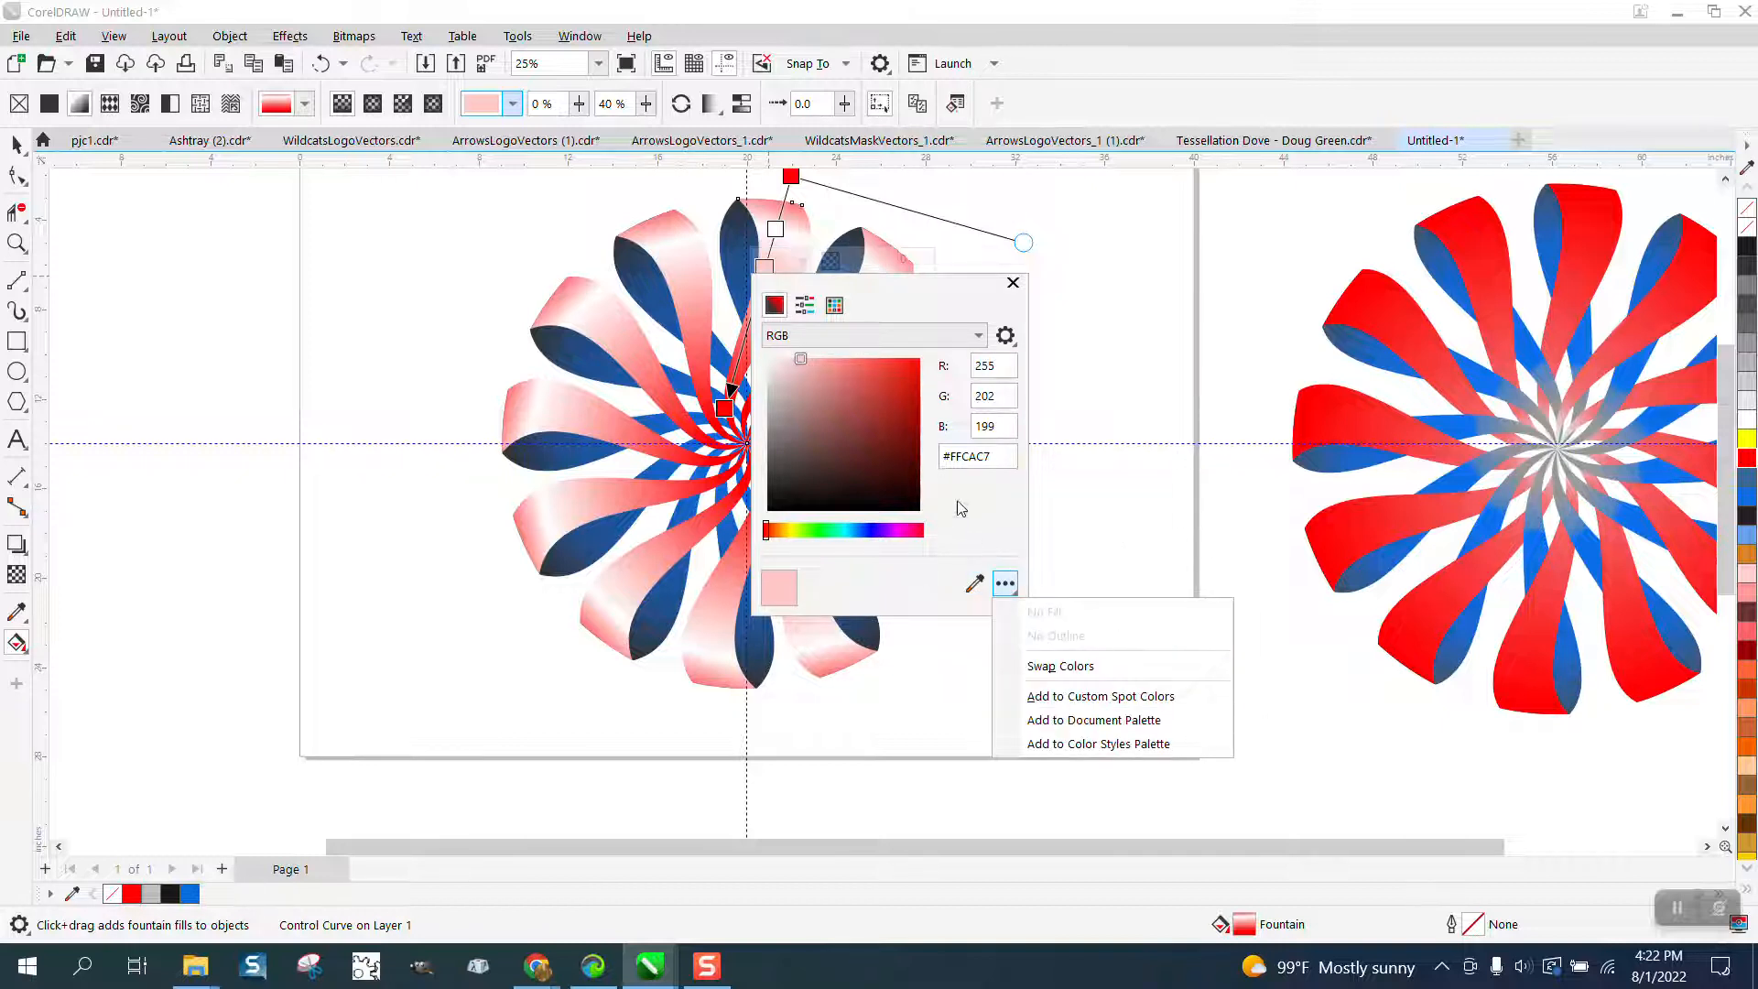
pyautogui.click(771, 529)
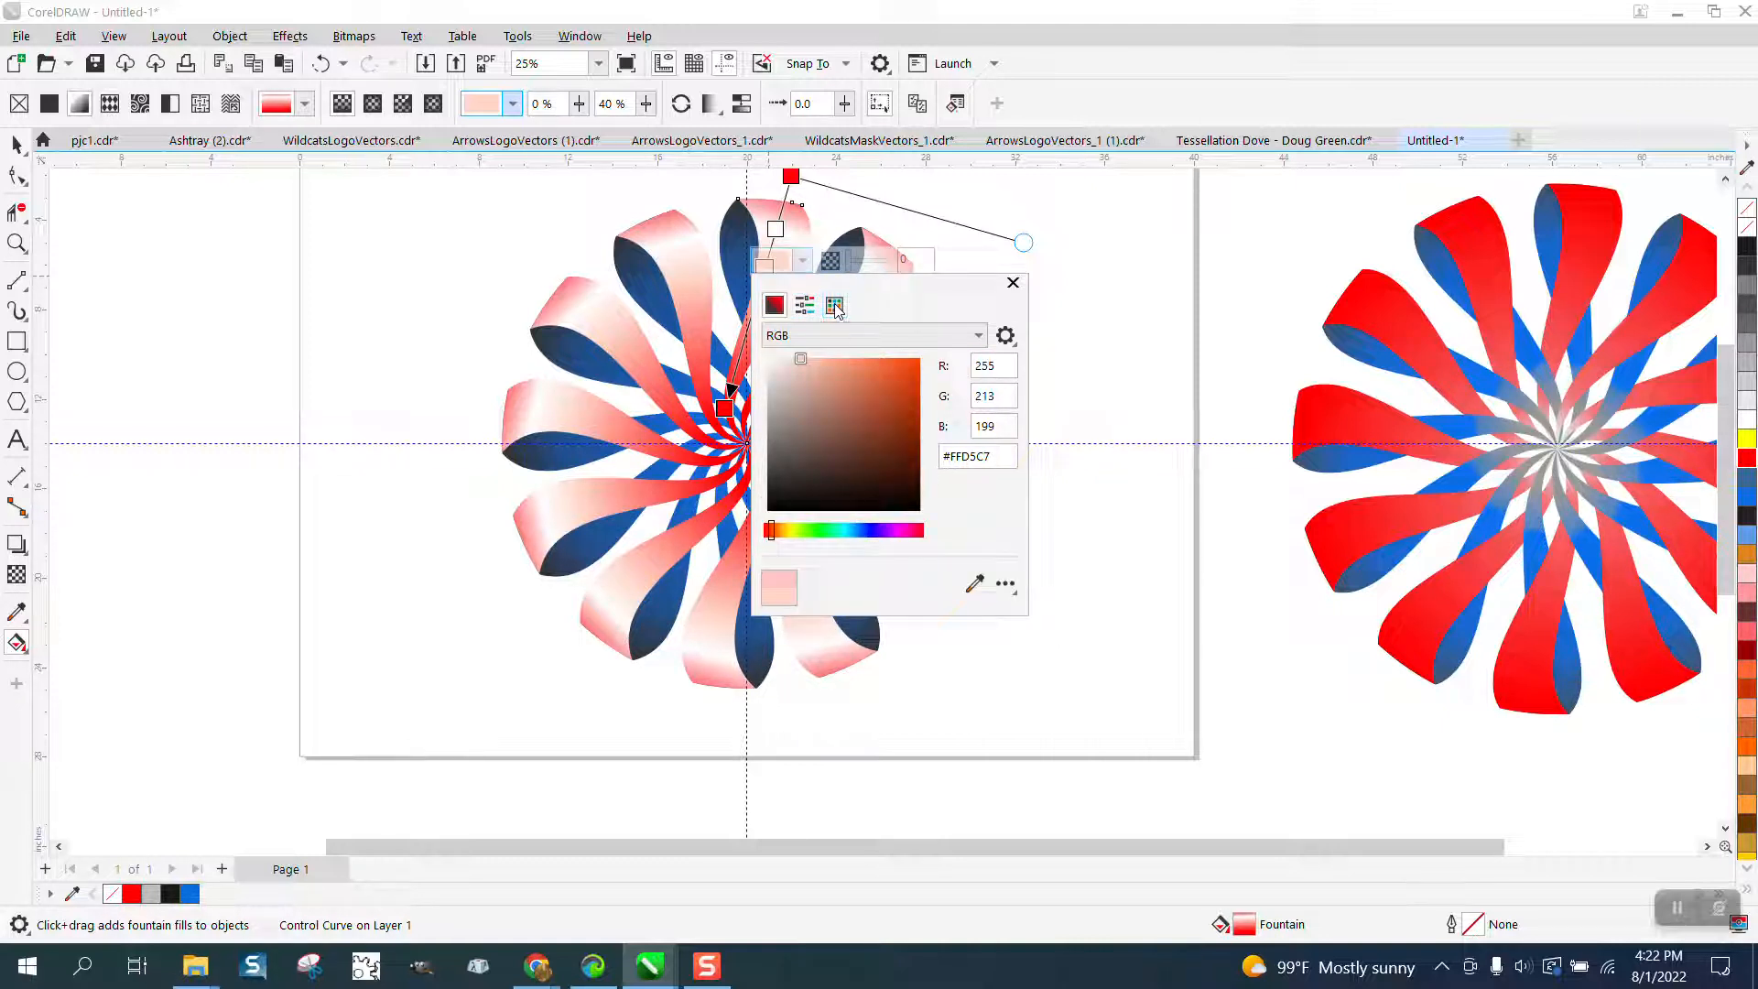
# Step: Revisit the node colour popup to fine-tune the pale-pink tip shine and midpoint
pyautogui.click(1005, 584)
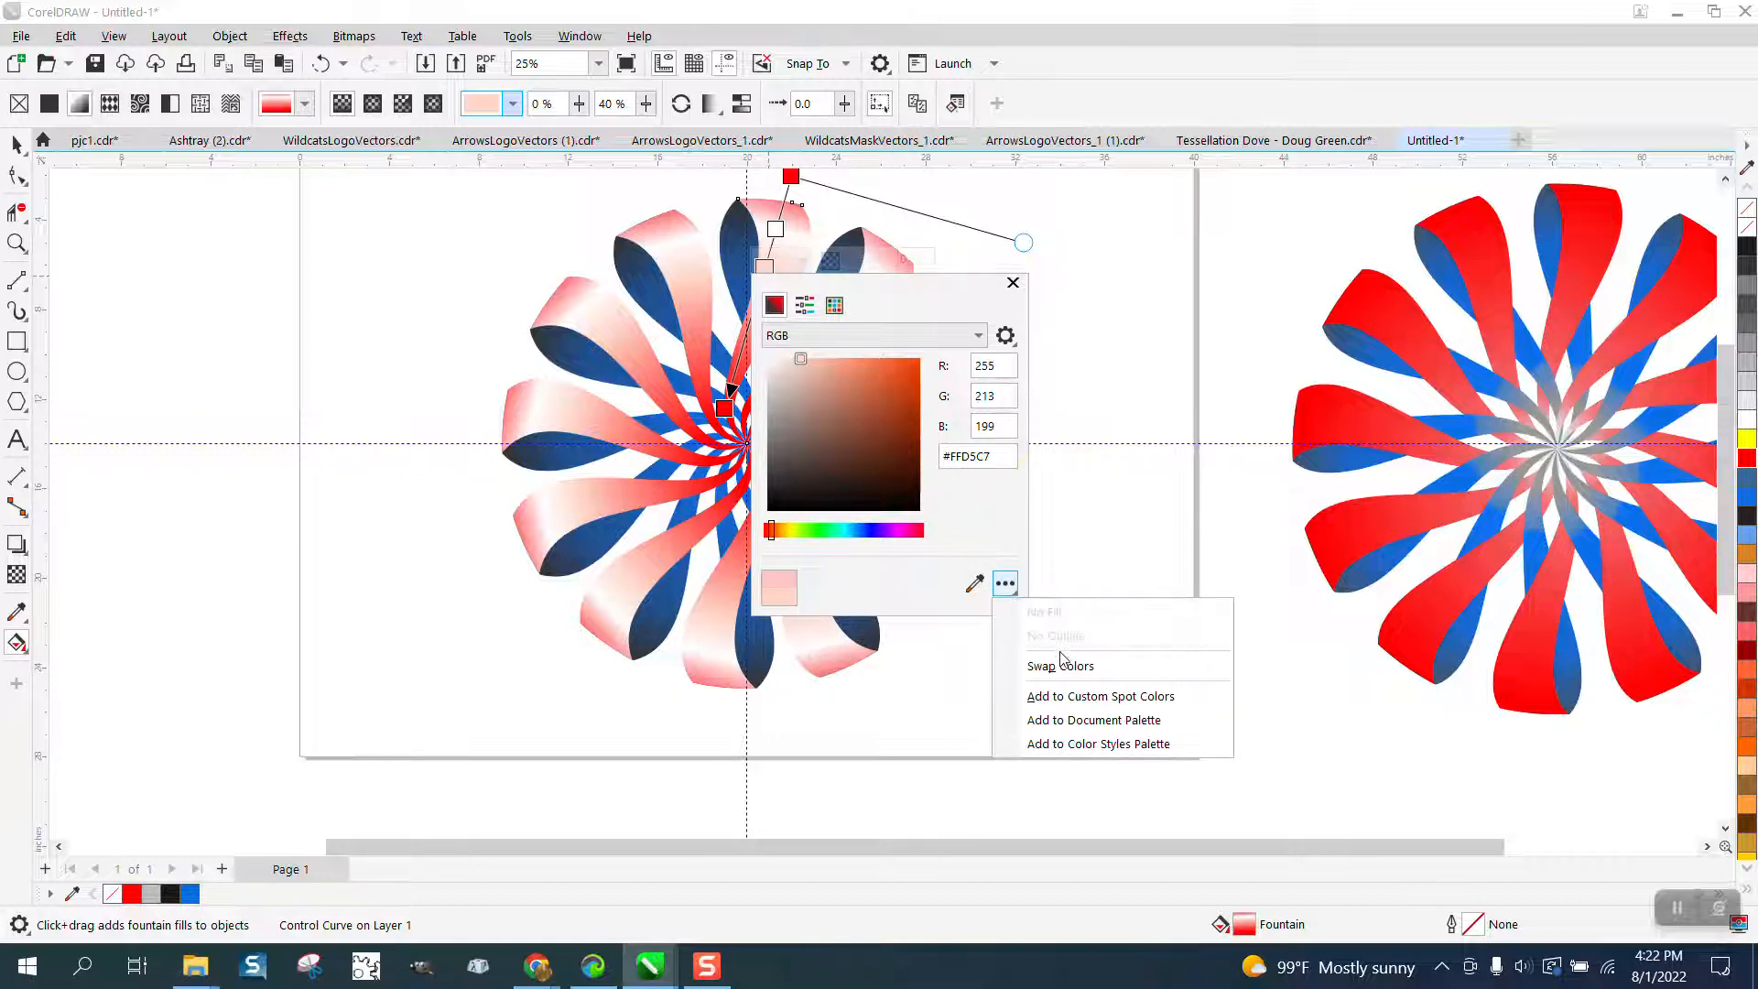
pyautogui.moveTo(1060, 667)
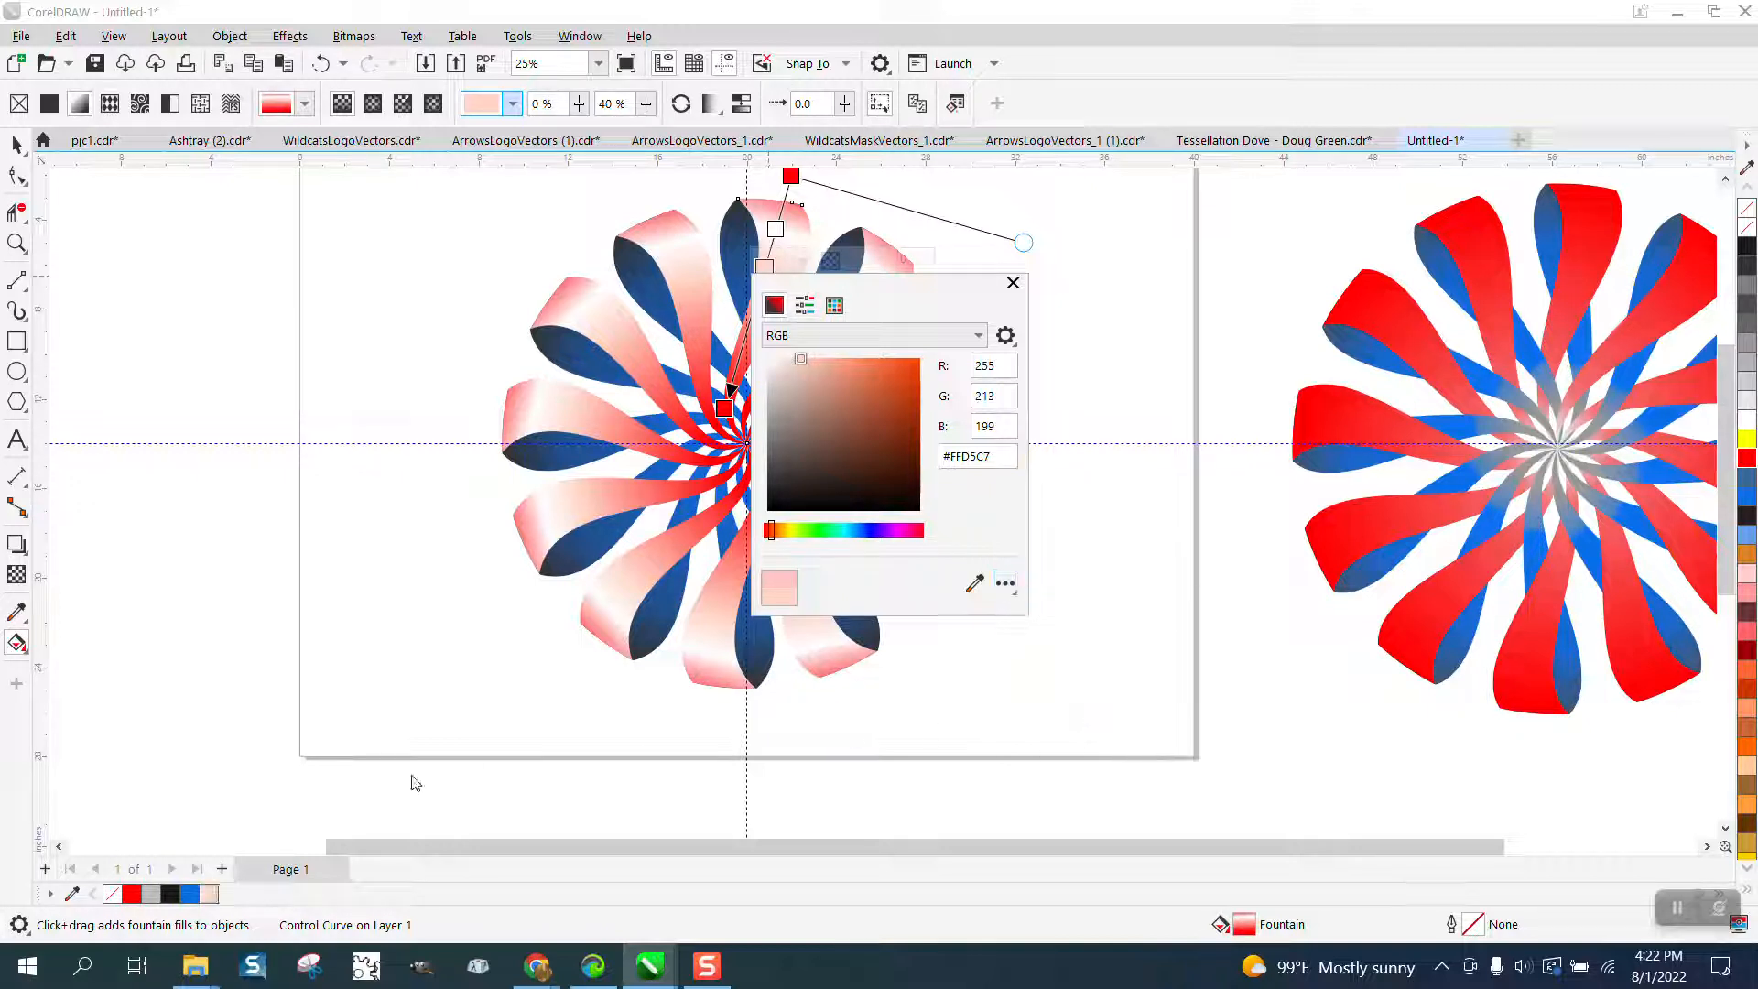
pyautogui.click(1012, 282)
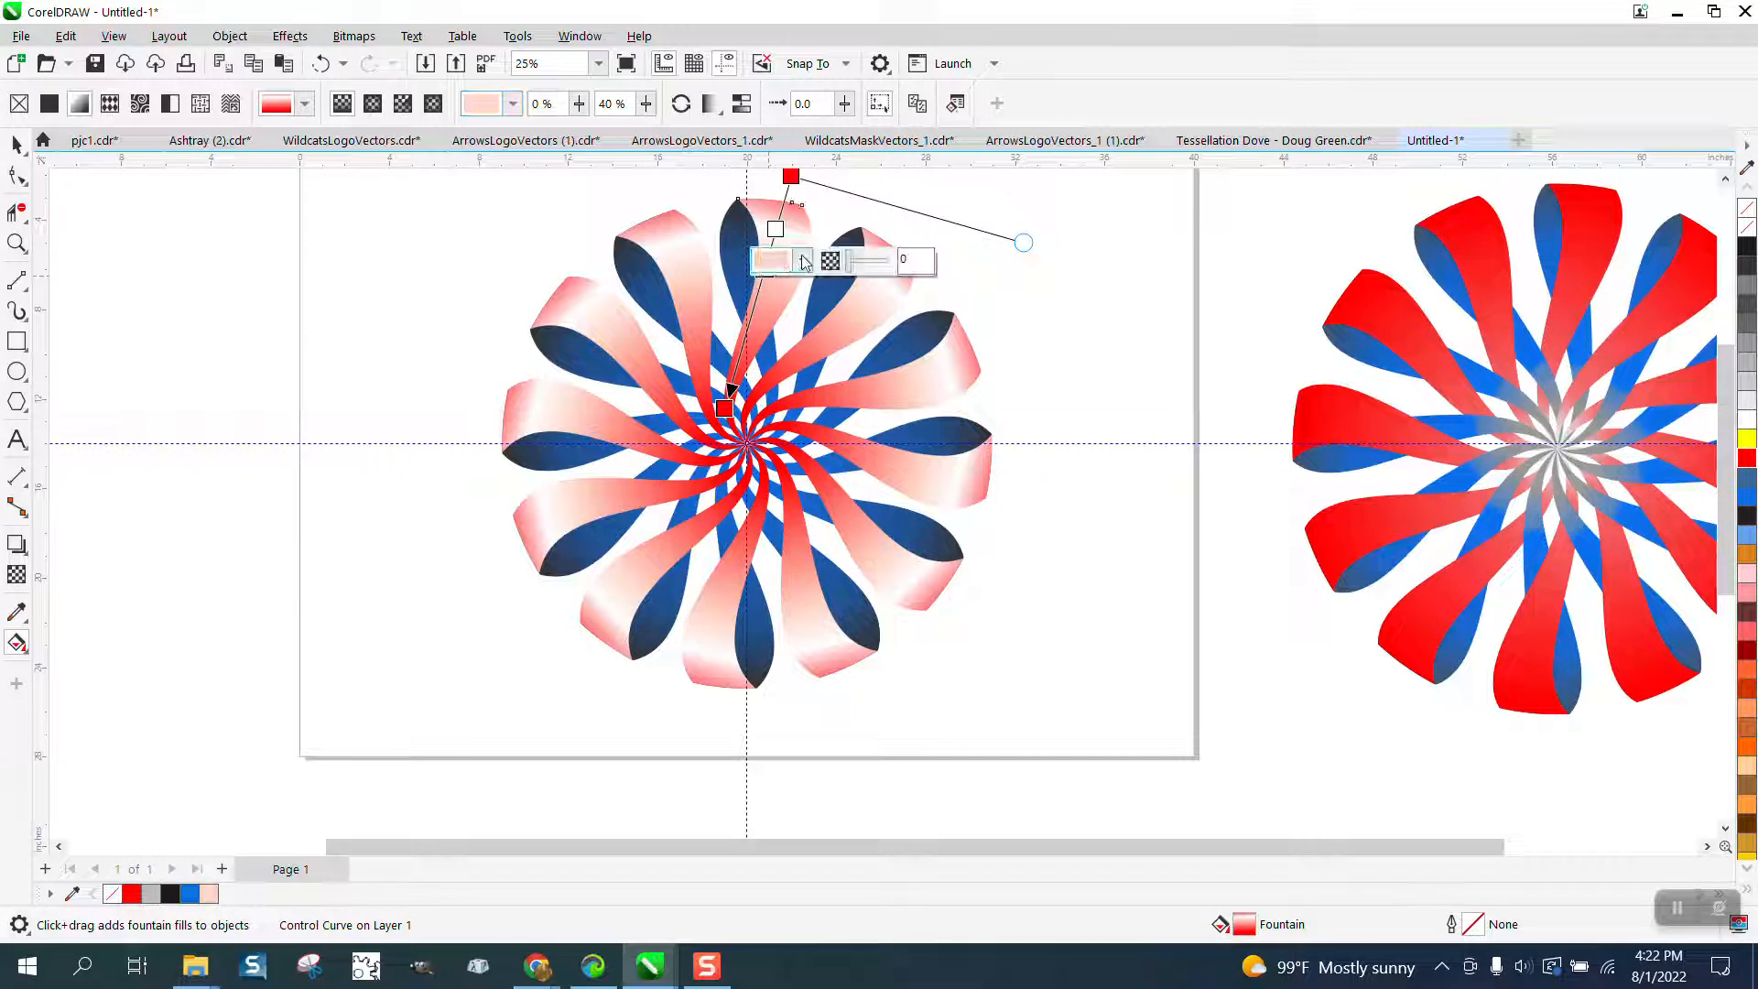
pyautogui.click(771, 260)
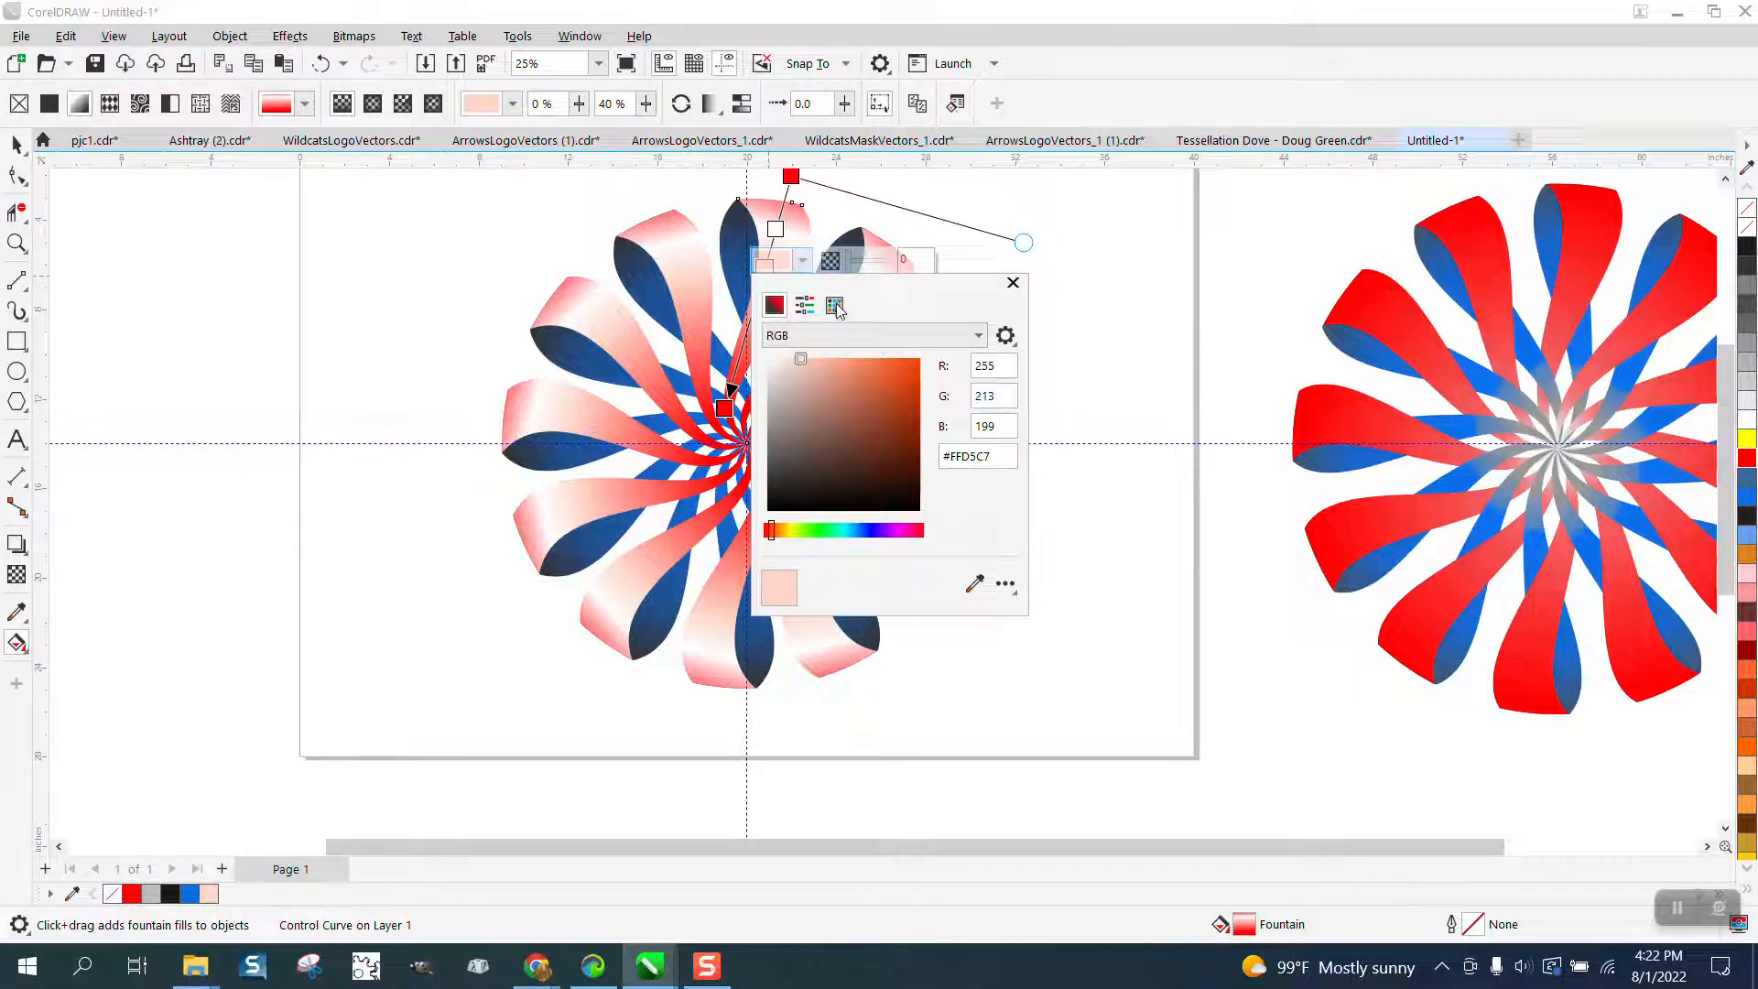
pyautogui.click(1013, 282)
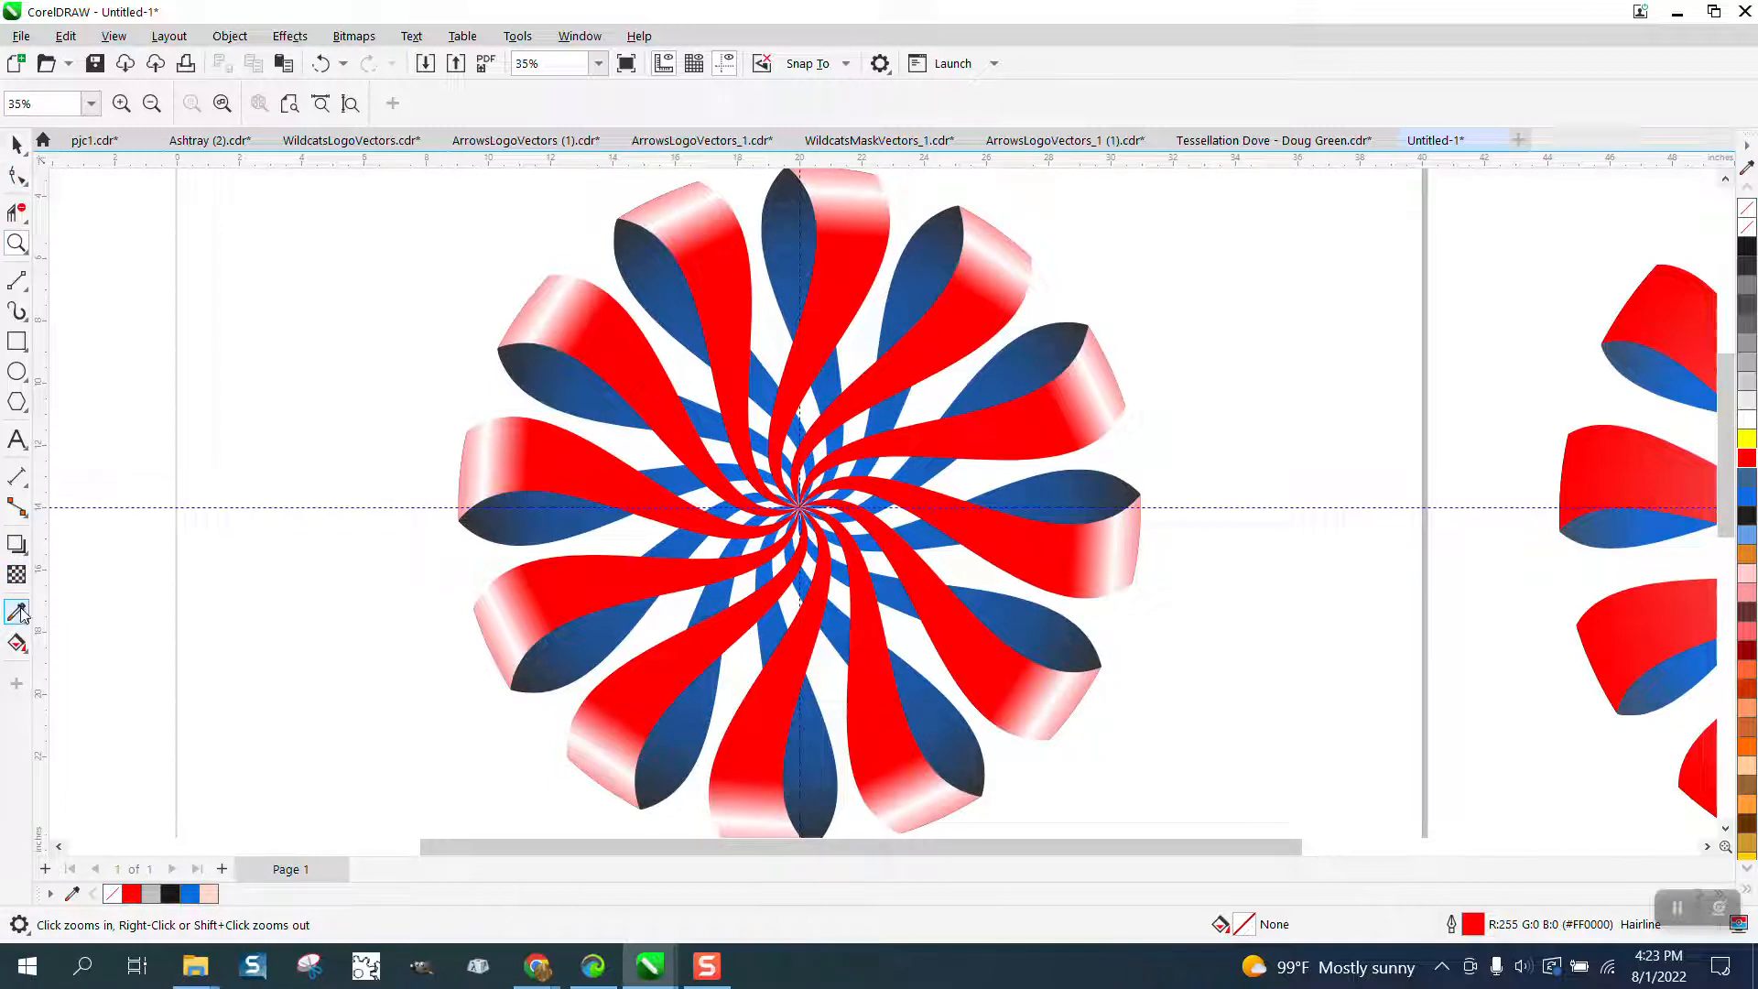
pyautogui.click(18, 612)
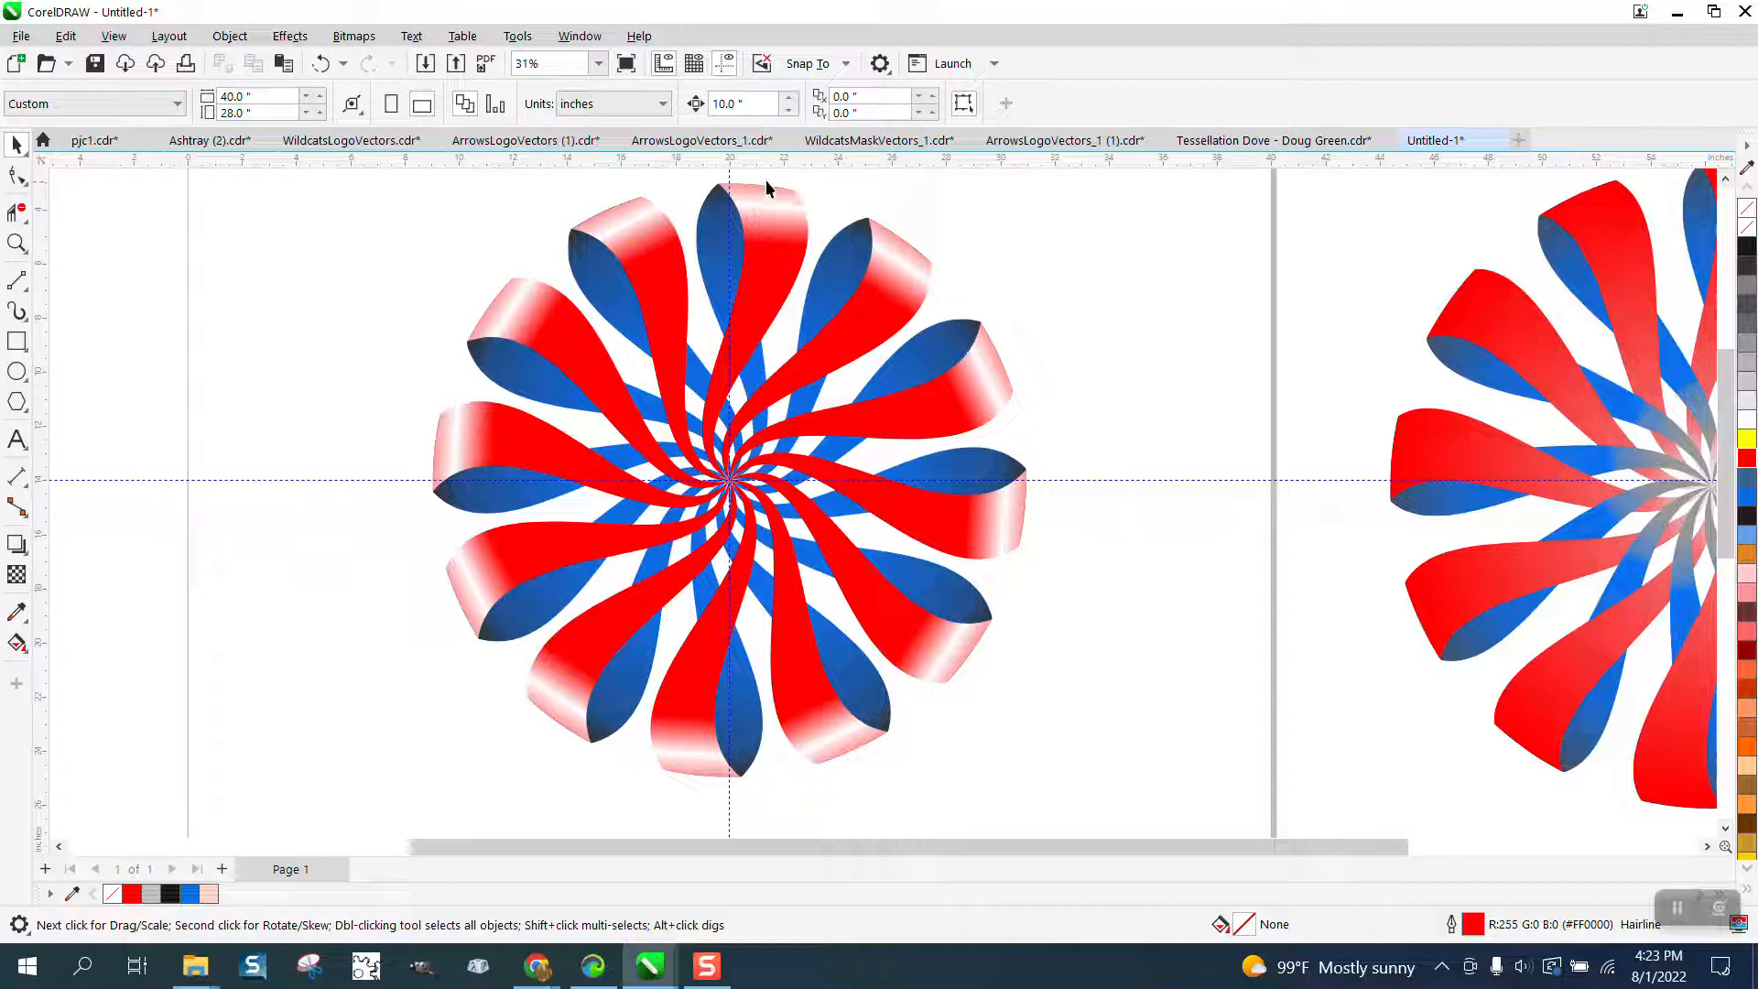
pyautogui.moveTo(813, 212)
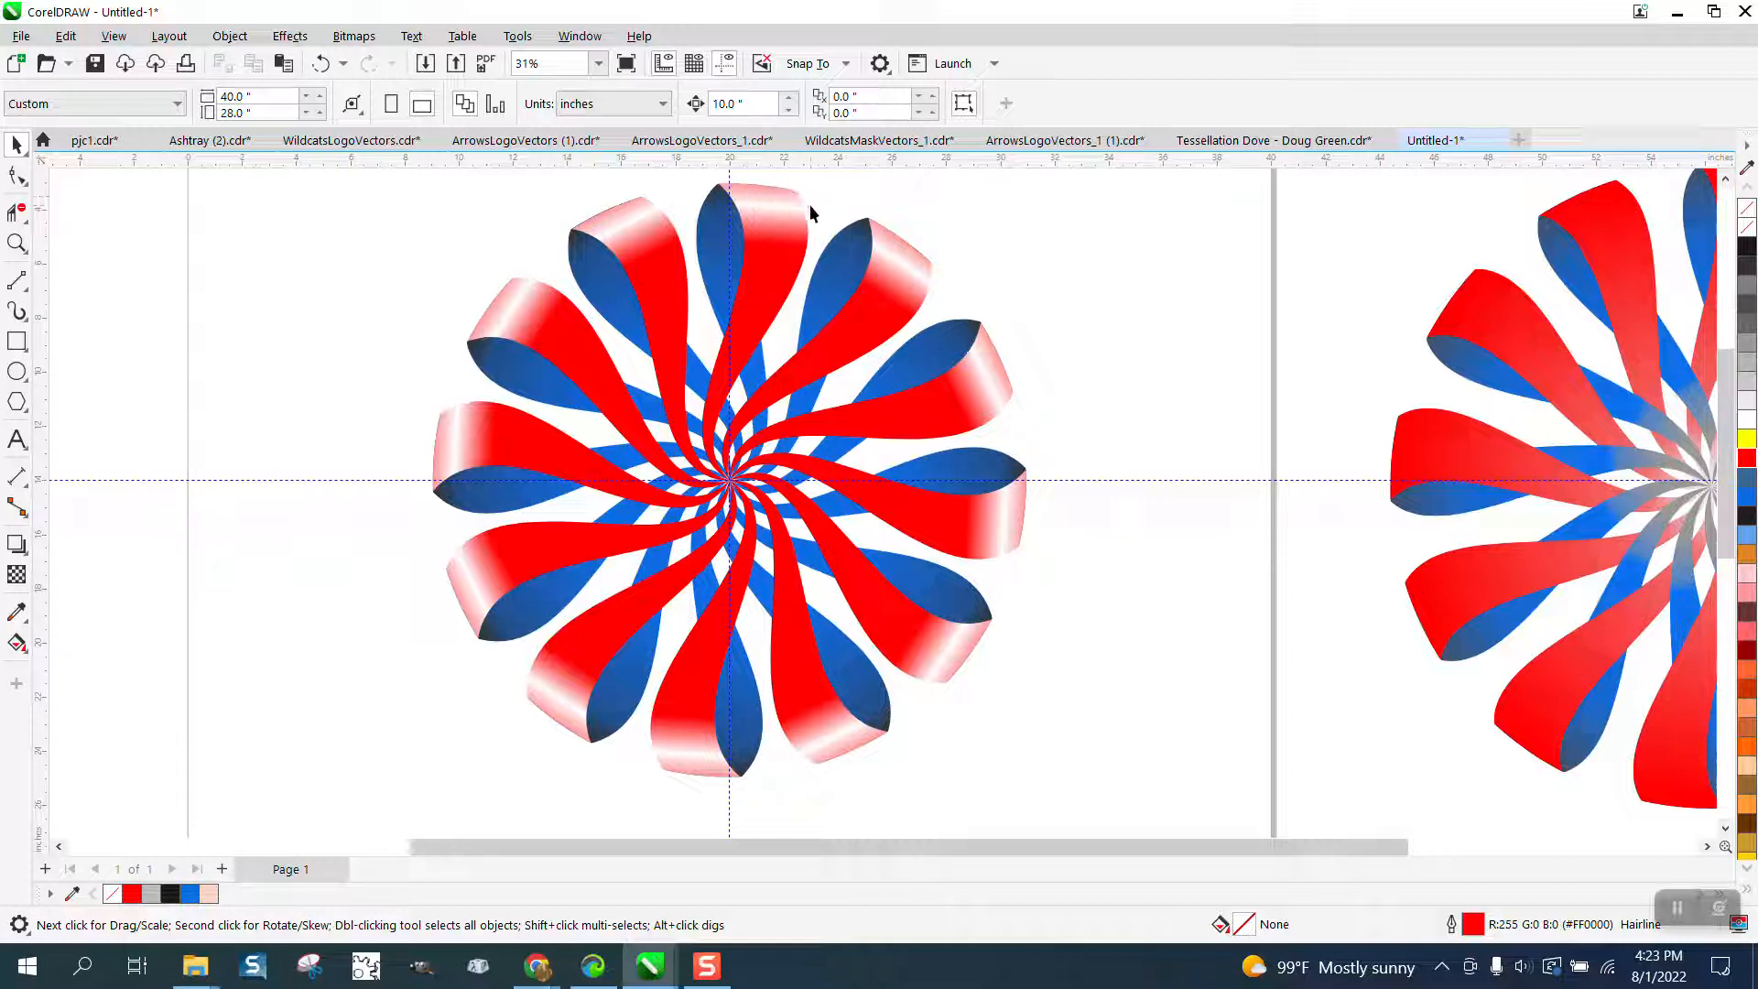
pyautogui.moveTo(791, 198)
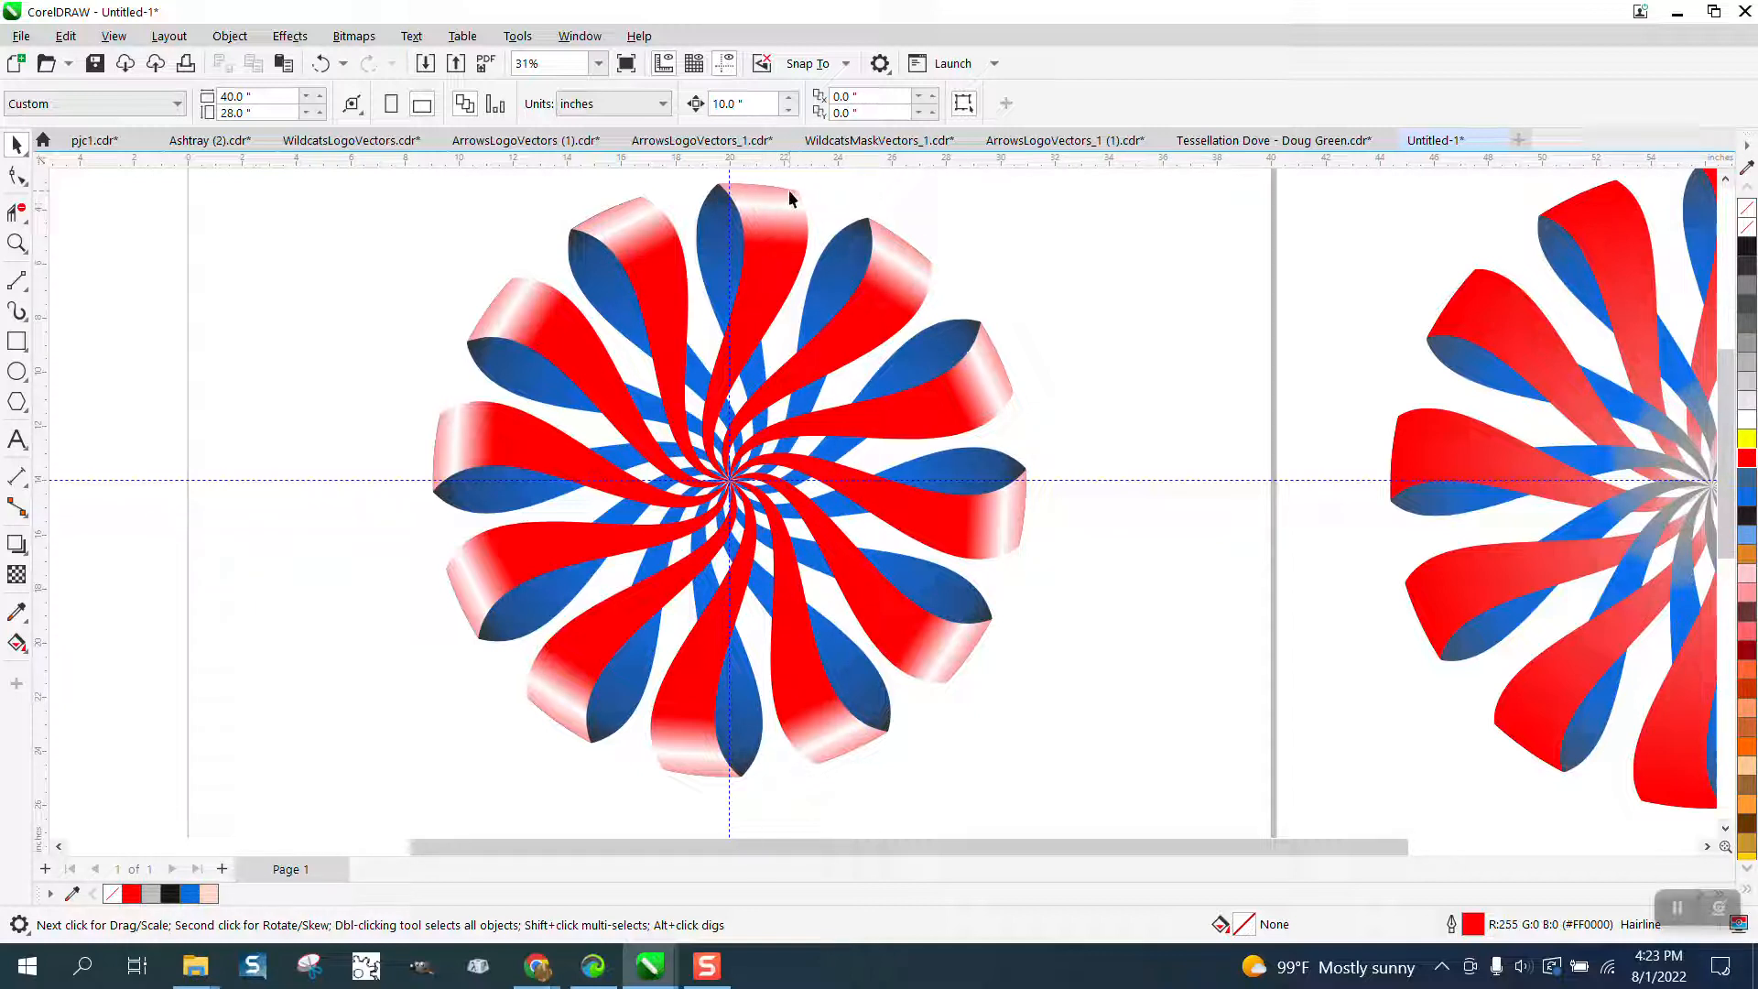
pyautogui.moveTo(765, 201)
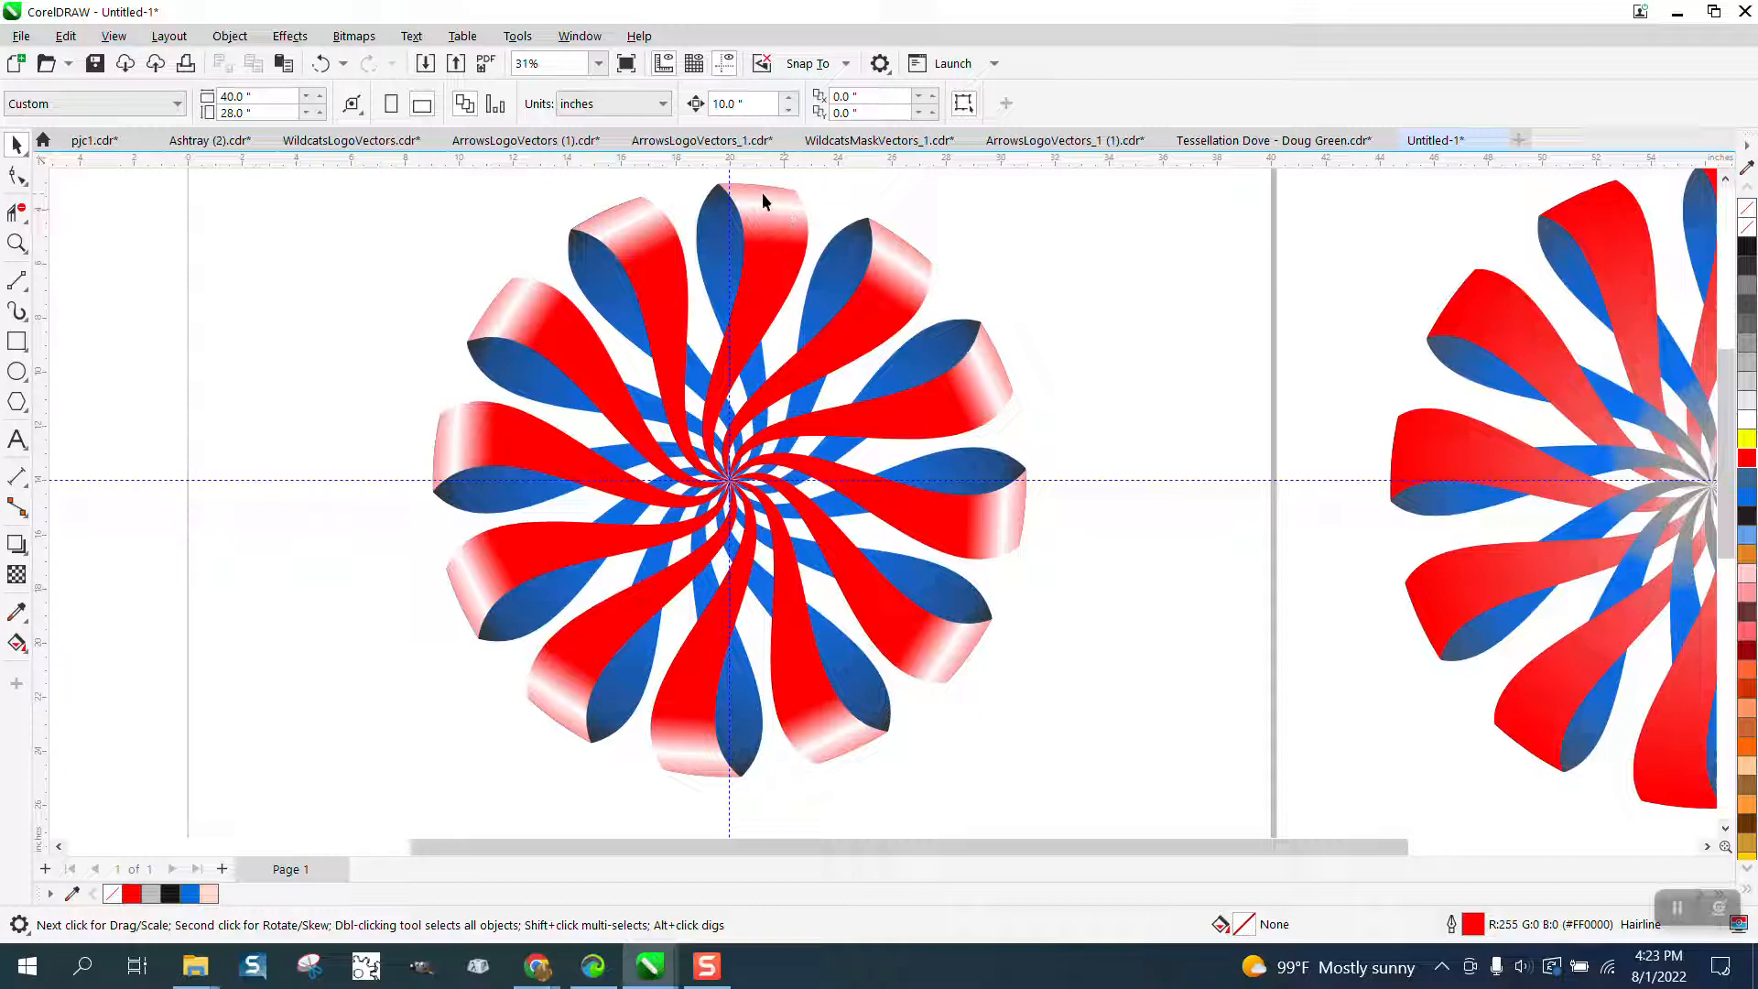
pyautogui.scroll(-3)
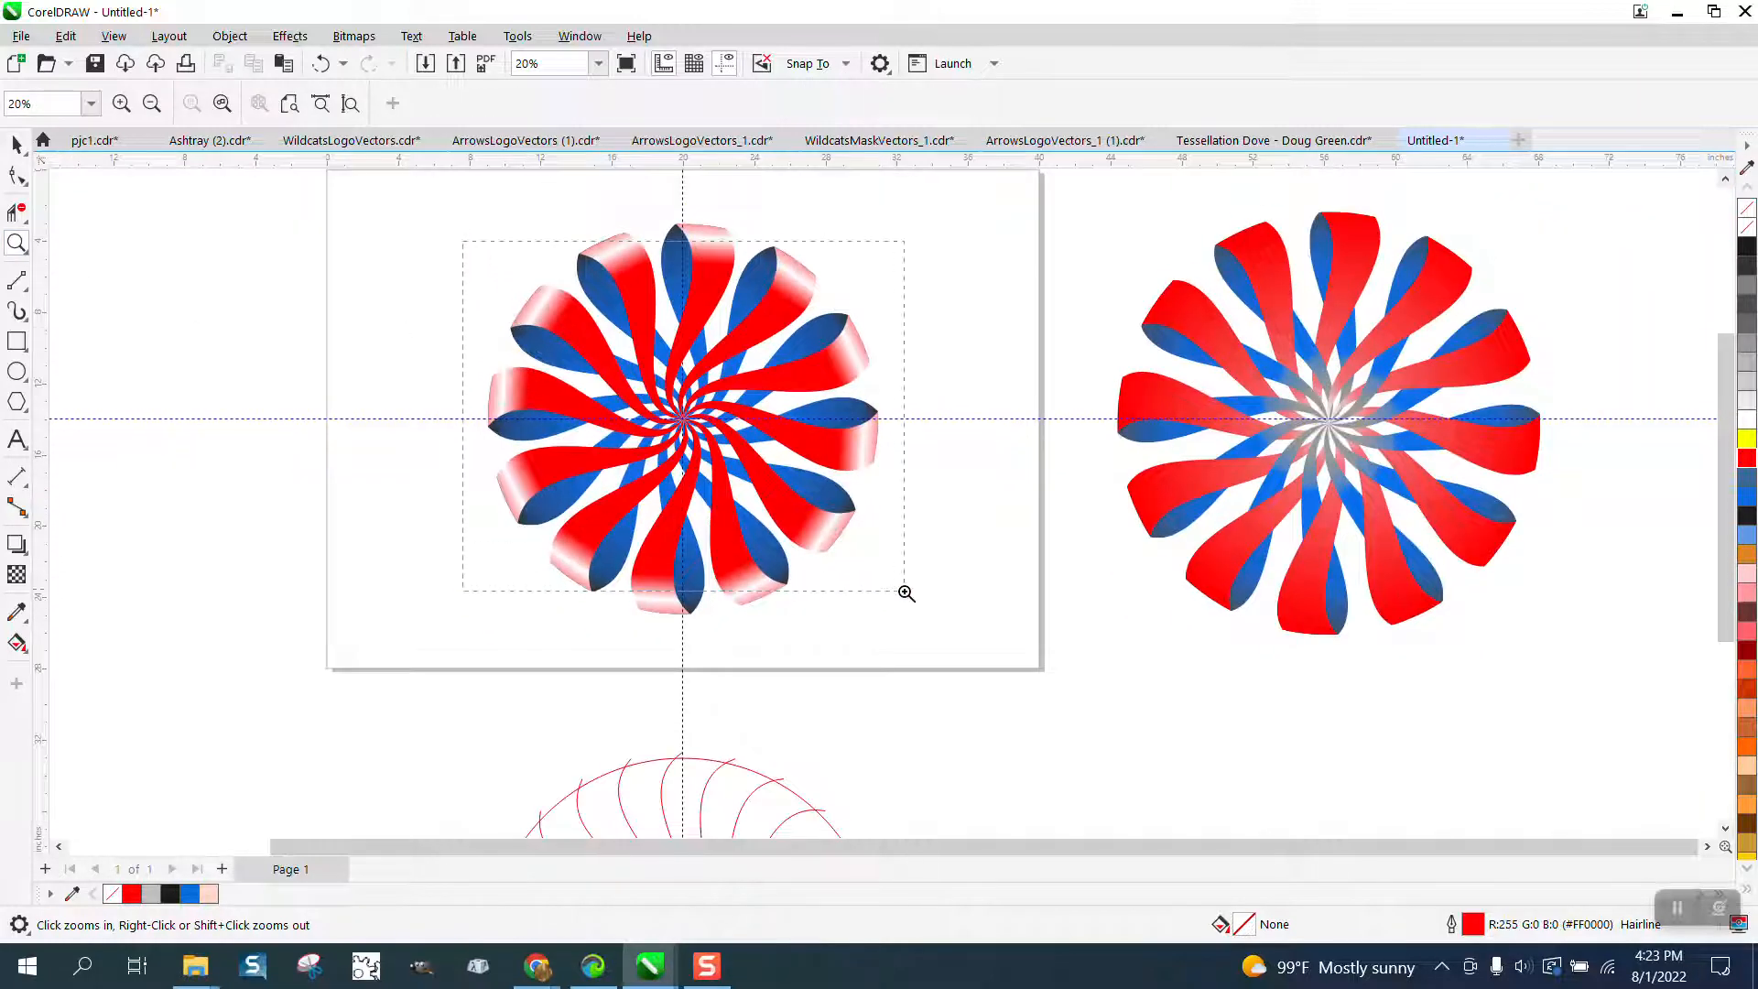
pyautogui.click(907, 591)
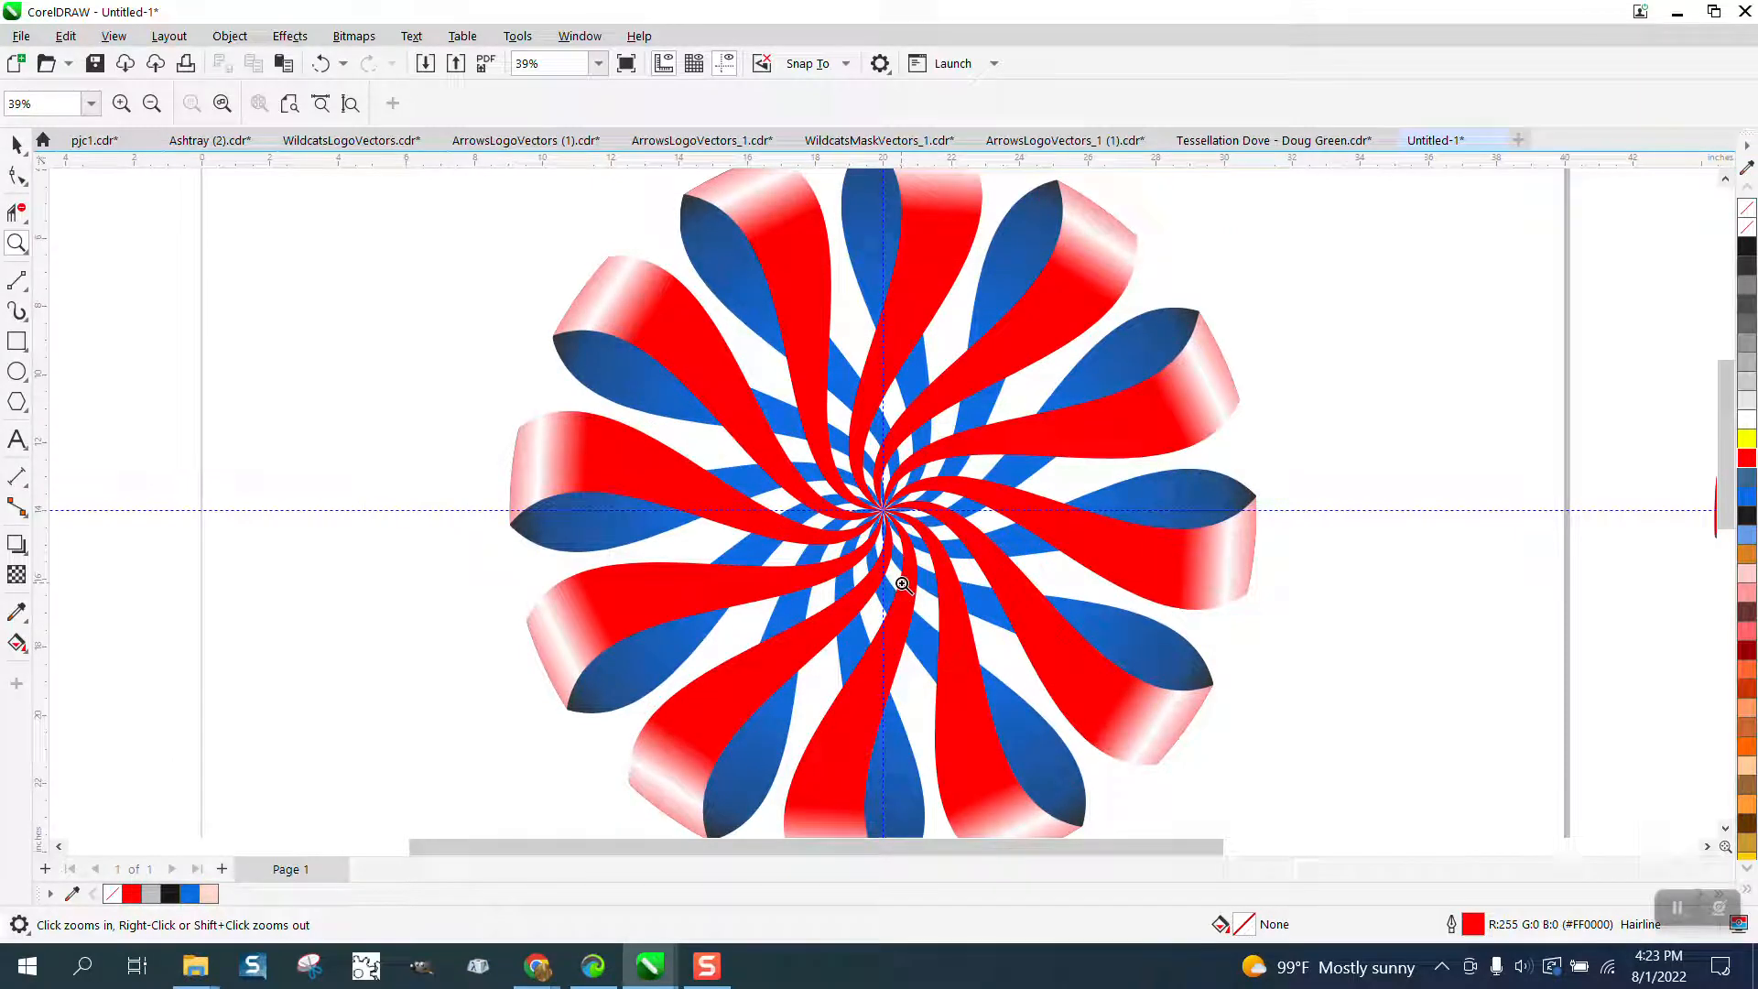